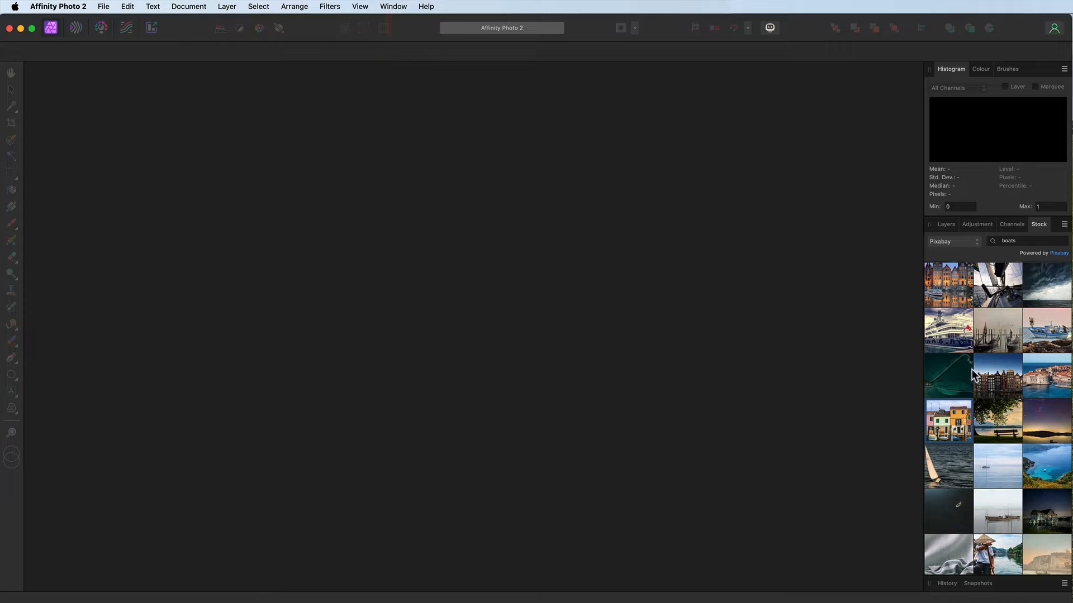
Bring the Pixabay canal houses photo onto the canvas as a Background layer and show the Layers panel.
left_click_drag(948, 421, 934, 428)
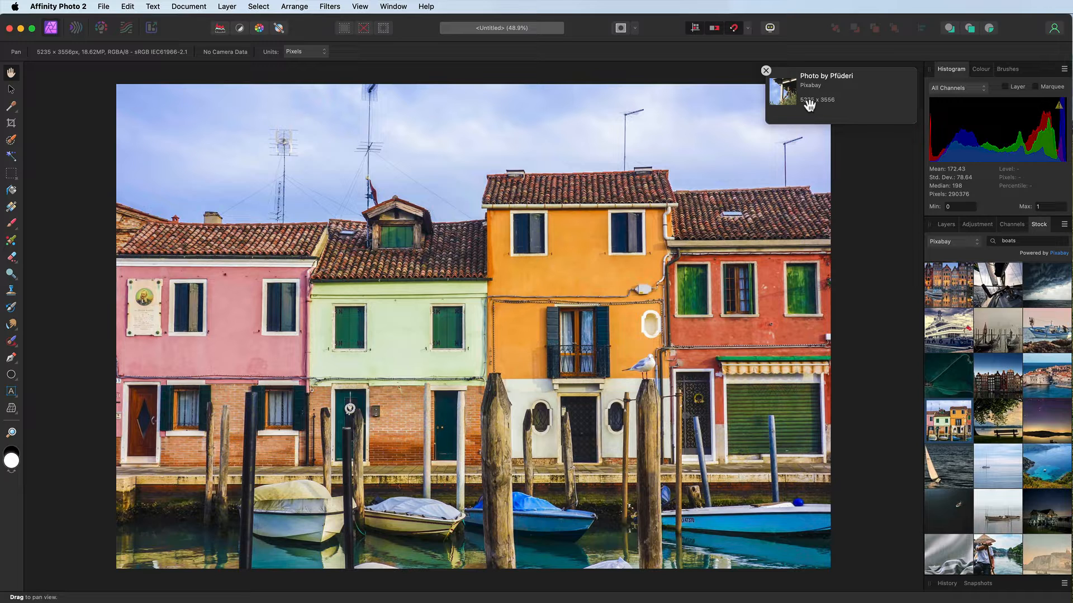
left_click(765, 70)
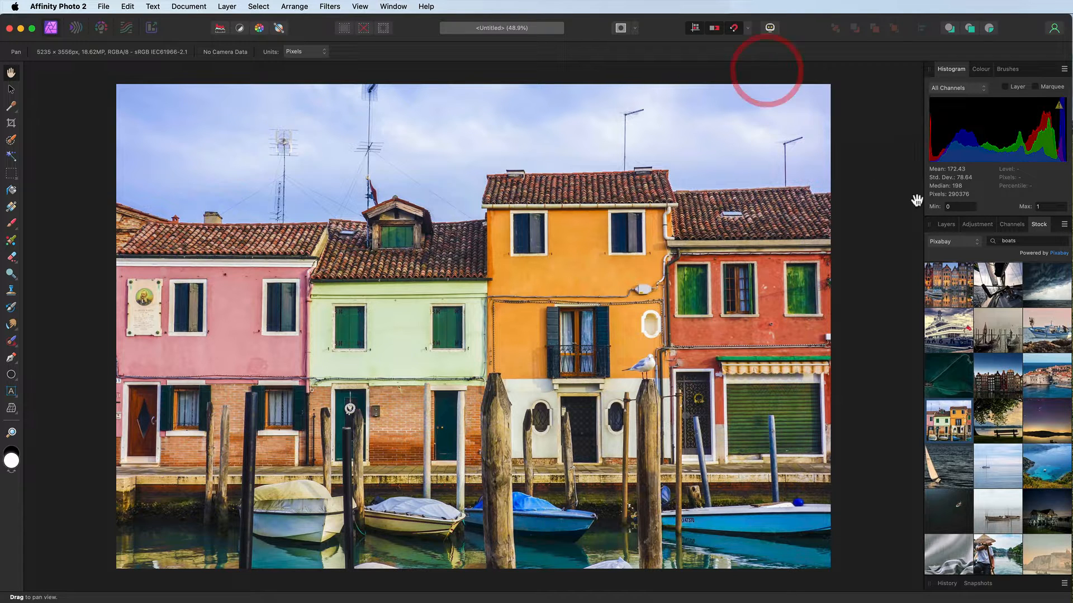
left_click(947, 223)
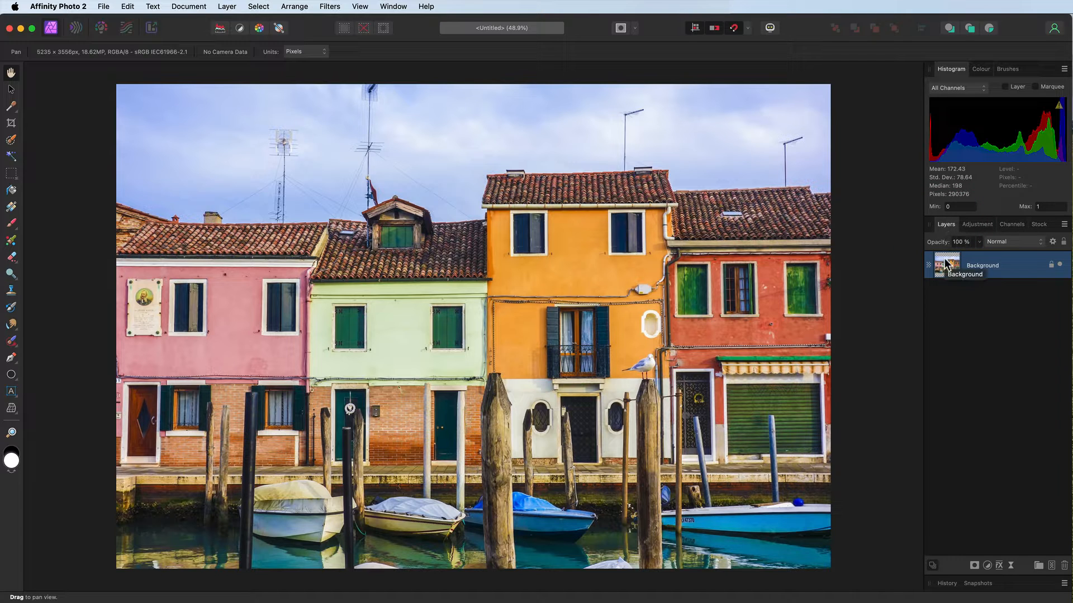
Resize the document to 3000 px wide with proportions linked (3000 × 2038 px).
left_click(188, 6)
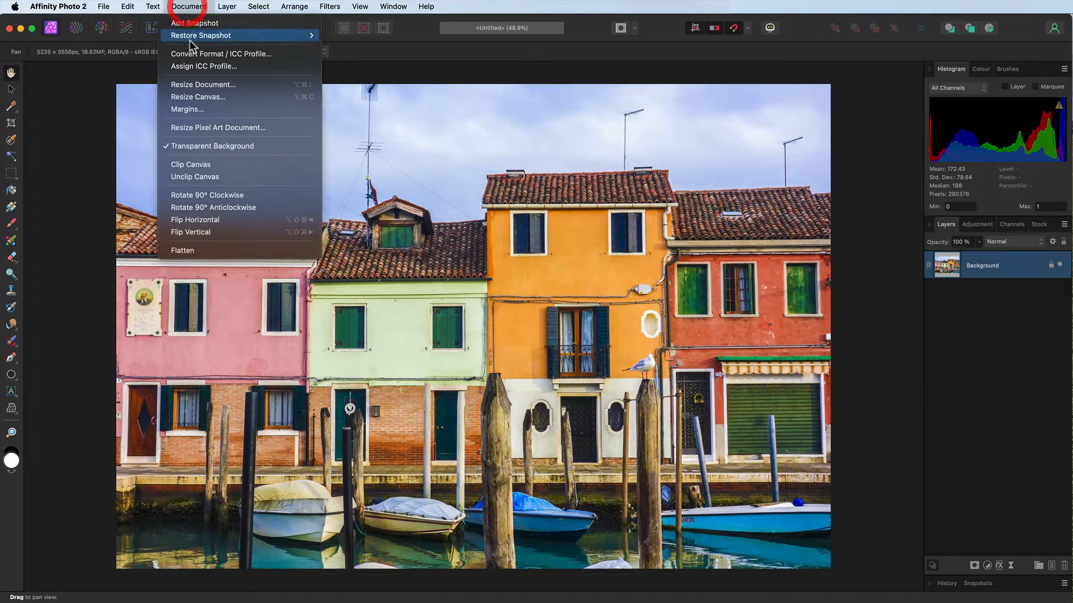
left_click(203, 83)
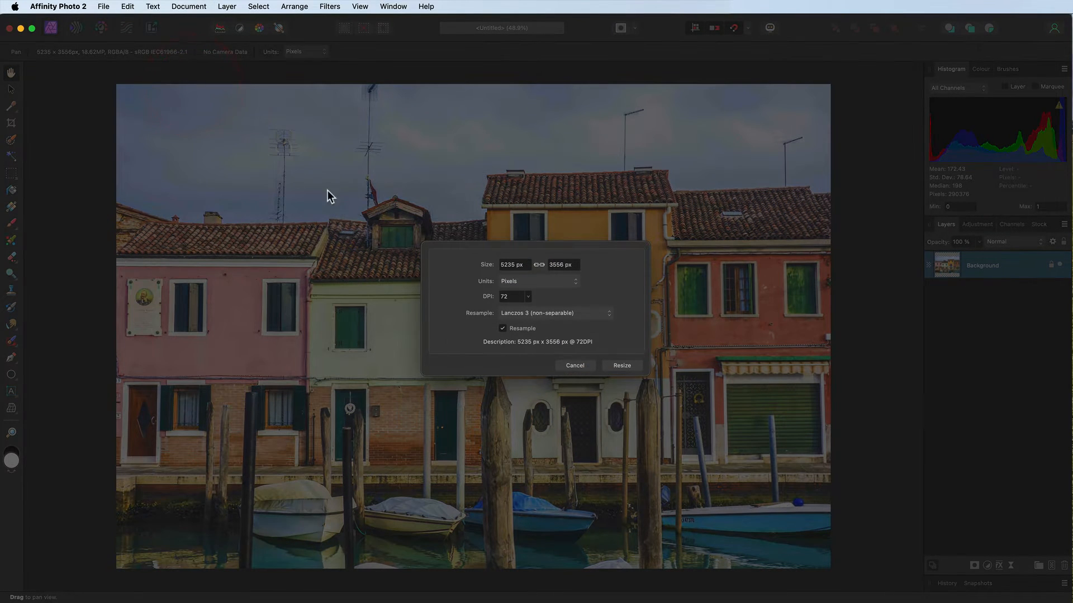
left_click(513, 255)
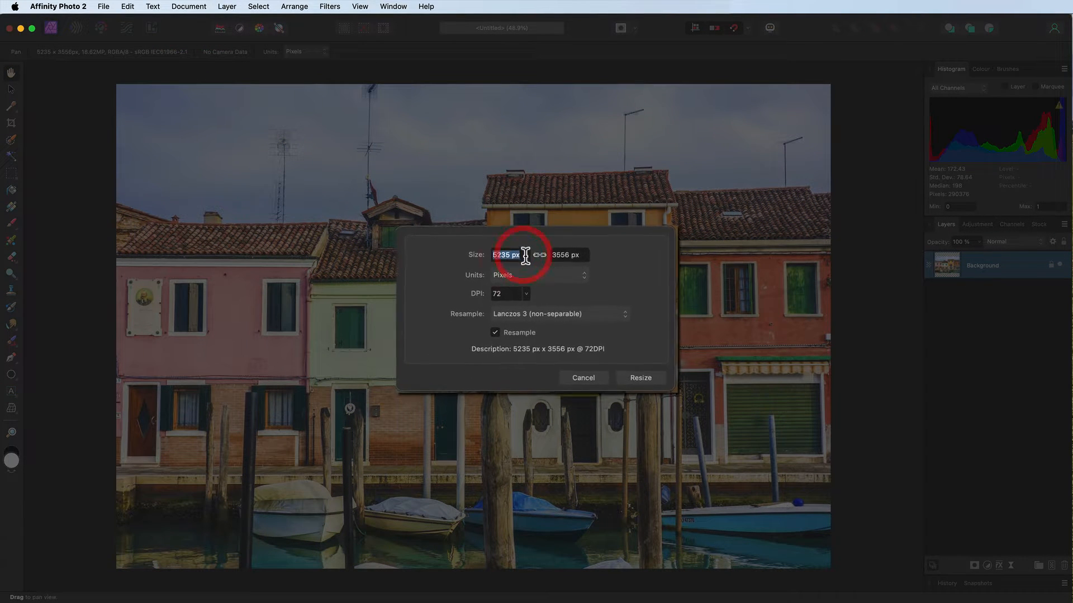
type("3000")
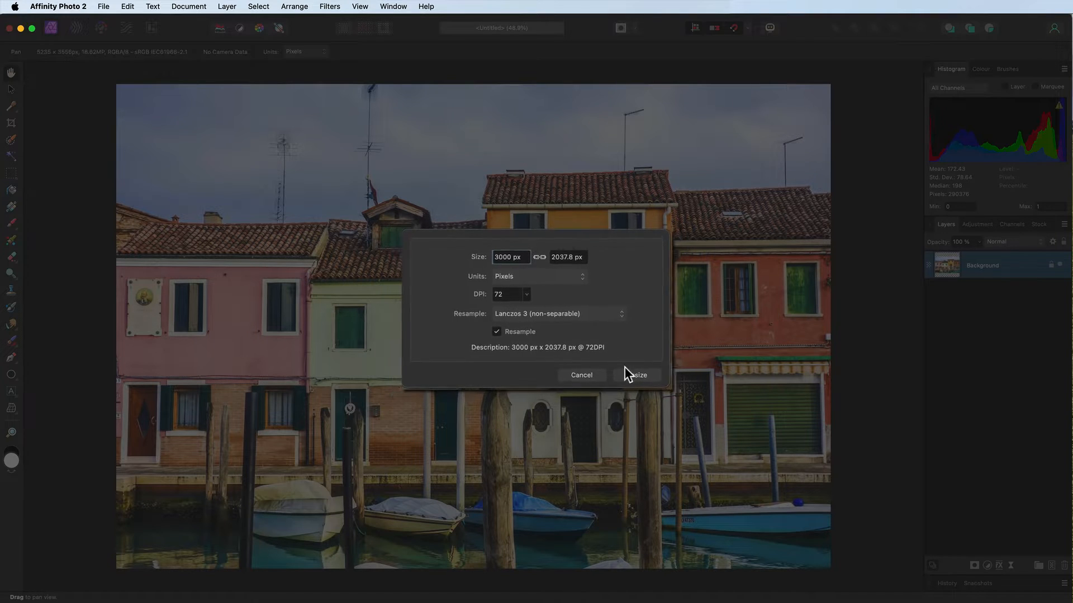
left_click(635, 376)
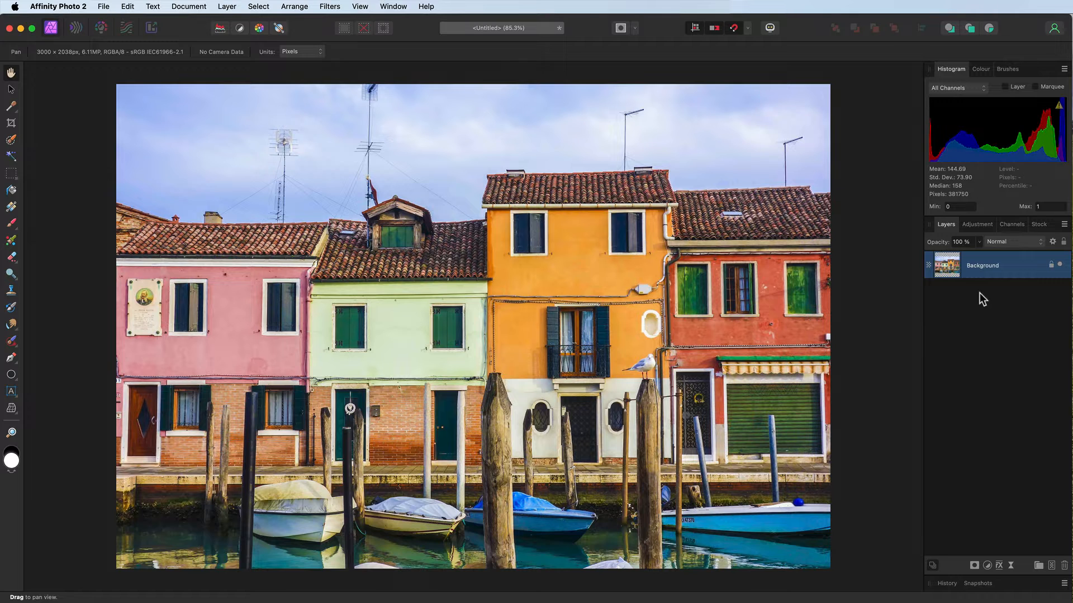
Duplicate the photo layer and stretch the copy taller from its centre, equally above and below.
key("cmd+j")
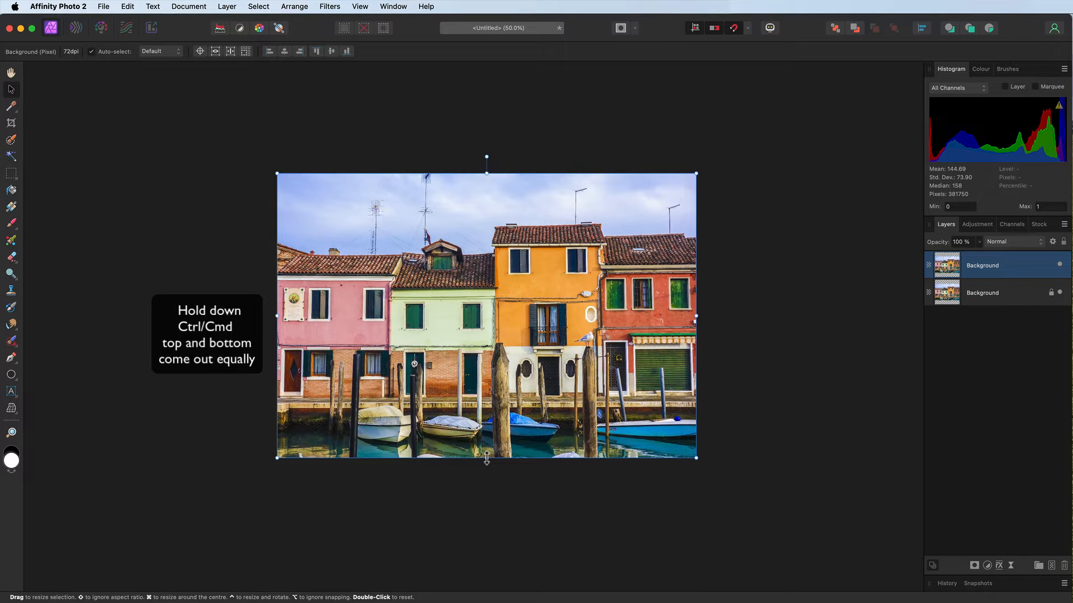
left_click_drag(486, 456, 486, 462)
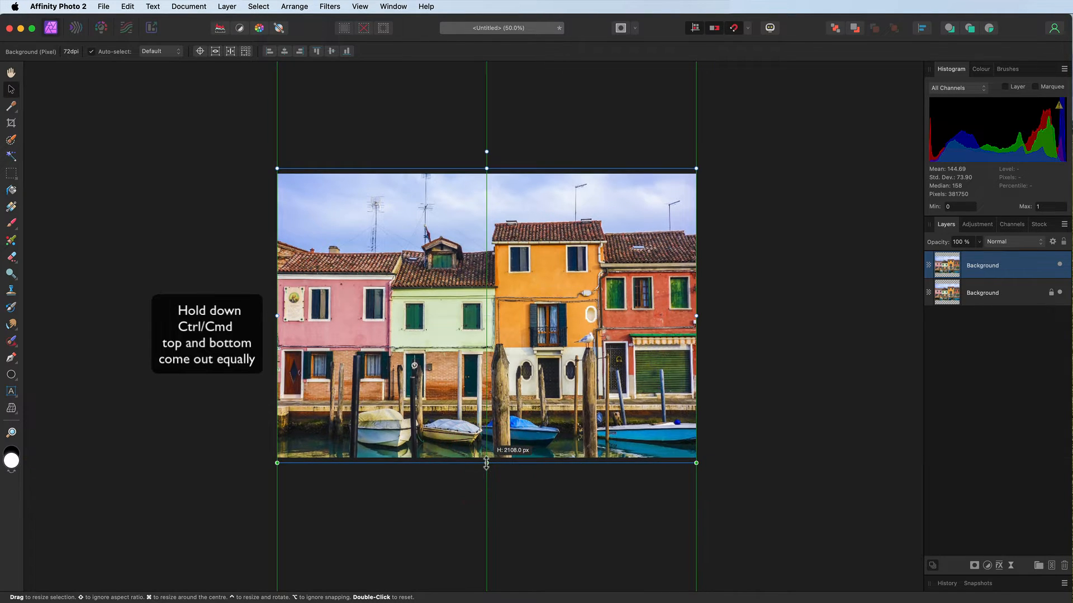
left_click_drag(486, 463, 486, 465)
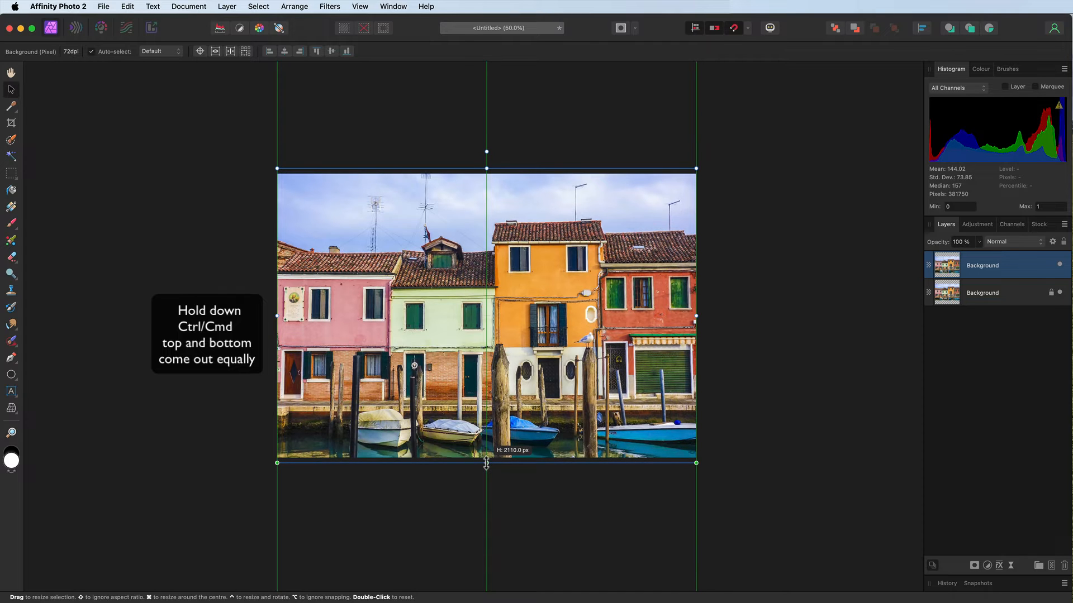
left_click_drag(486, 462, 483, 495)
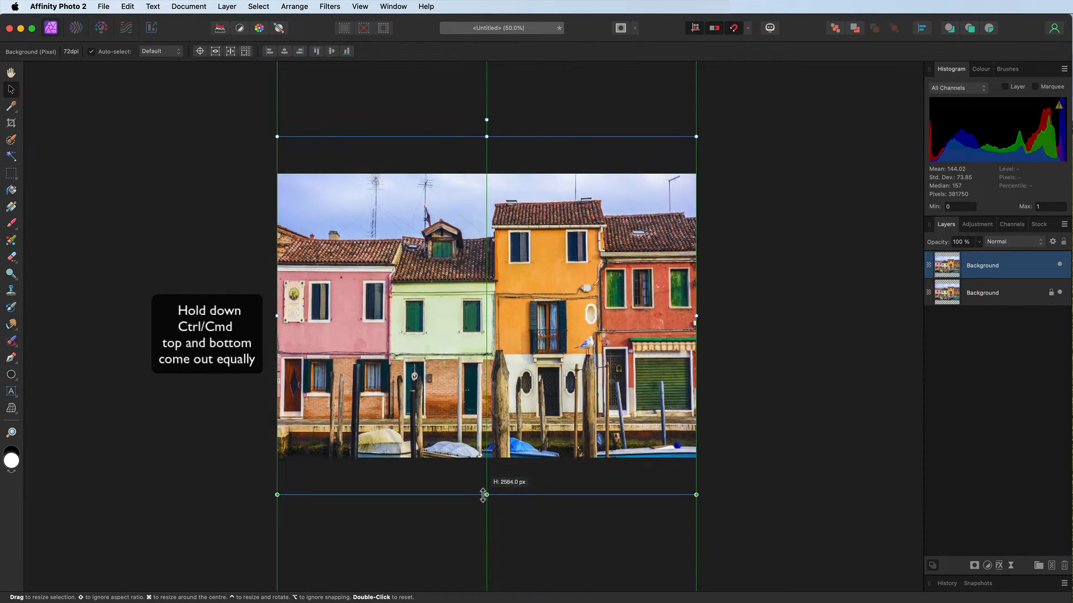
left_click_drag(483, 495, 482, 505)
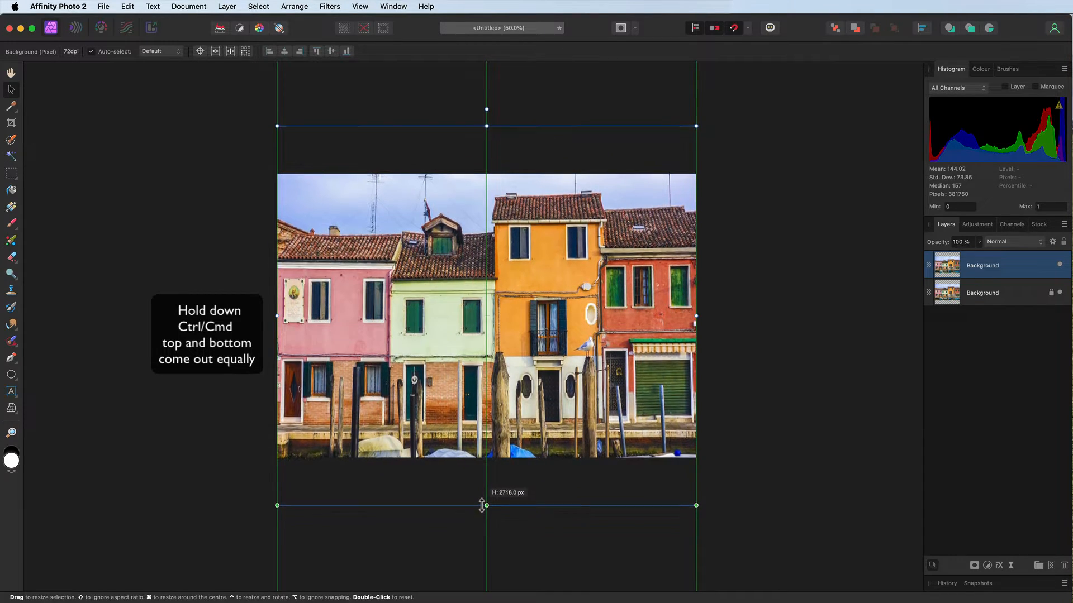
left_click_drag(482, 505, 481, 514)
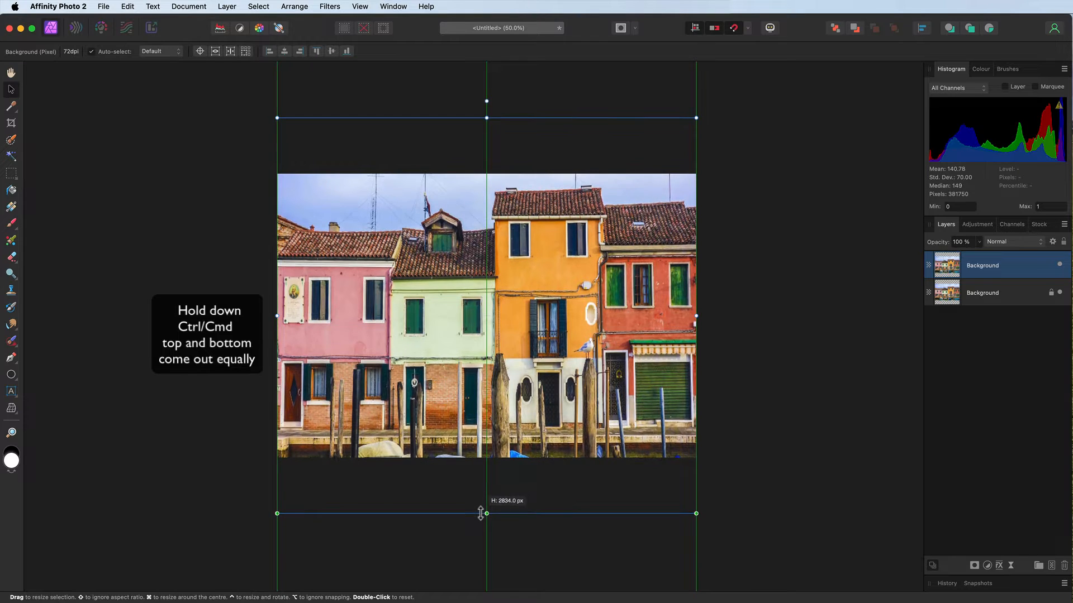
left_click_drag(486, 514, 486, 516)
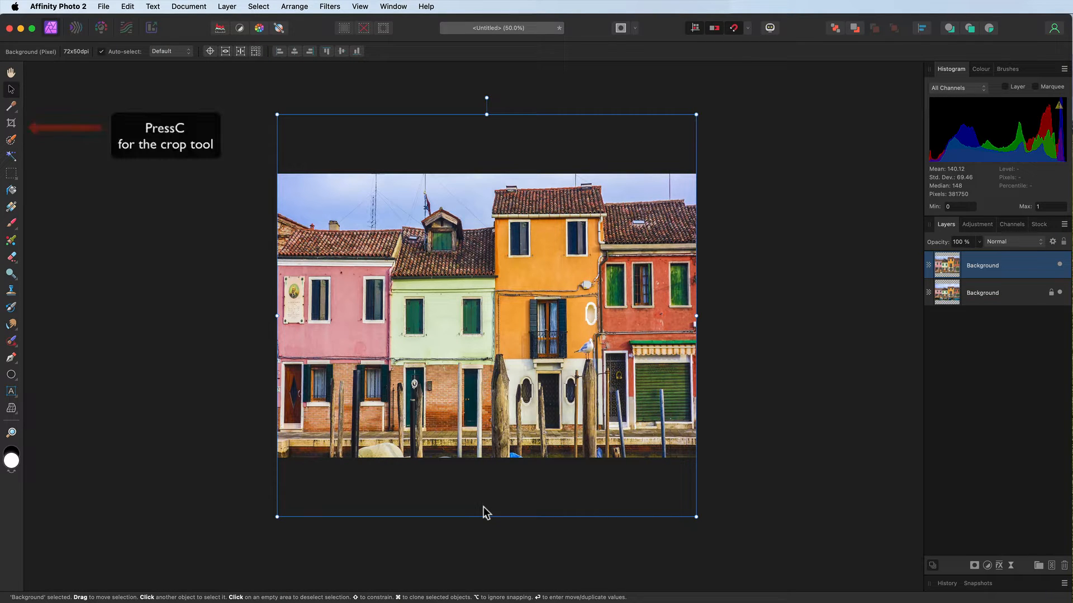
Crop the canvas taller to about 3000 × 2880 px, matched to the stretched copy's edges.
left_click(11, 124)
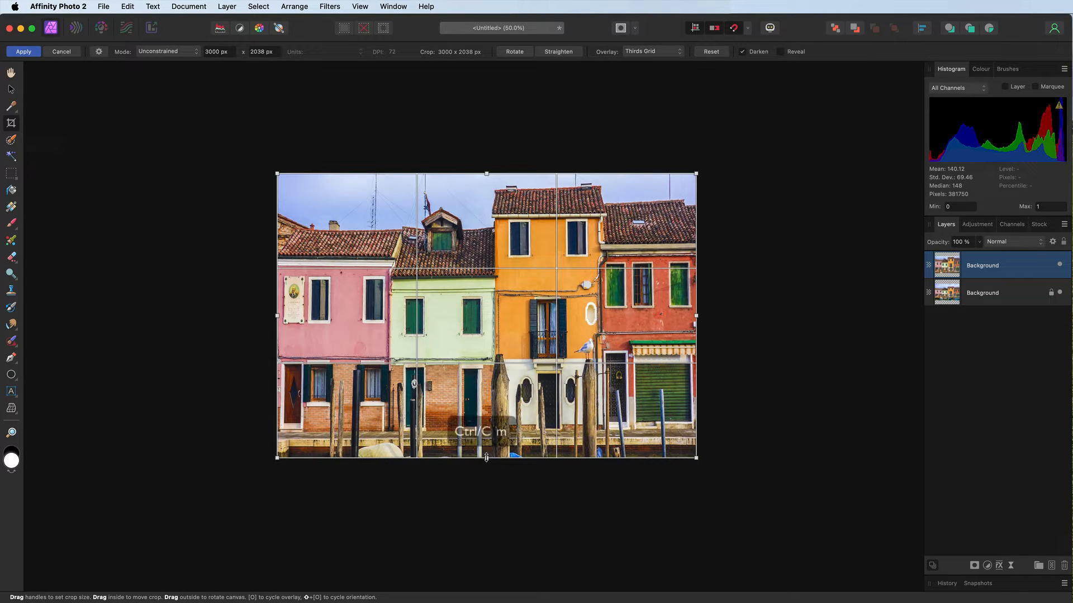
left_click_drag(486, 457, 486, 520)
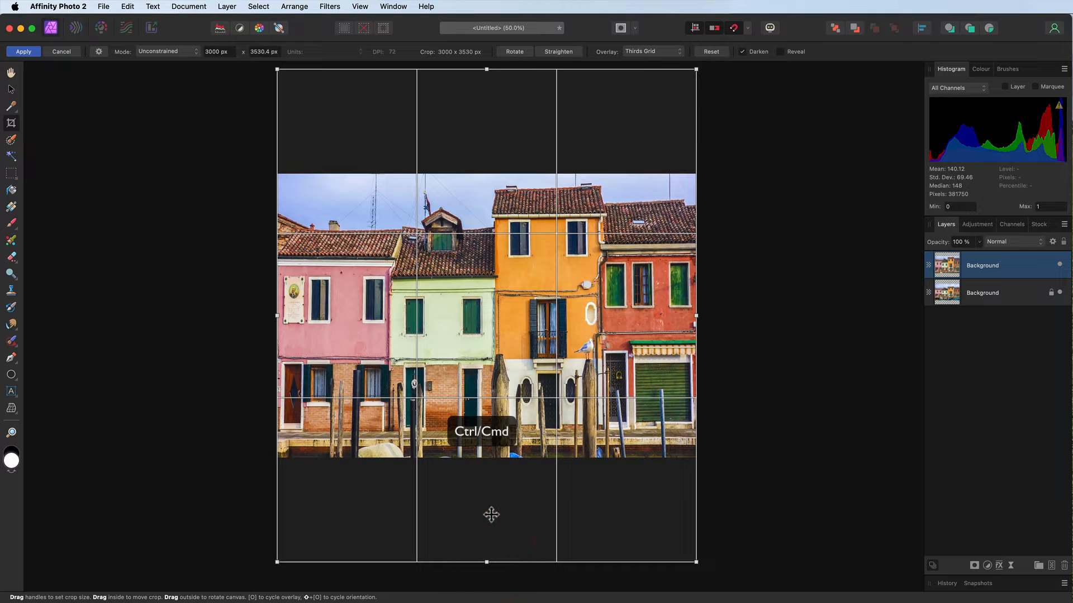
left_click(23, 51)
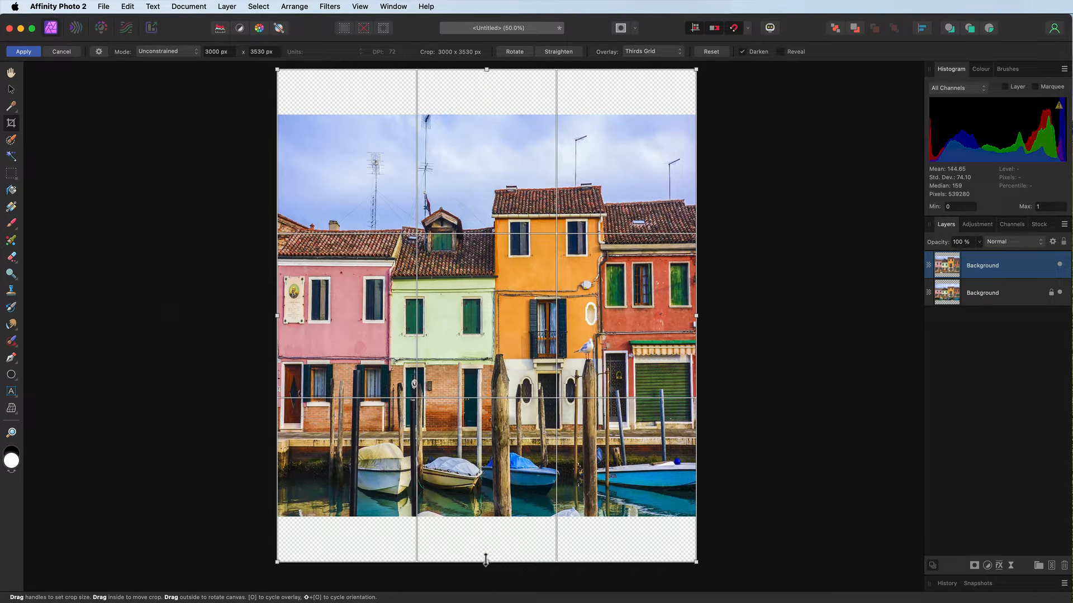
left_click_drag(486, 560, 486, 564)
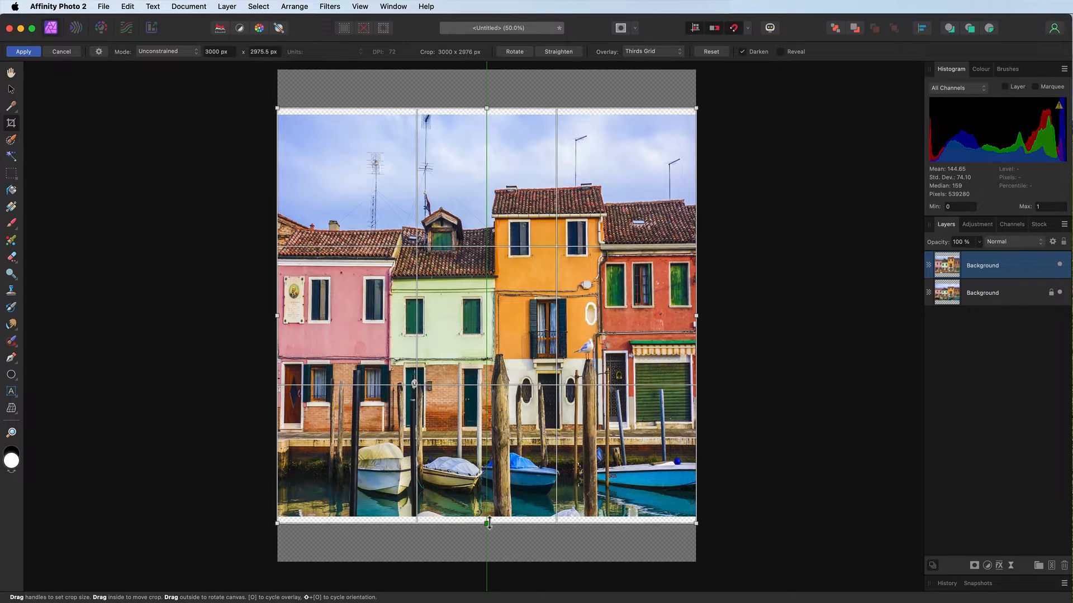
left_click_drag(488, 522, 488, 516)
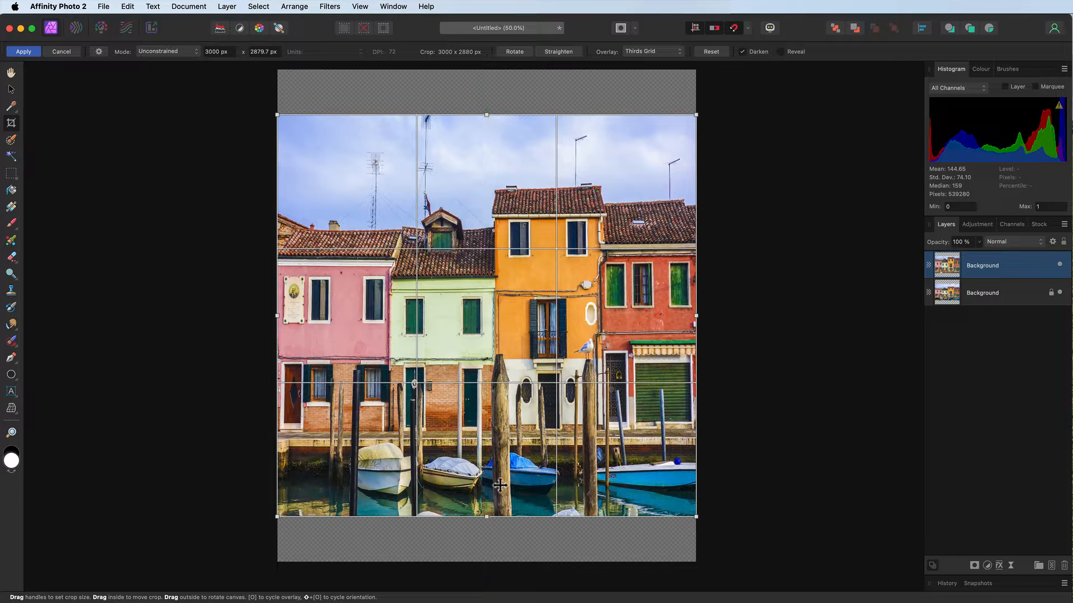
left_click(24, 51)
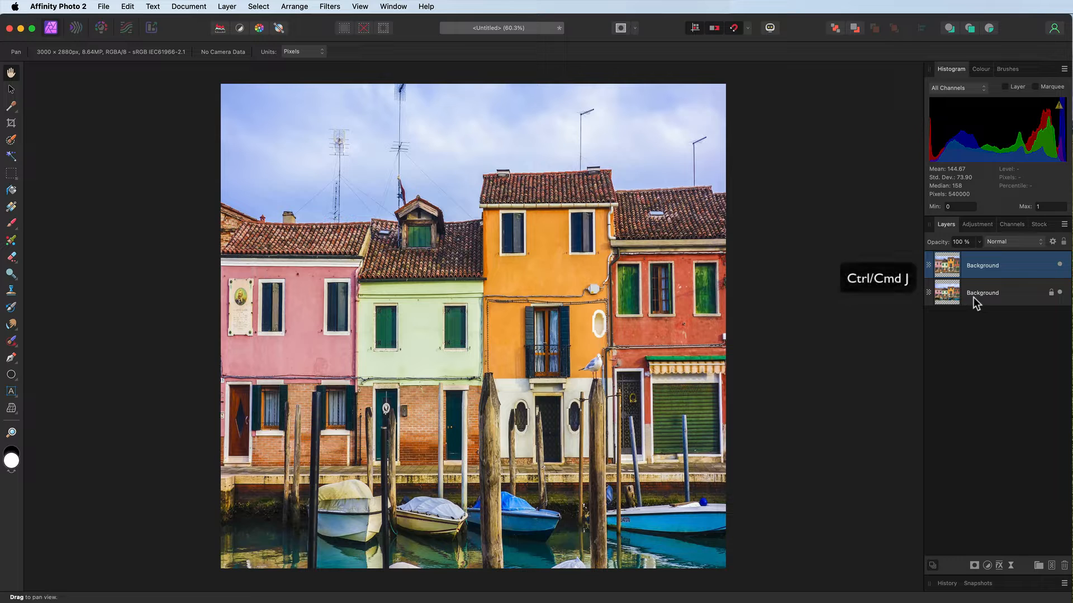
Duplicate the photo again, name the copy 'Inverted' and invert its colours.
key("cmd+j")
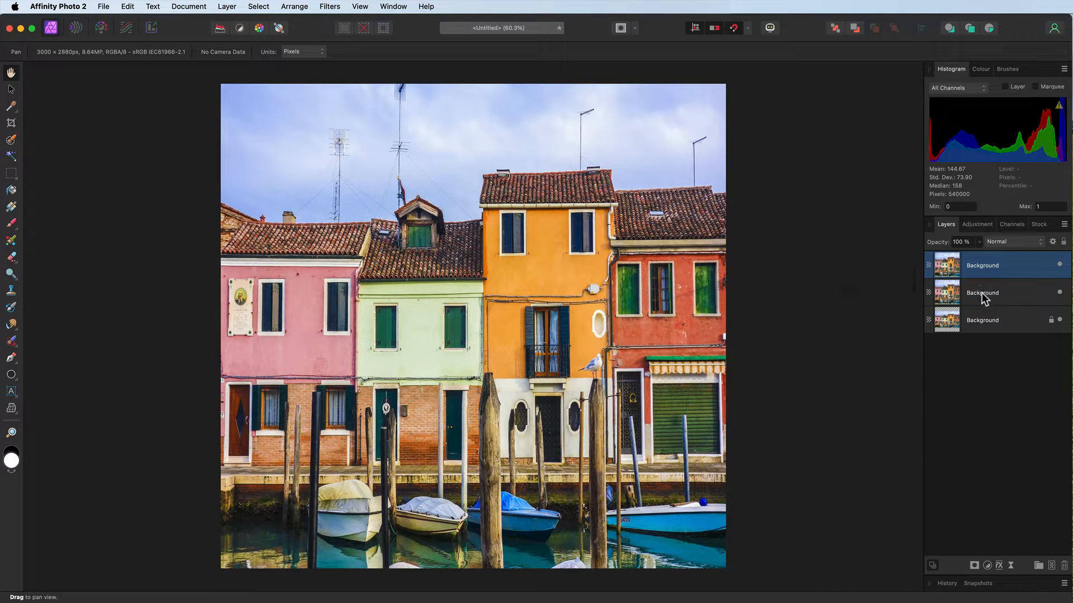
double_click(982, 266)
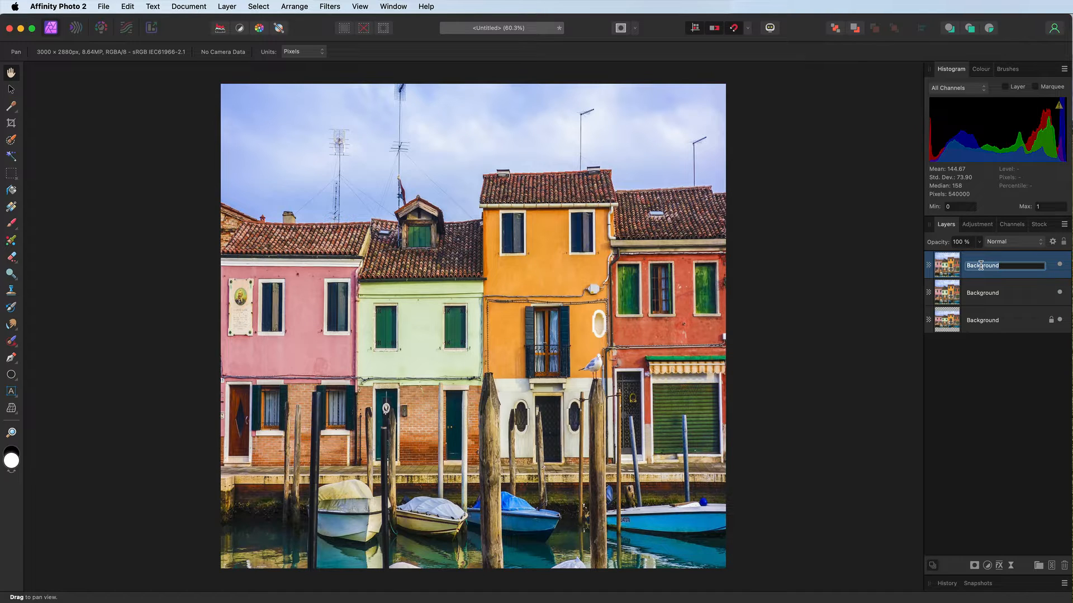
type("Inverted")
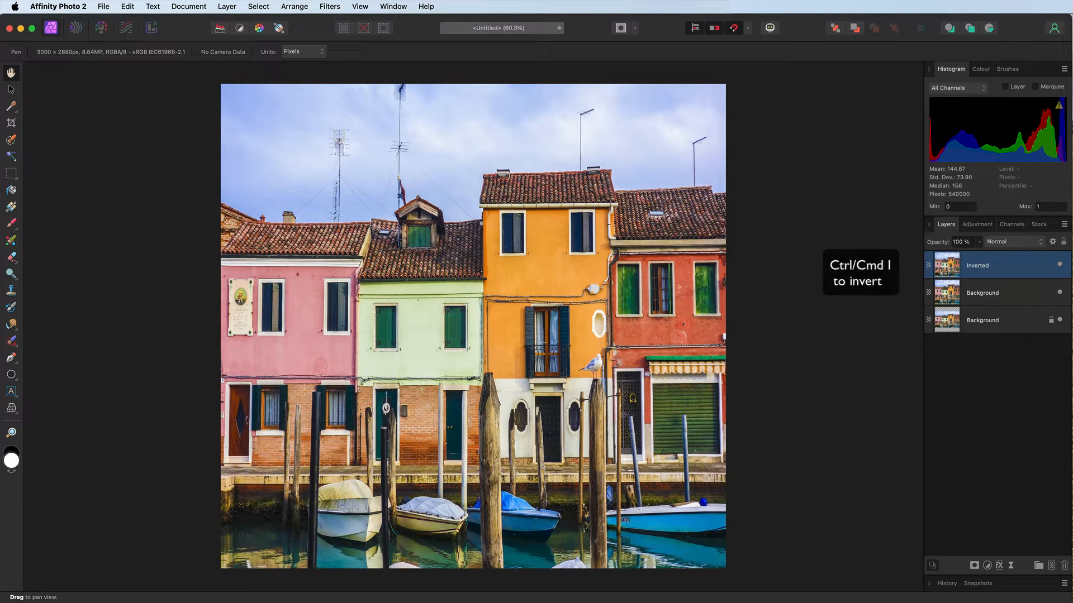
key("cmd+i")
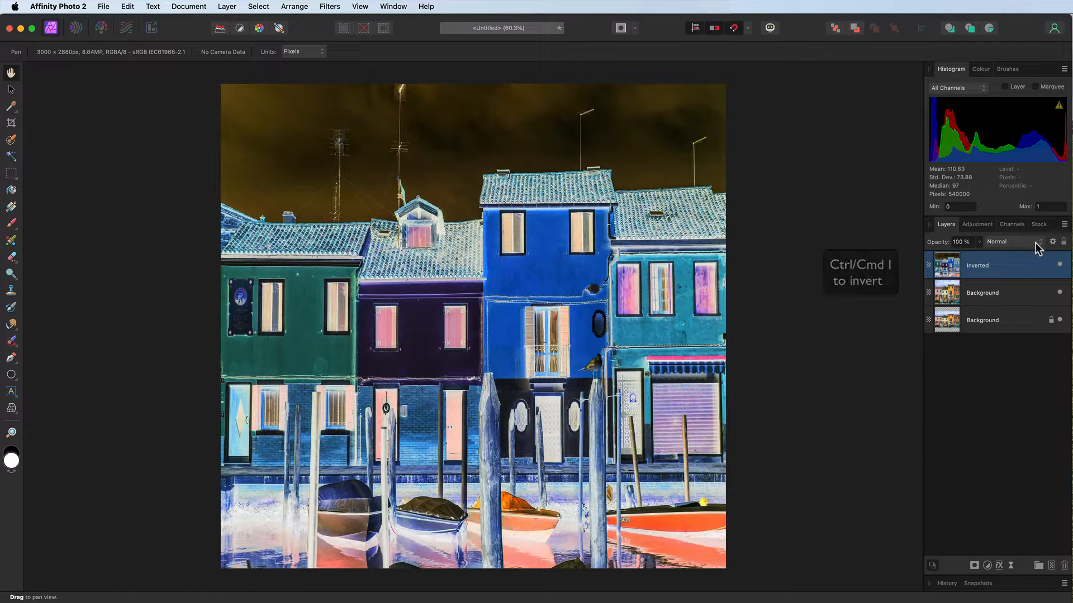
Set the Inverted layer's blend mode to Colour Dodge so the canvas washes out white.
left_click(1012, 241)
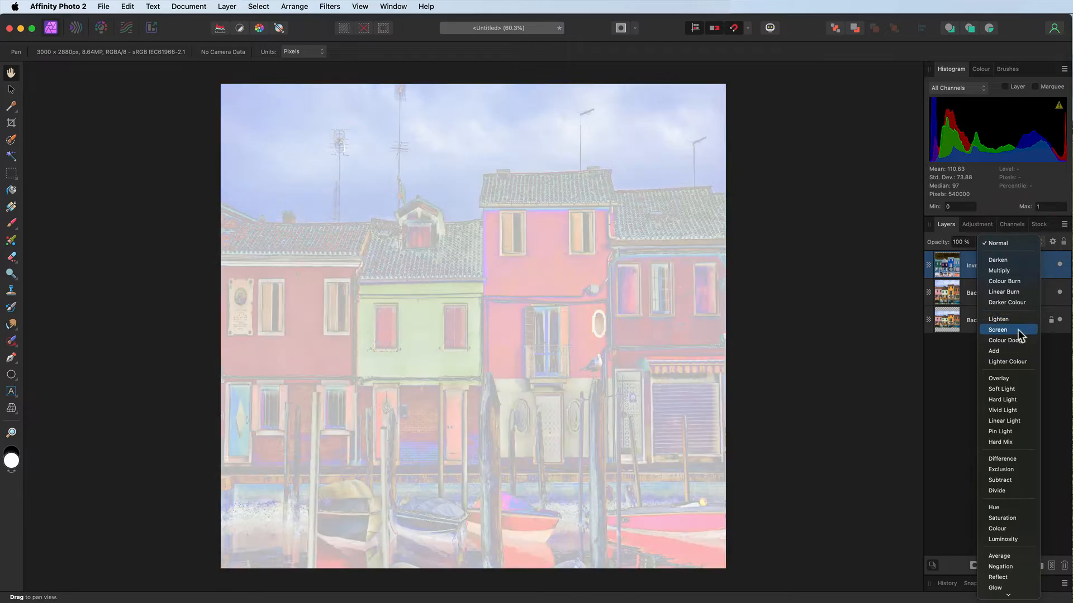
left_click(1005, 341)
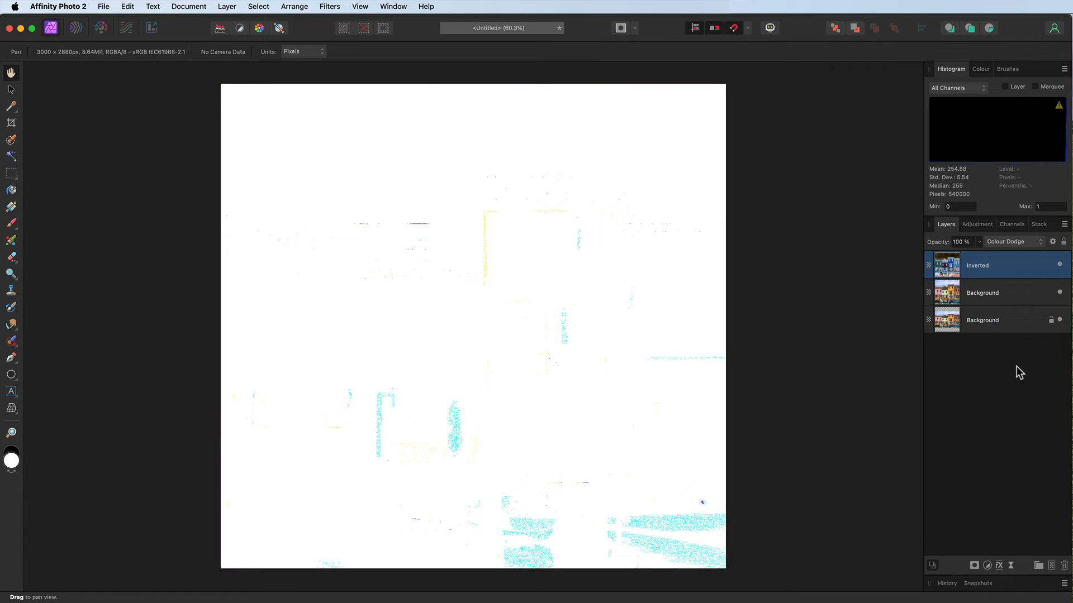
left_click(1011, 565)
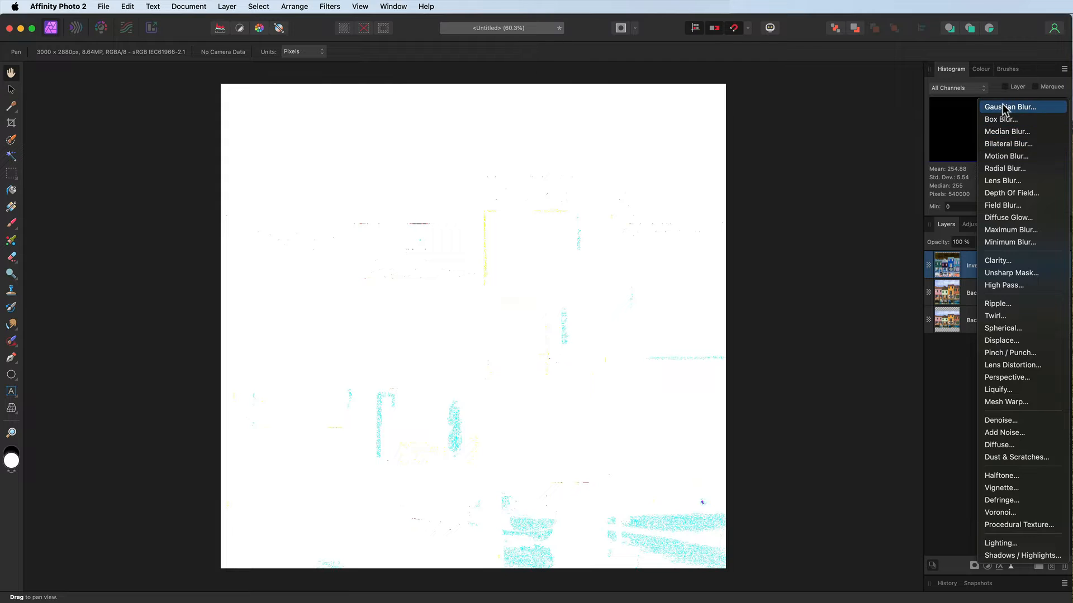
Add a live Gaussian Blur to the Inverted layer and raise its radius to 200 px.
left_click(1010, 108)
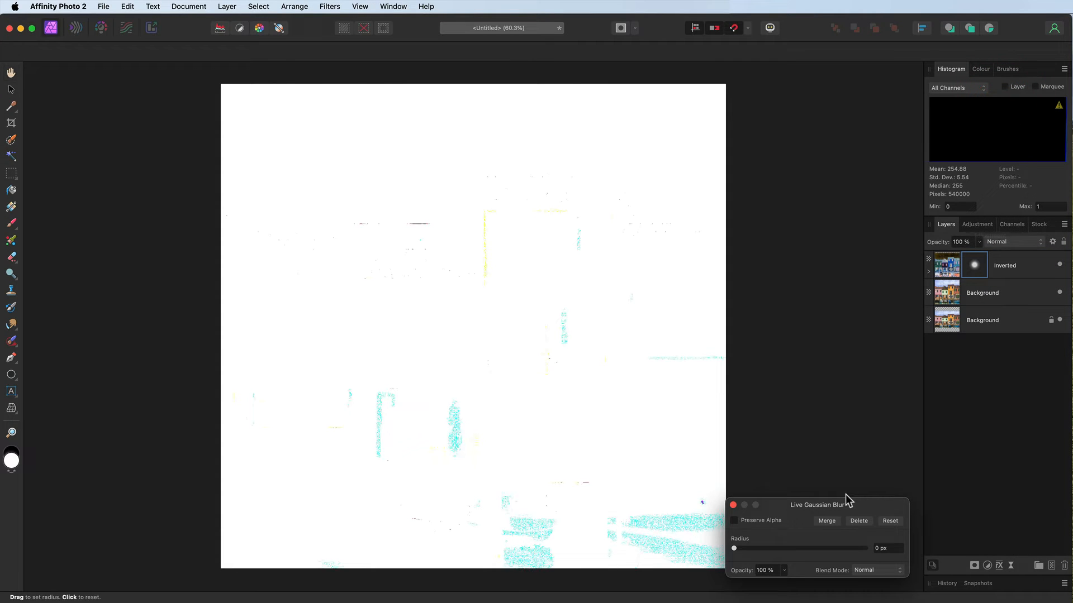
left_click_drag(818, 505, 861, 127)
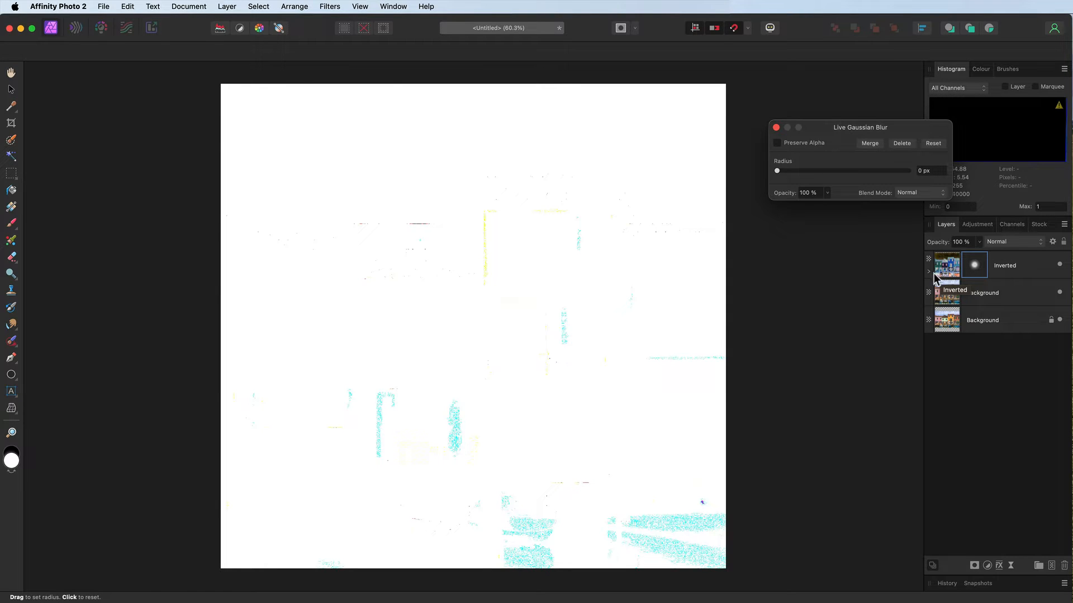
left_click(989, 293)
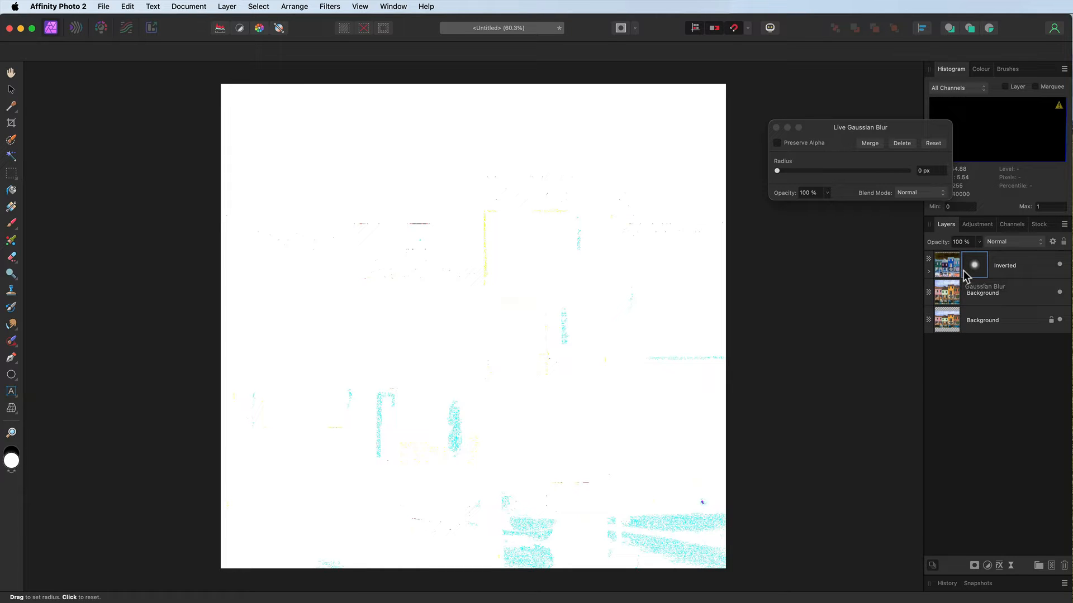
left_click_drag(777, 171, 840, 171)
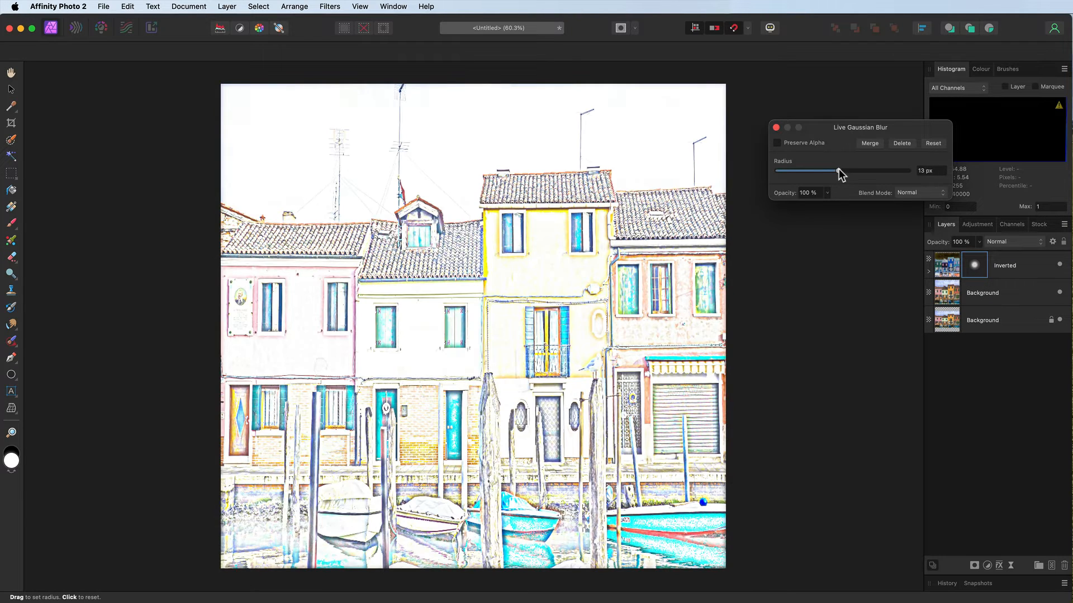
left_click_drag(818, 171, 897, 171)
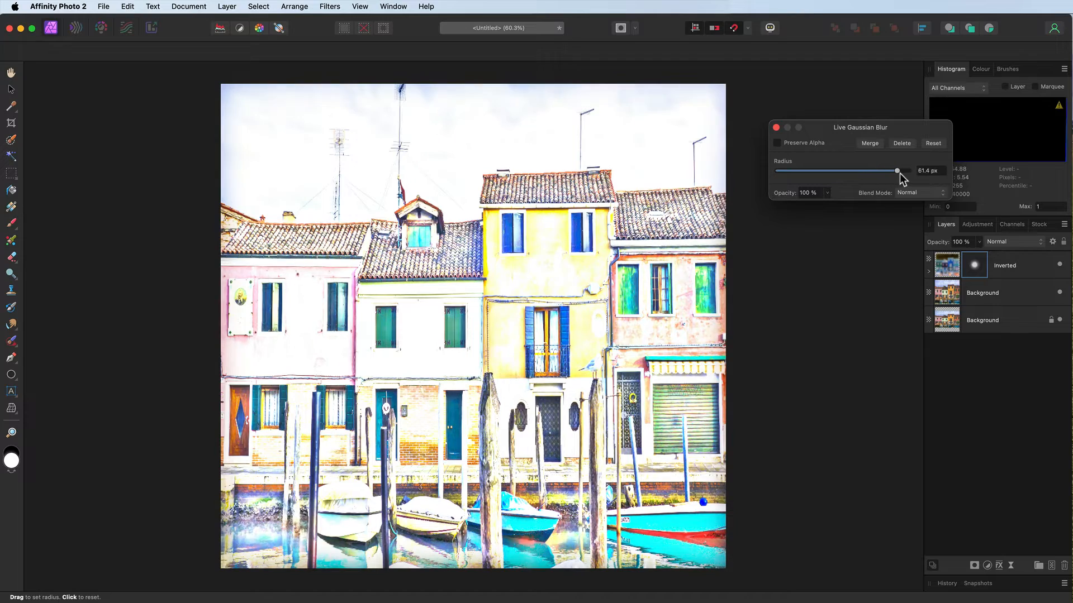
left_click_drag(896, 170, 907, 170)
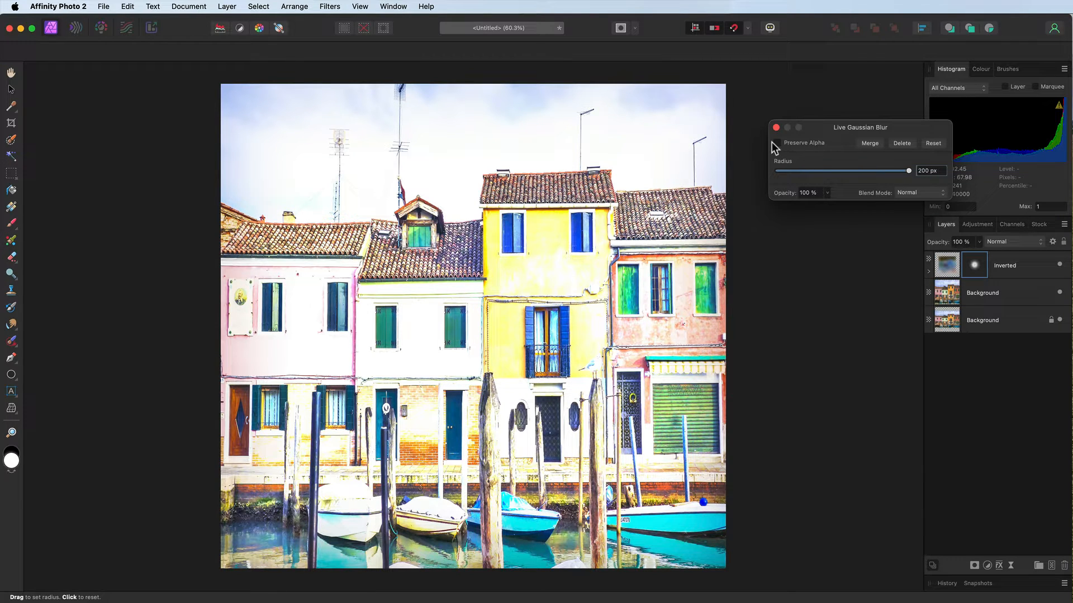
Toggle Preserve Alpha on and back off, then close the blur settings.
left_click(775, 143)
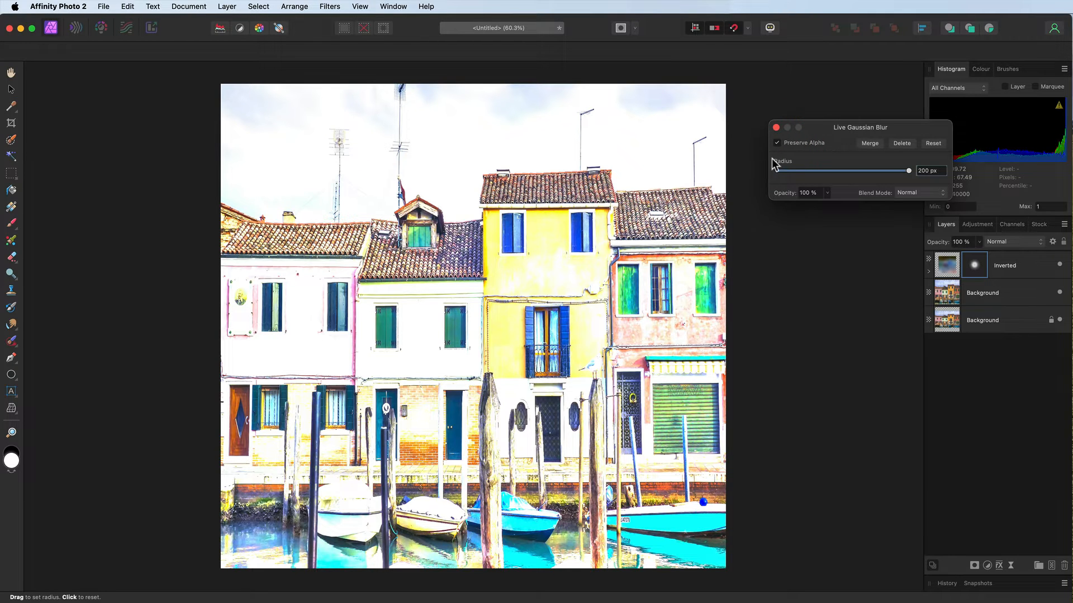
left_click(776, 143)
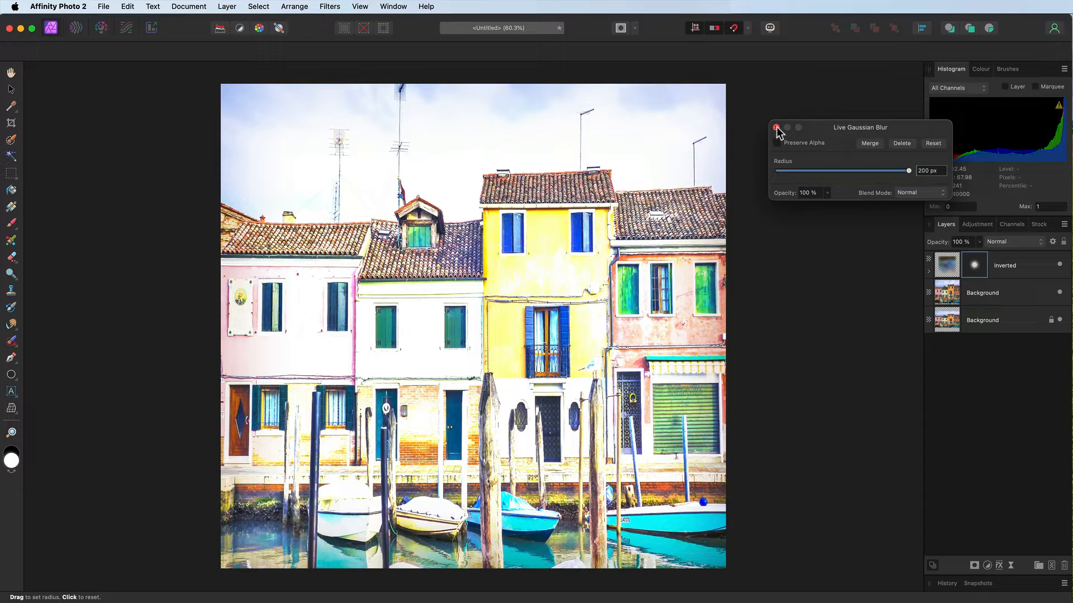
left_click(777, 127)
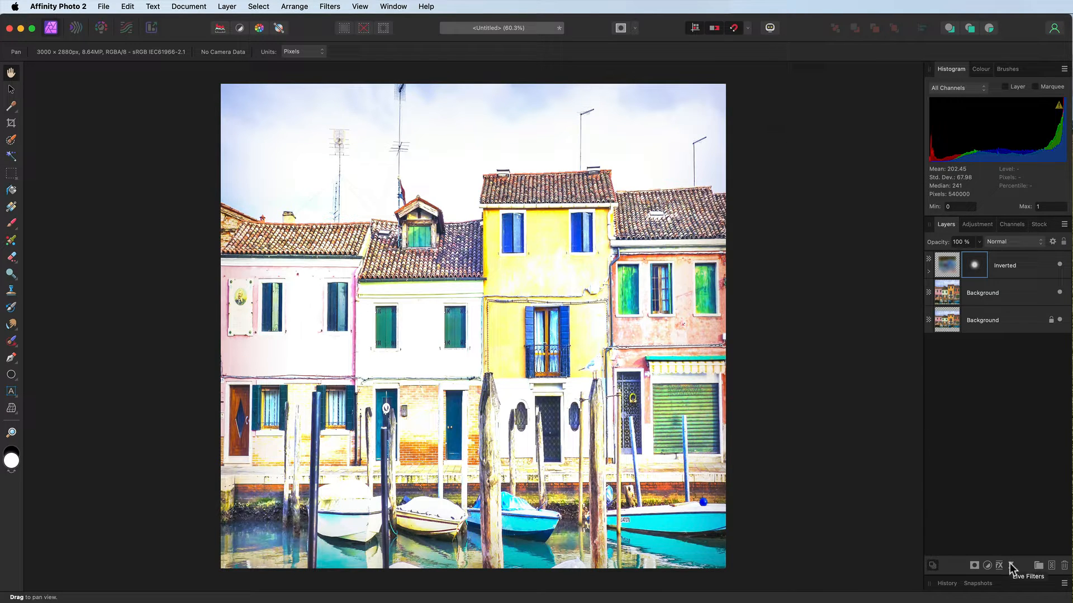
Add a live Median Blur of about 19 px, then solo-view the copied Background layer.
left_click(997, 566)
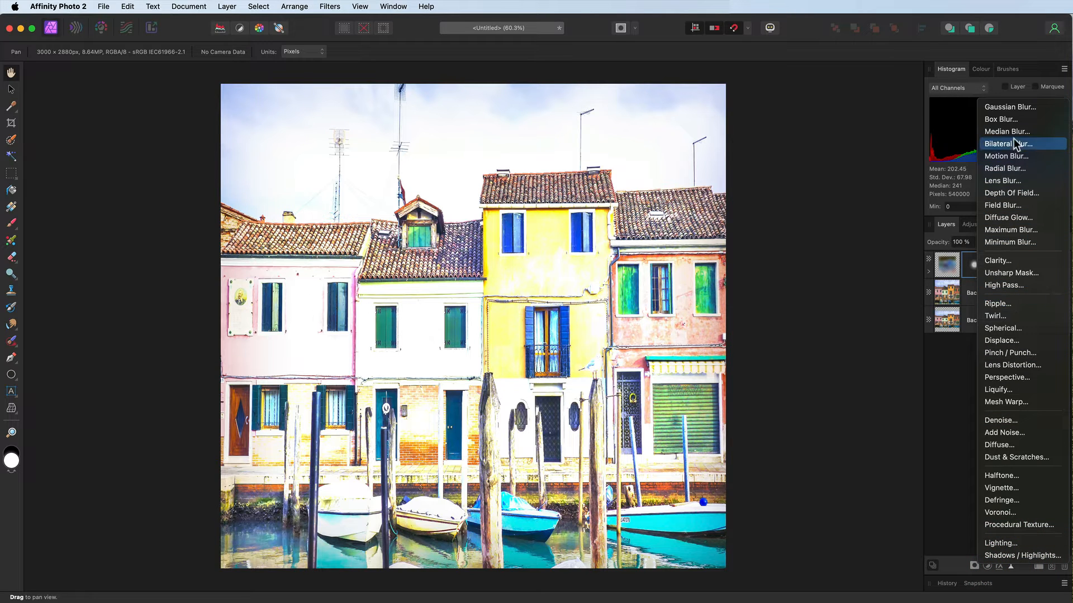
left_click(1006, 132)
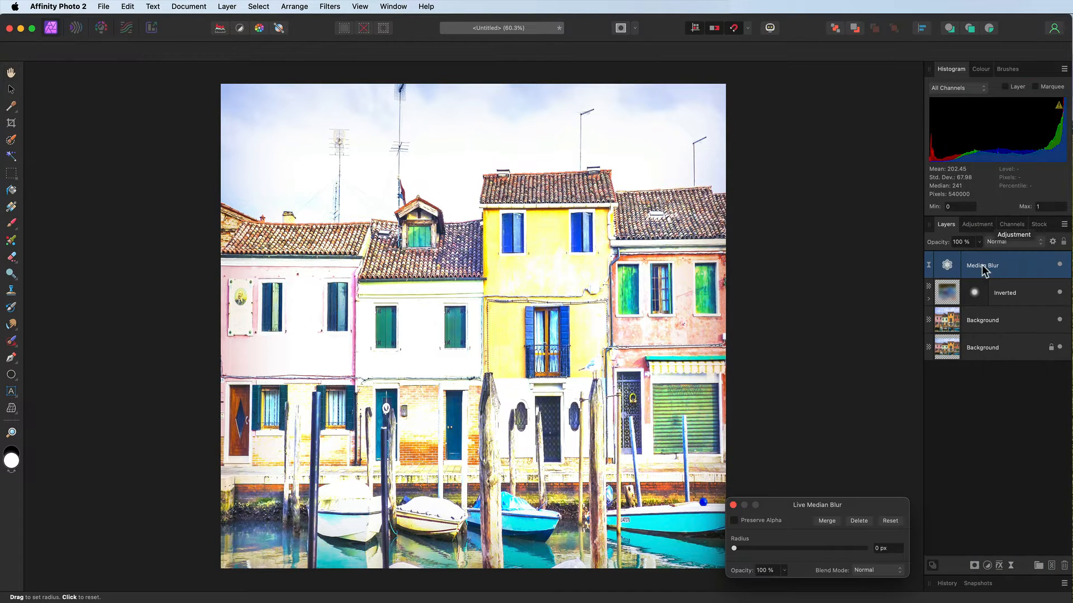
left_click_drag(817, 505, 839, 333)
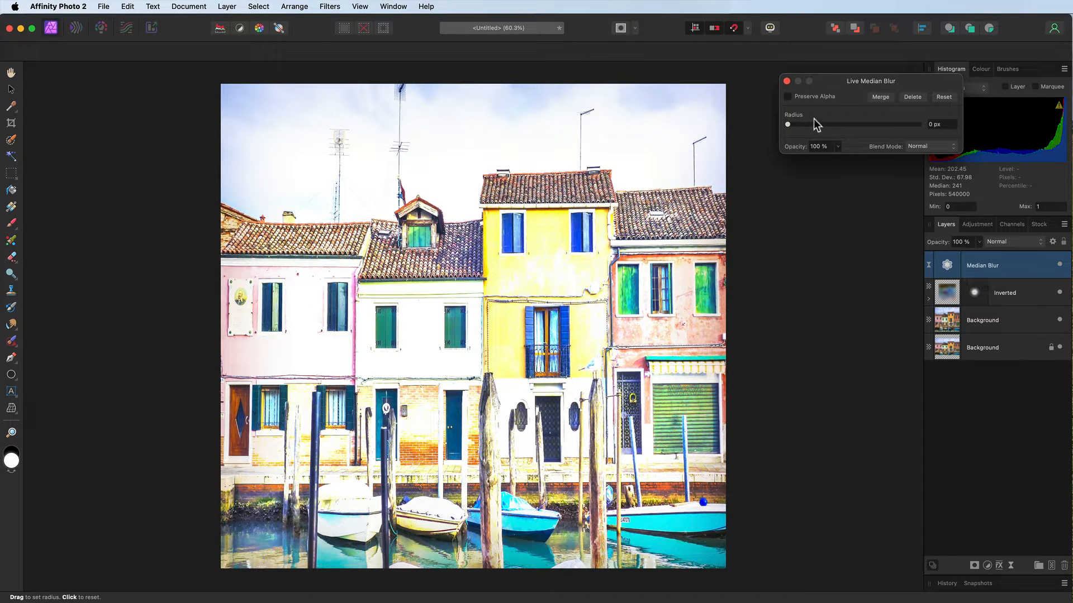
left_click_drag(788, 124, 836, 124)
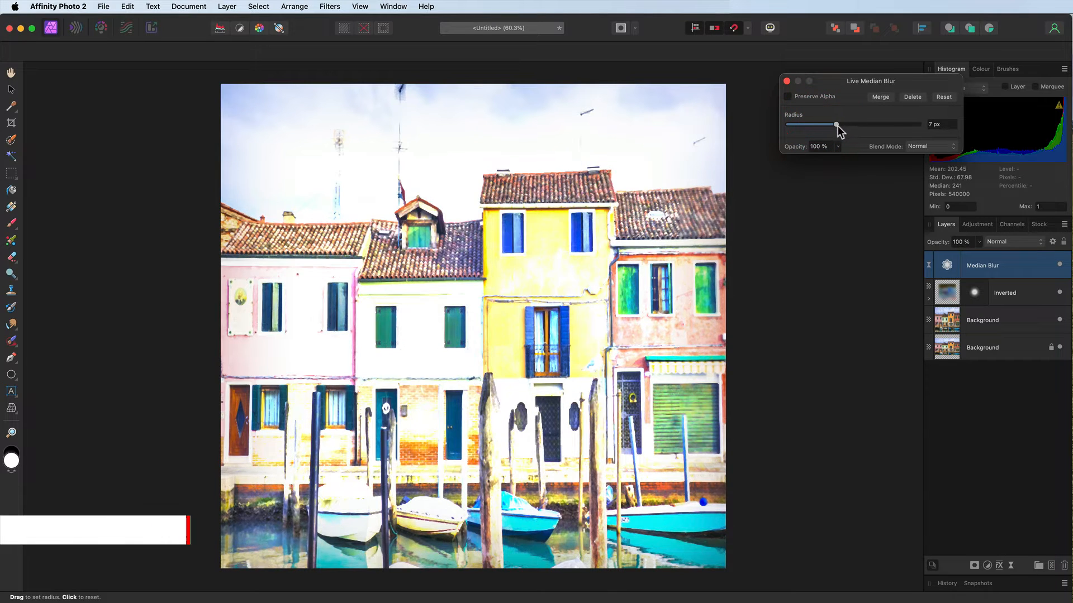
left_click_drag(836, 125, 852, 125)
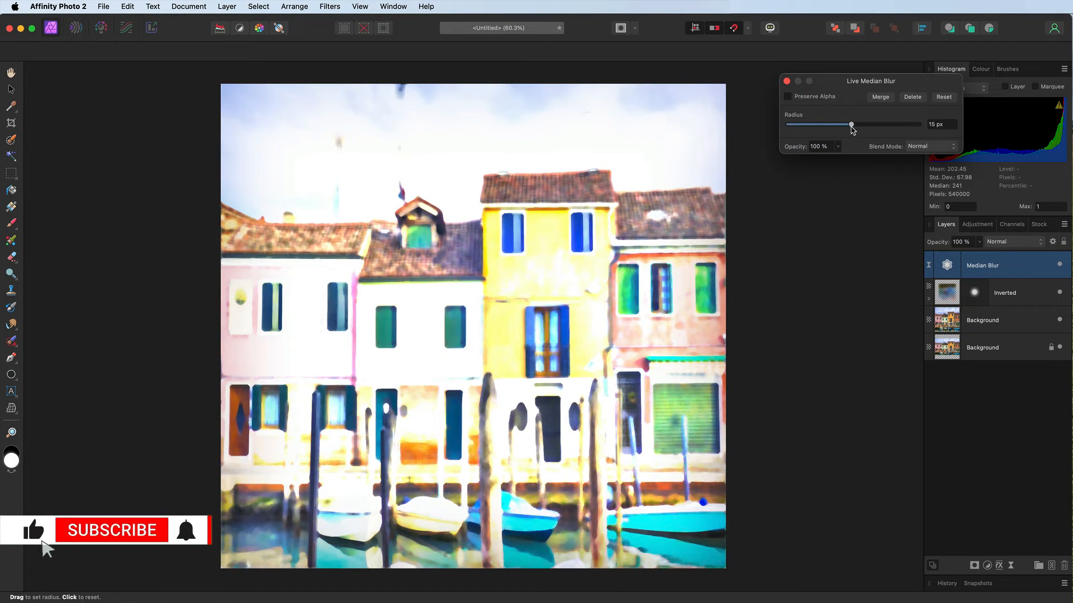
left_click_drag(850, 125, 854, 125)
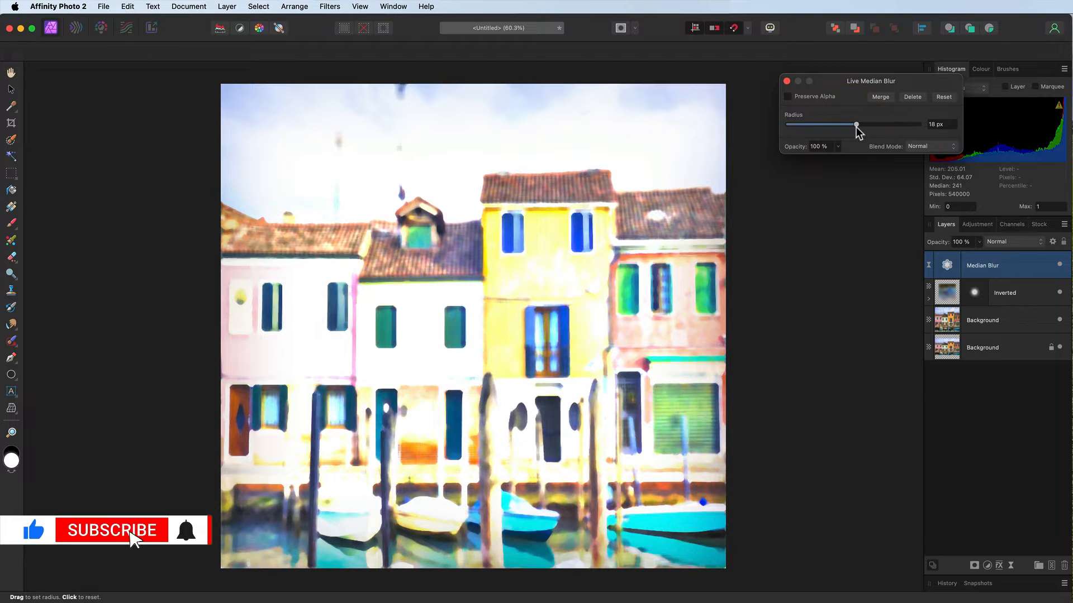
left_click_drag(855, 124, 858, 124)
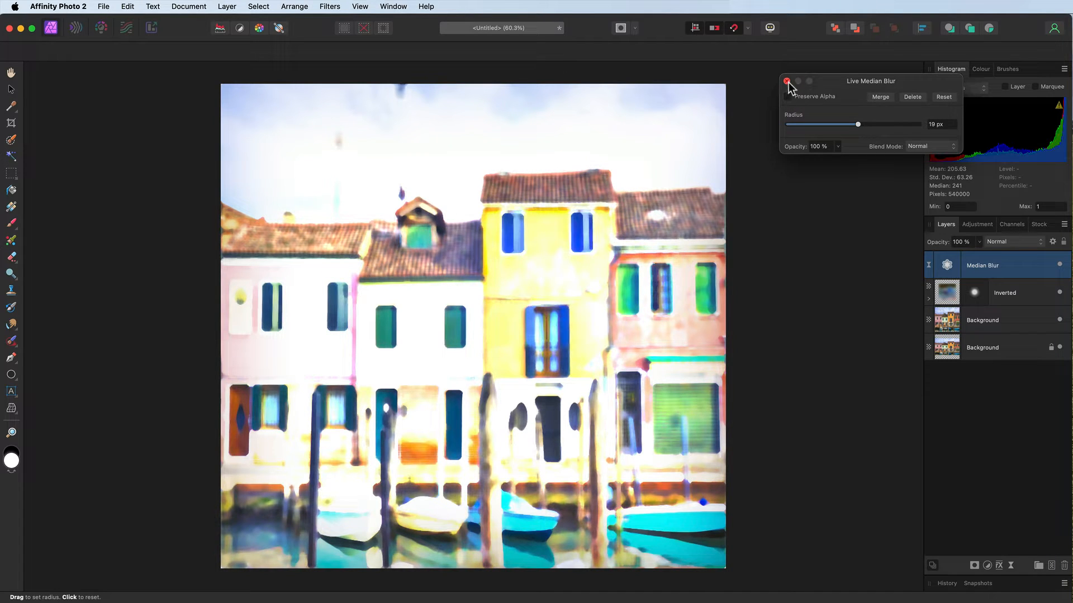
left_click(786, 81)
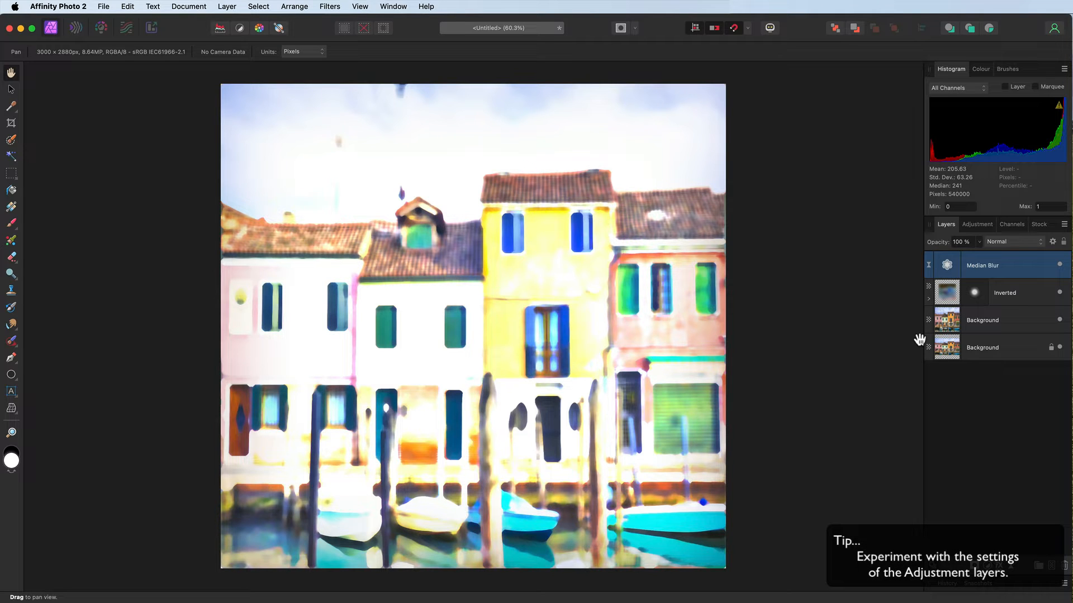
left_click(1062, 266)
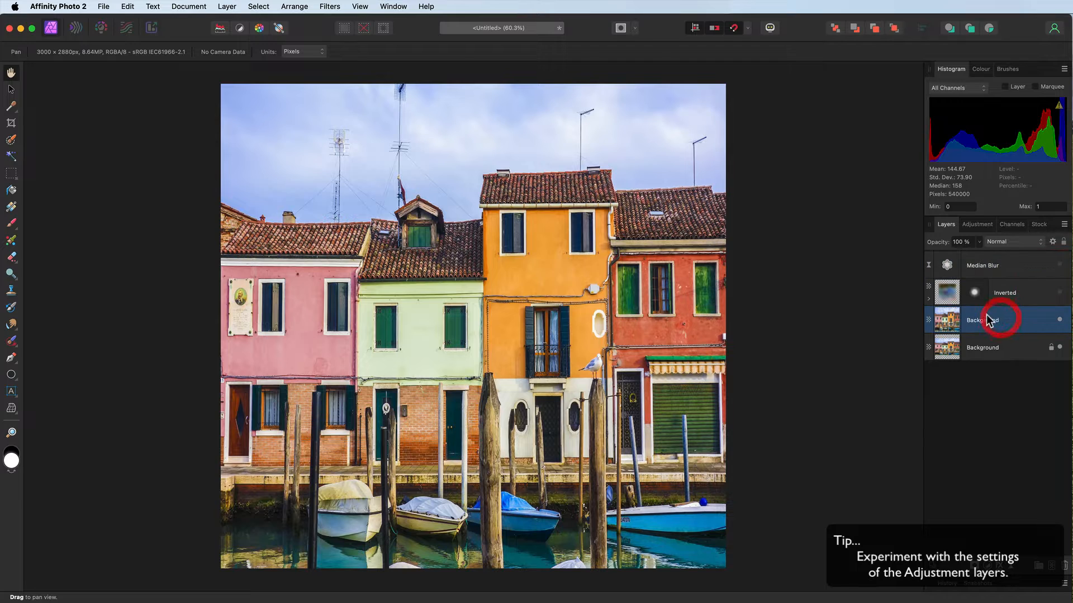
Start renaming the copied Background layer to Fx.
double_click(982, 321)
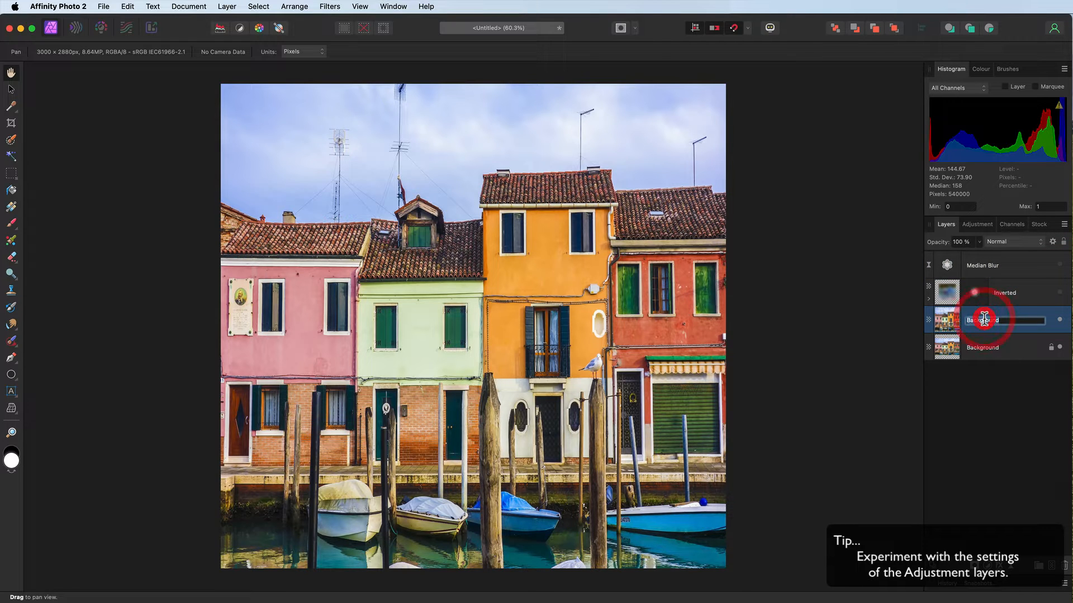
double_click(983, 321)
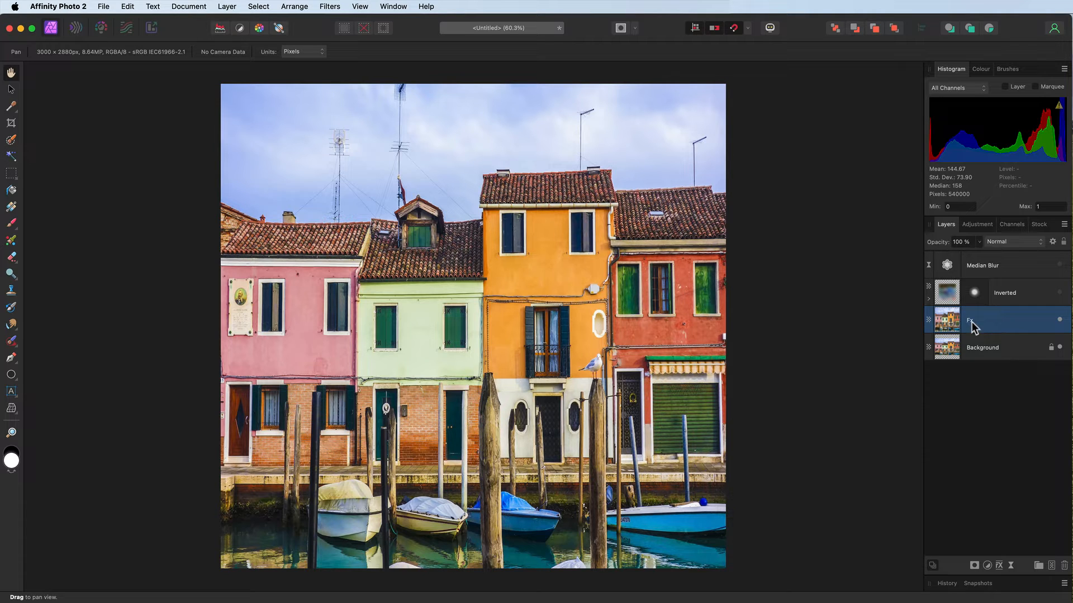
Show the macro Library panel from the Window menu.
left_click(392, 6)
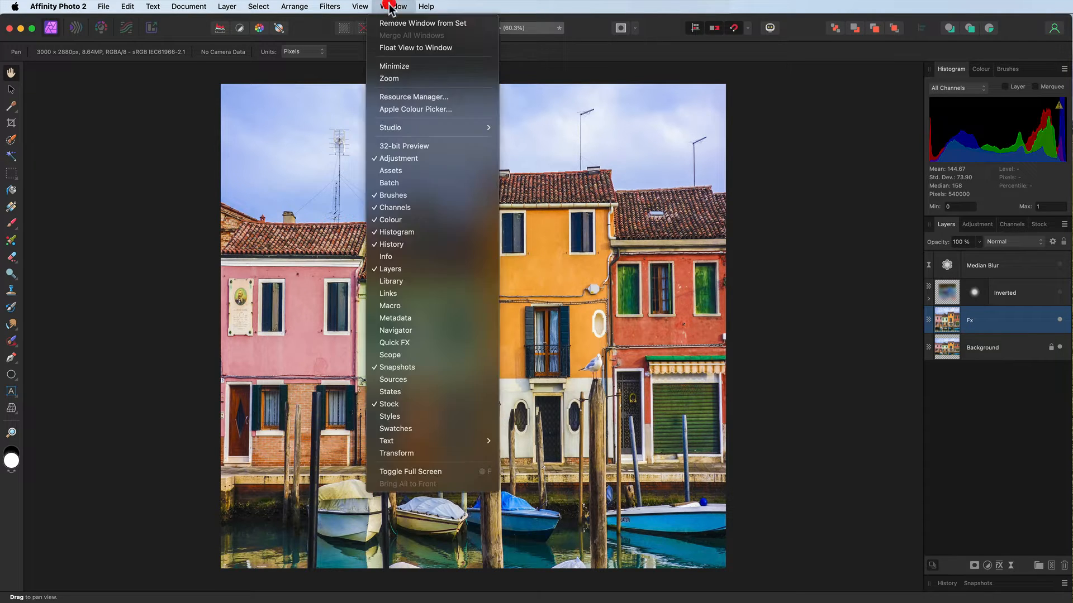
mouse_move(400, 285)
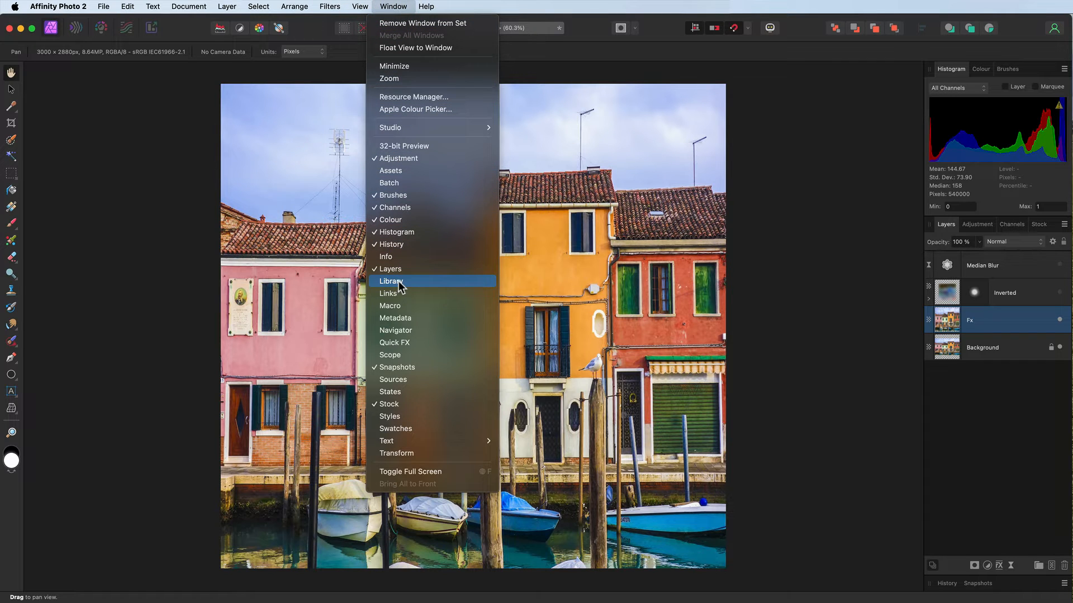
left_click(392, 281)
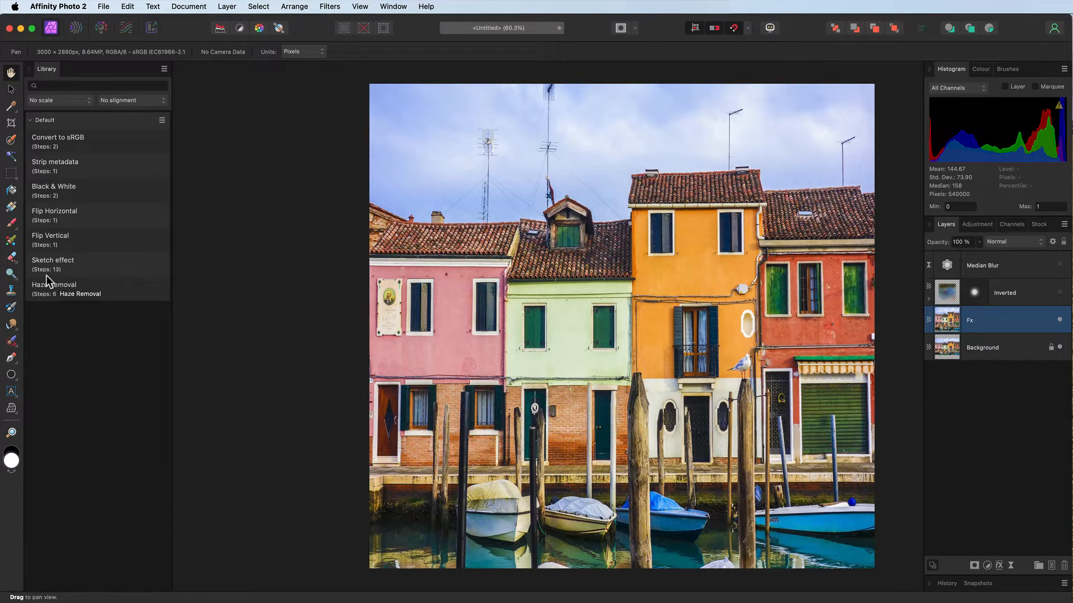
mouse_move(81, 280)
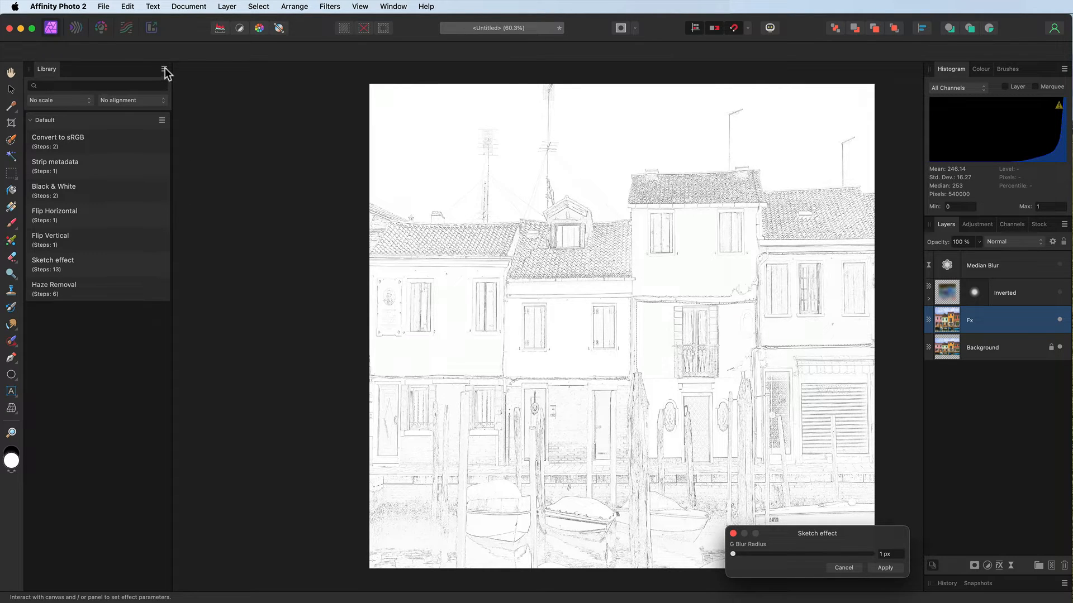
Apply the Sketch effect macro with a 2 px blur radius, adding a pencil-drawing layer above Fx.
left_click(164, 68)
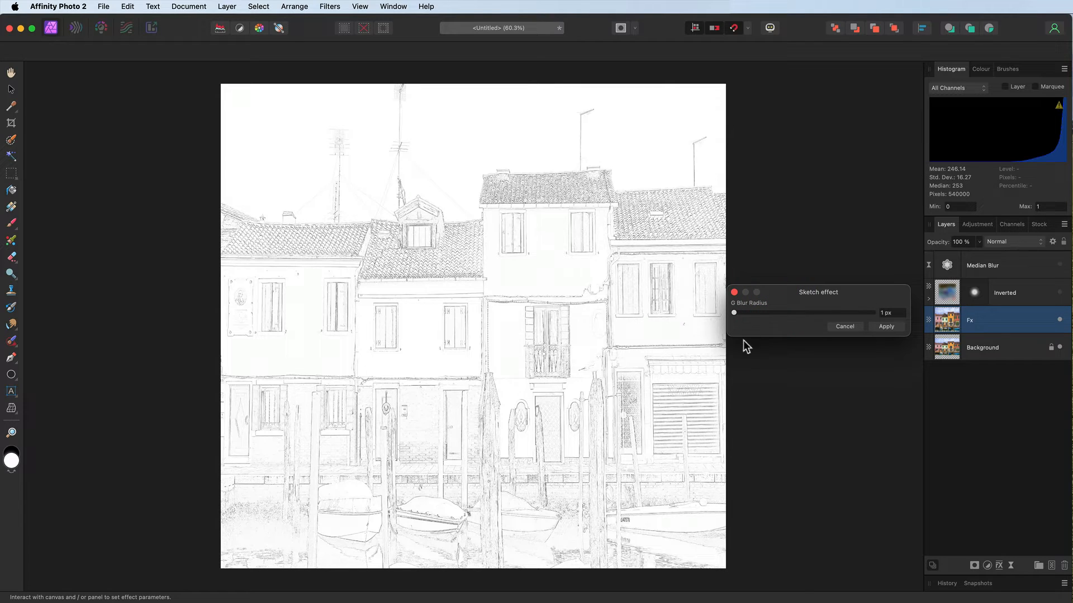
left_click(886, 312)
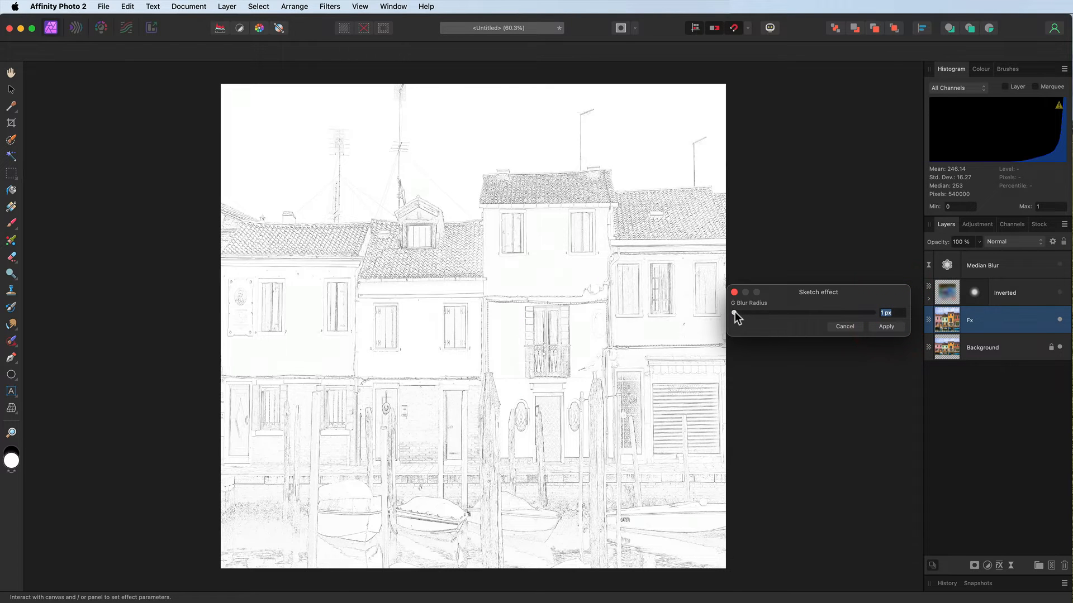
left_click_drag(734, 313, 742, 313)
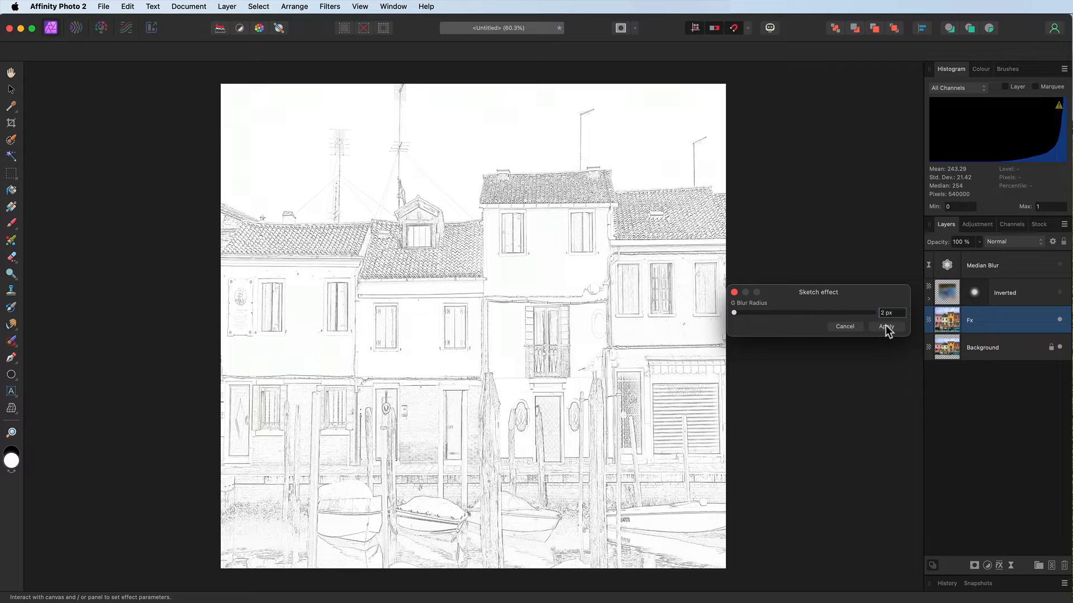
left_click(886, 326)
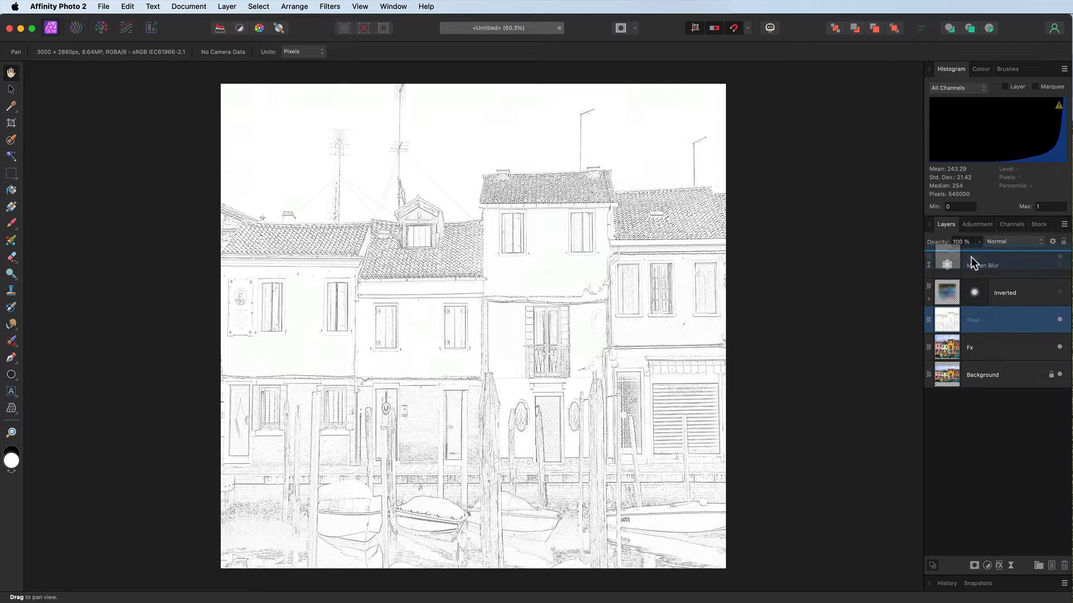
Rename the new pixel layer to 'Sketch'.
double_click(992, 266)
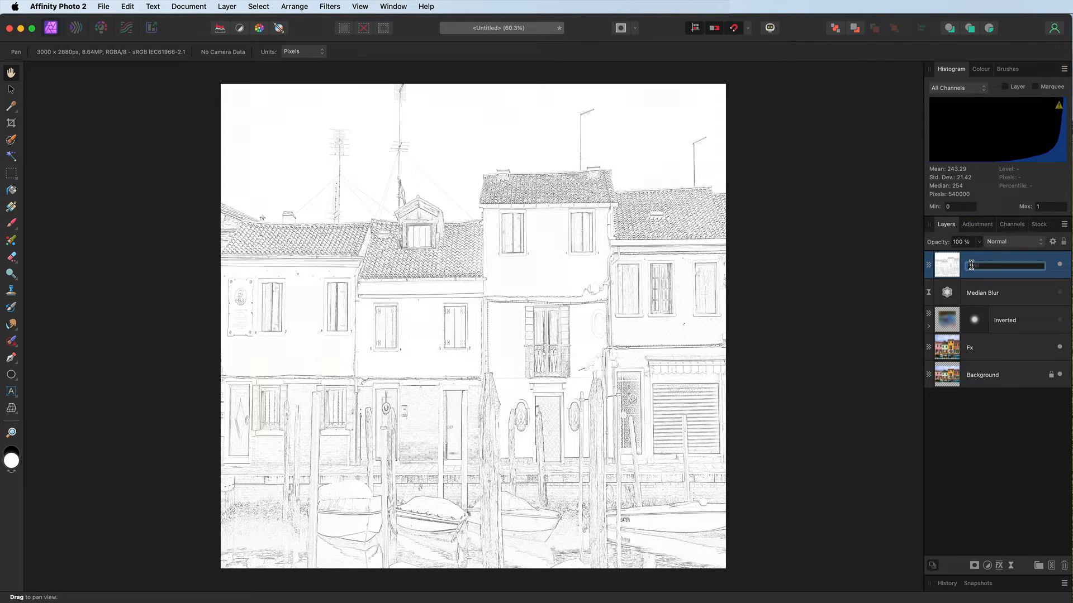
type("Sketch")
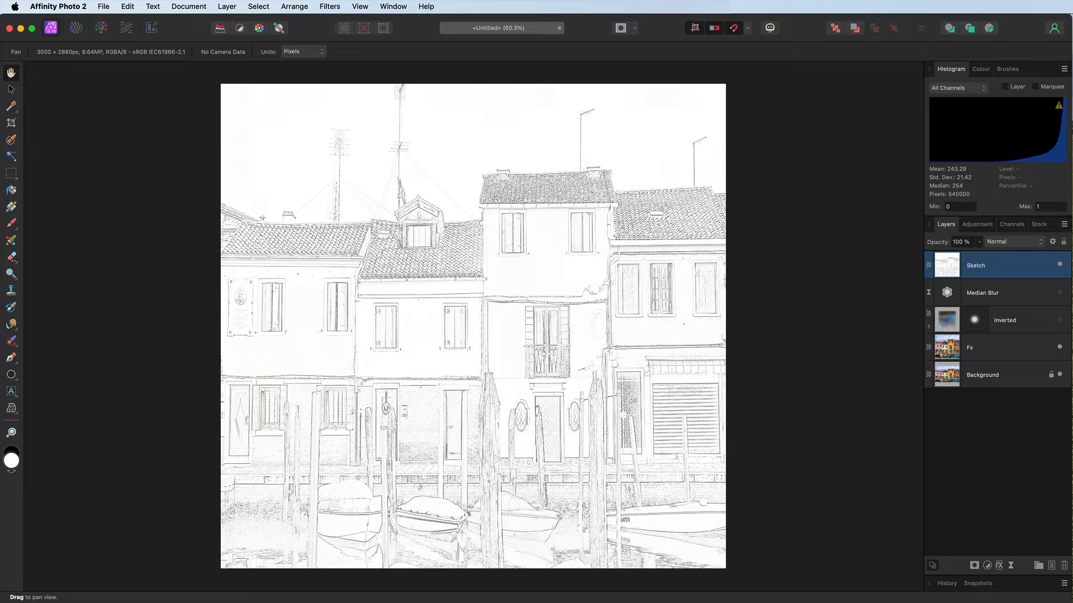
left_click(992, 293)
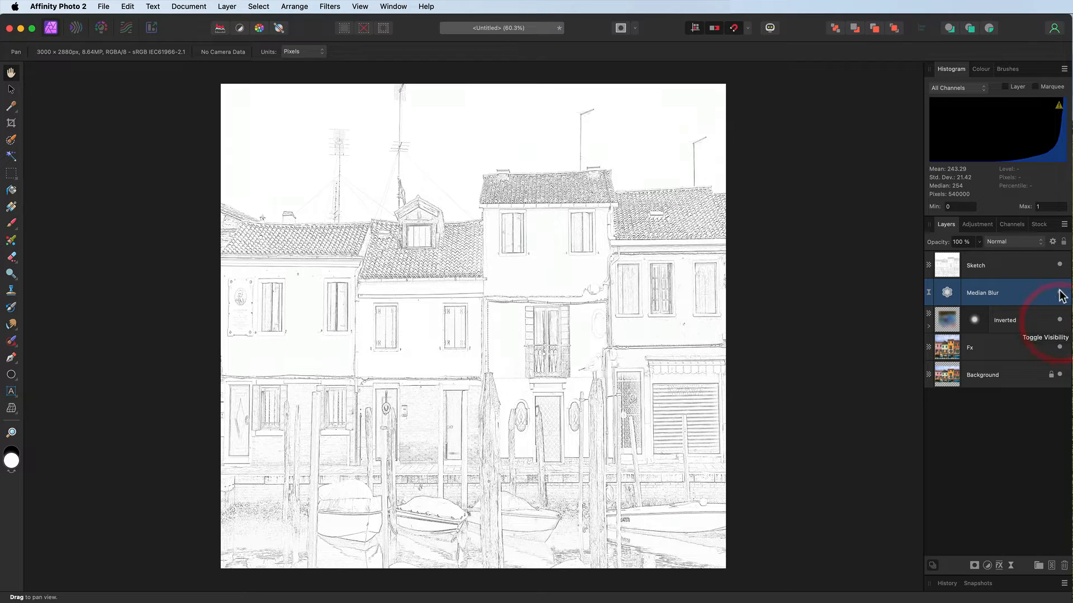
Set the Sketch layer's blend mode to Multiply at full opacity.
left_click(1013, 242)
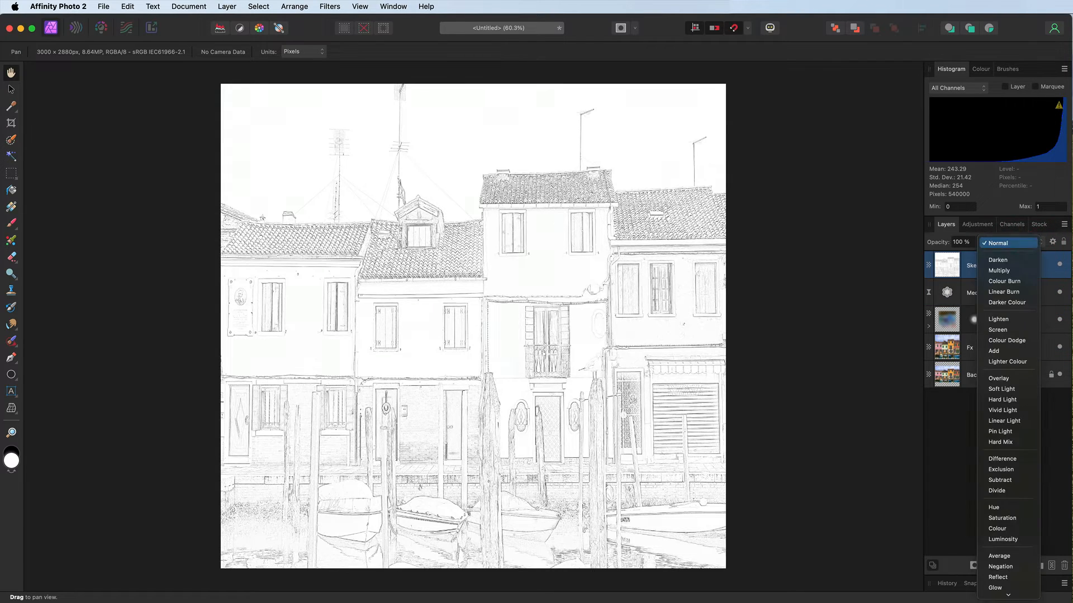
left_click(998, 270)
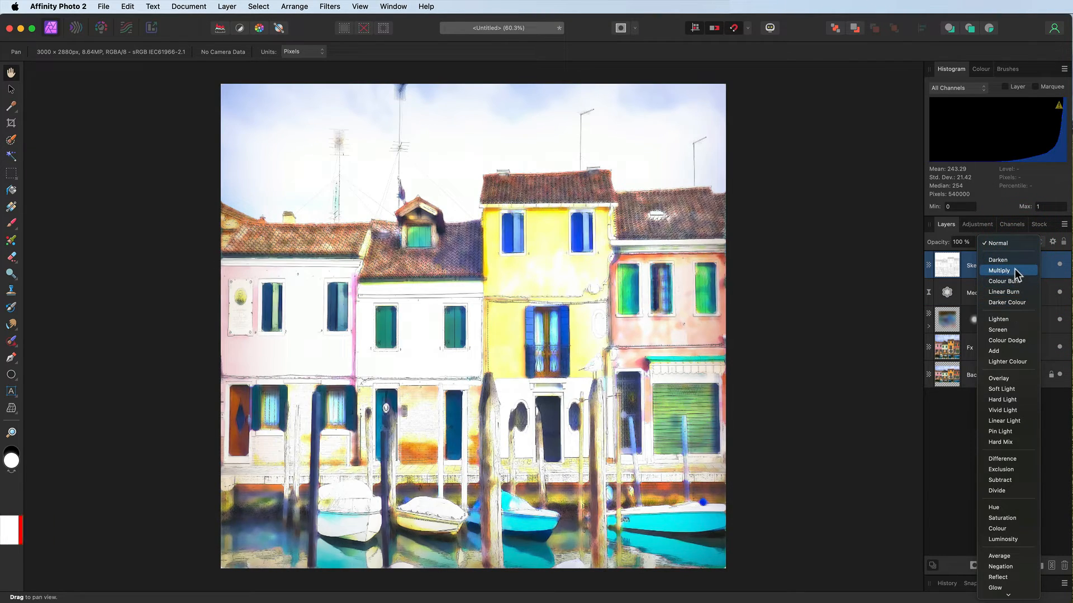
left_click(997, 270)
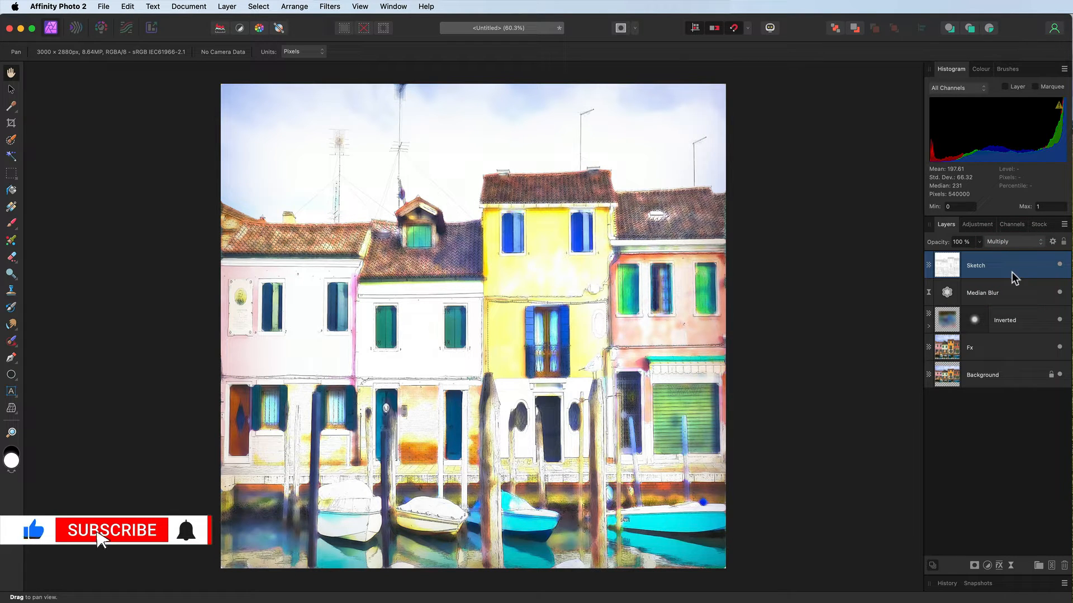
Add a Liquify live filter to the Fx layer, entering the Liquify Persona.
left_click(992, 348)
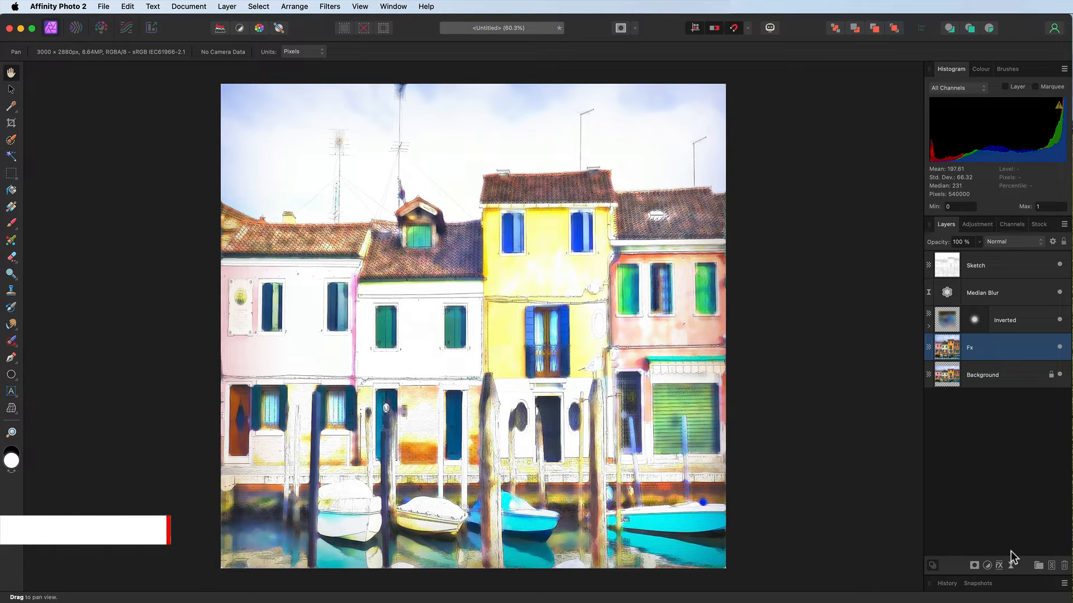
left_click(997, 566)
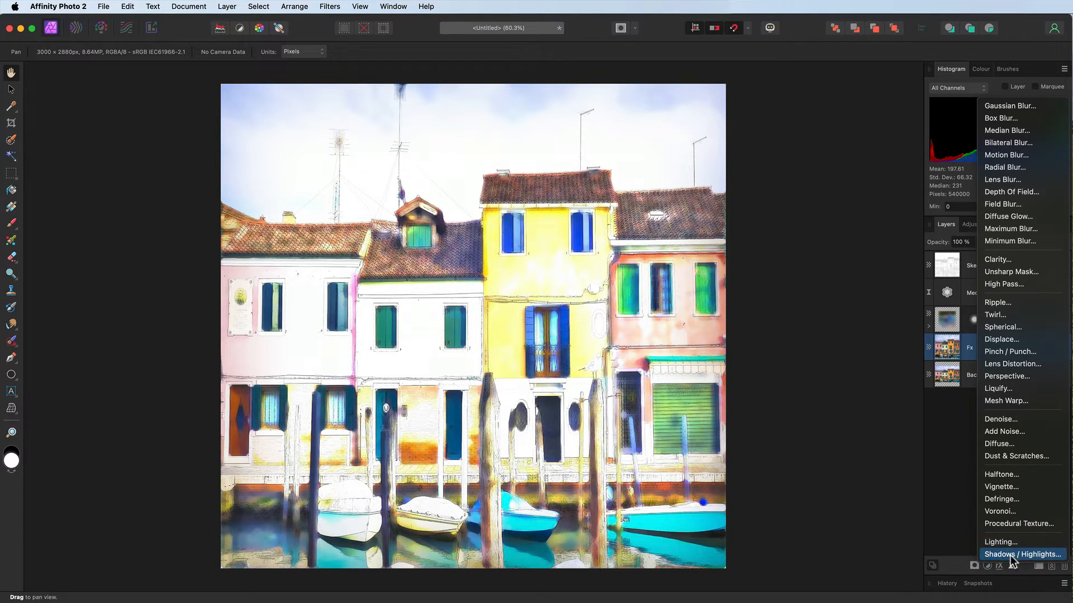
mouse_move(1007, 388)
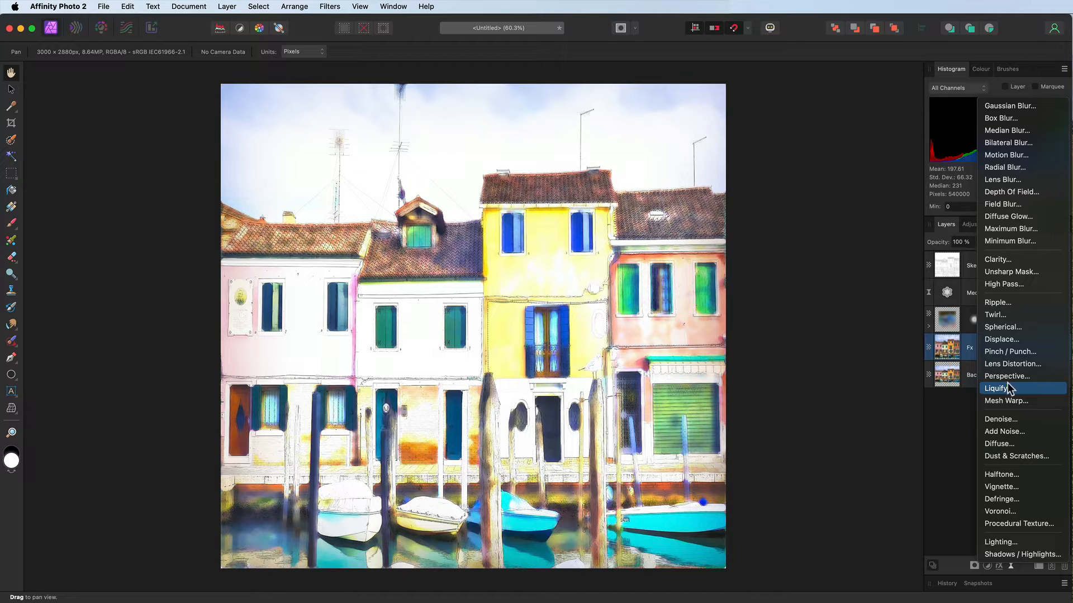
left_click(997, 388)
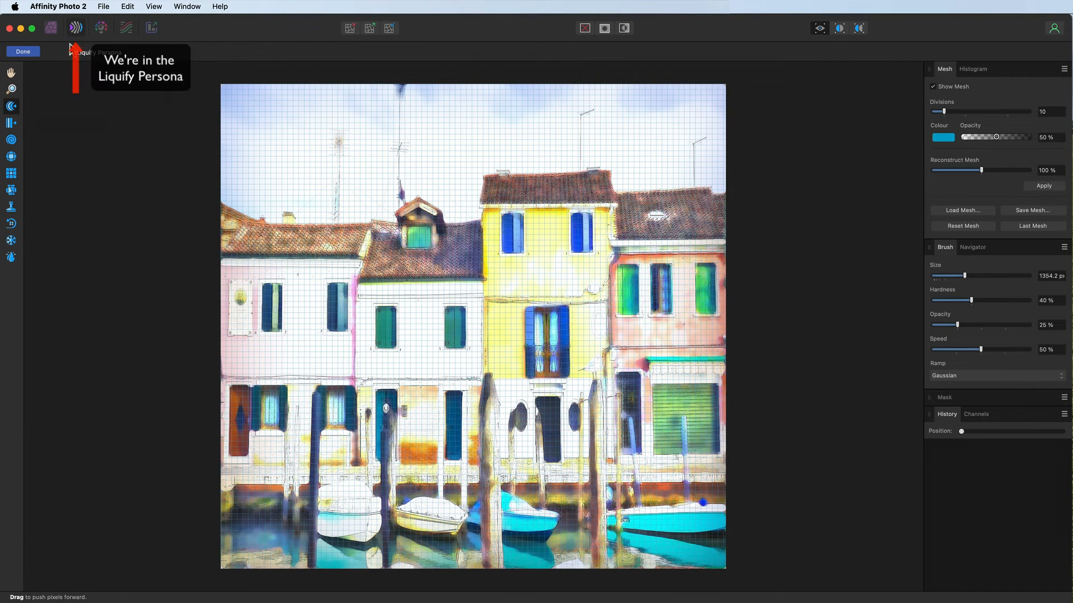
mouse_move(11, 106)
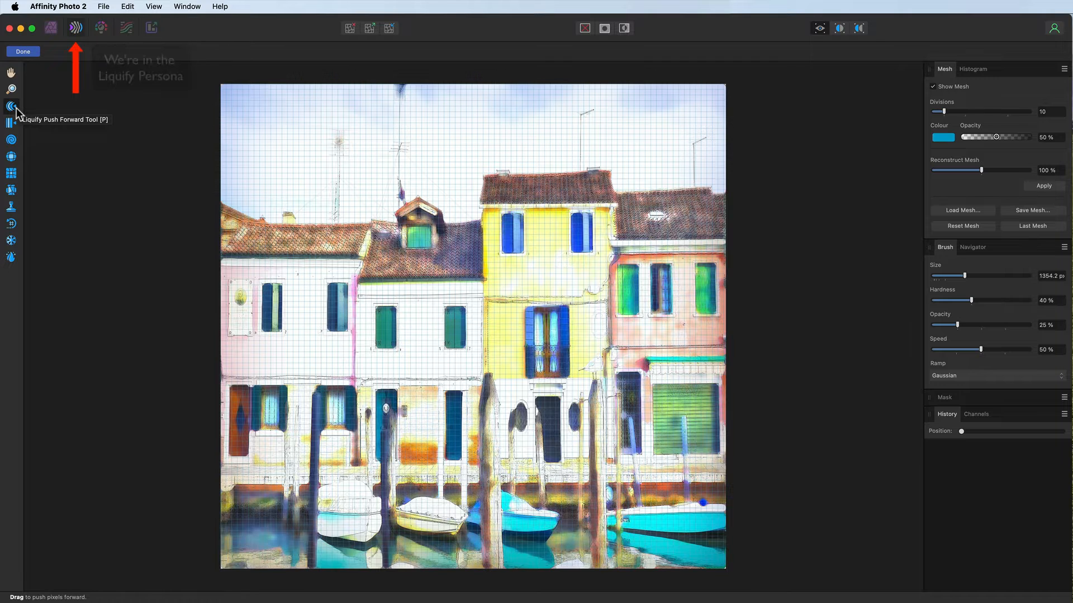
mouse_move(11, 123)
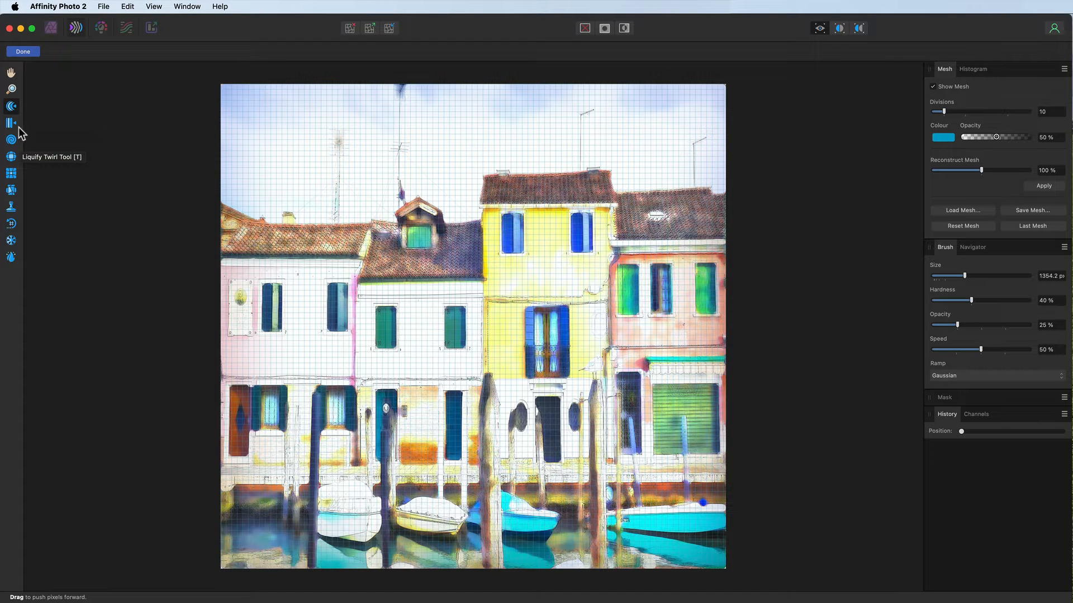
mouse_move(20, 181)
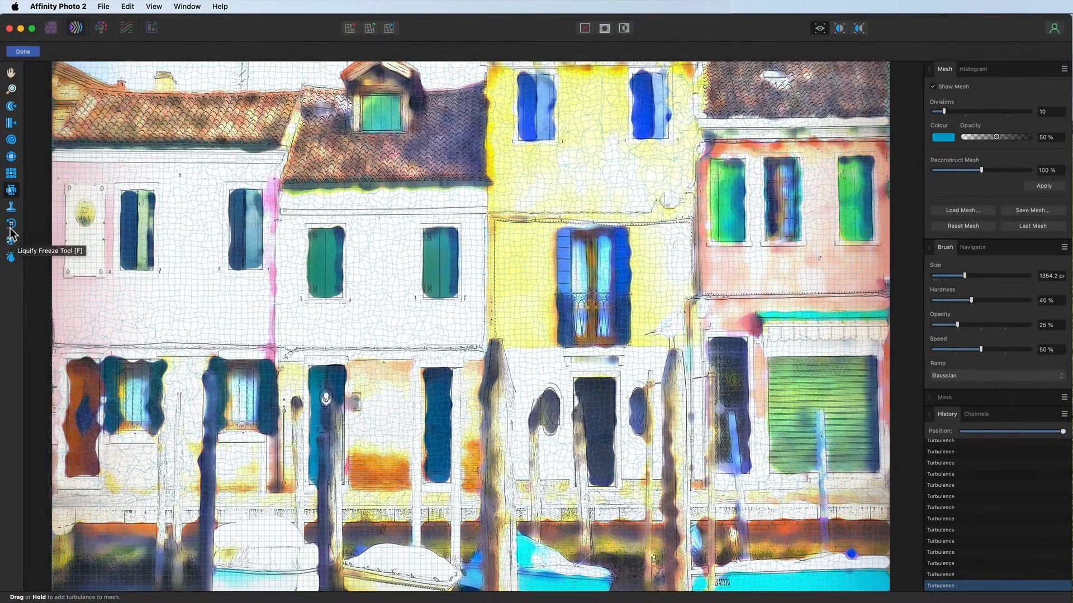
mouse_move(11, 225)
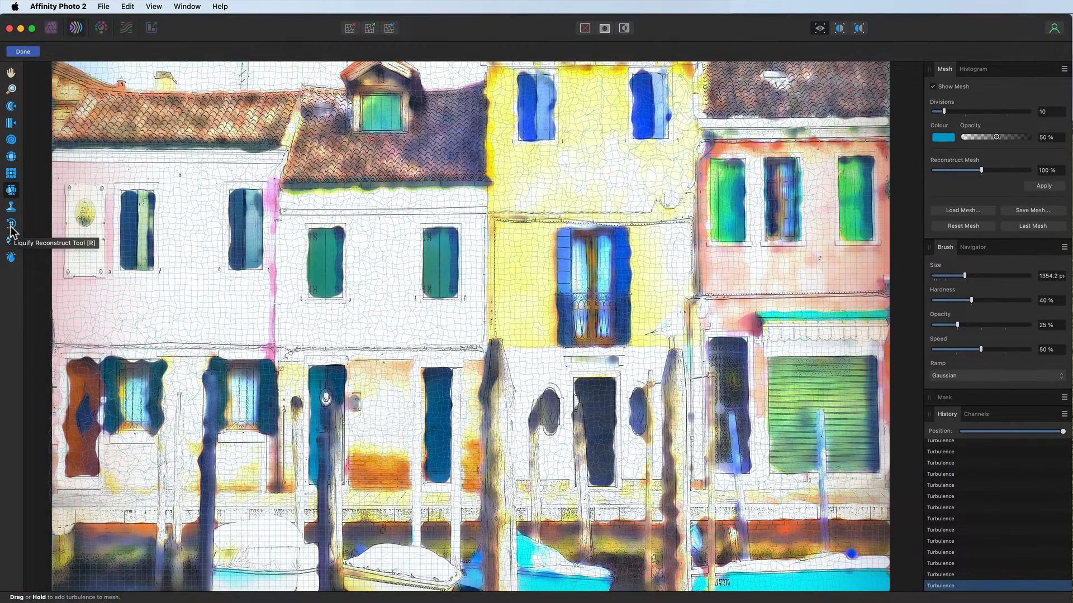
Restore part of the distorted lower-left houses with the Reconstruct tool.
left_click(11, 224)
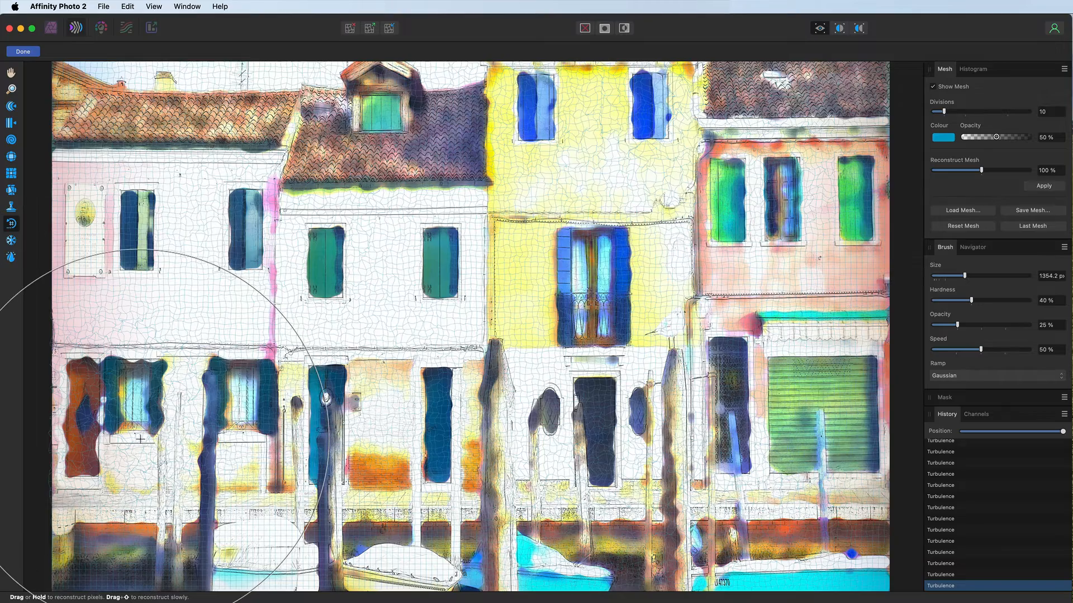
left_click_drag(140, 438, 111, 387)
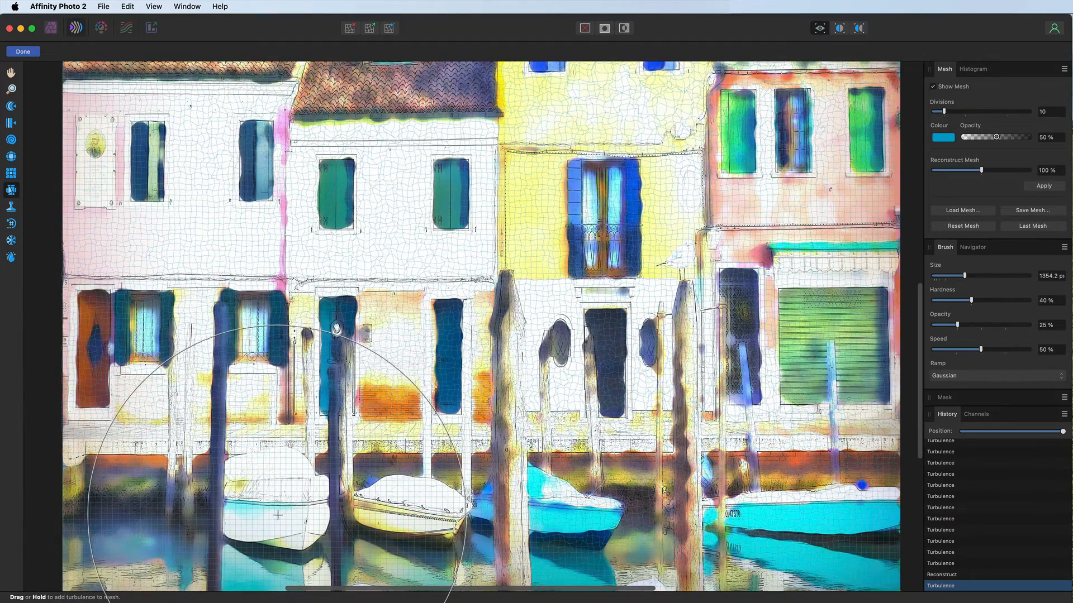
Roughen the left, middle, turquoise and right boats with turbulence, then fit the image on screen.
left_click_drag(979, 274, 954, 274)
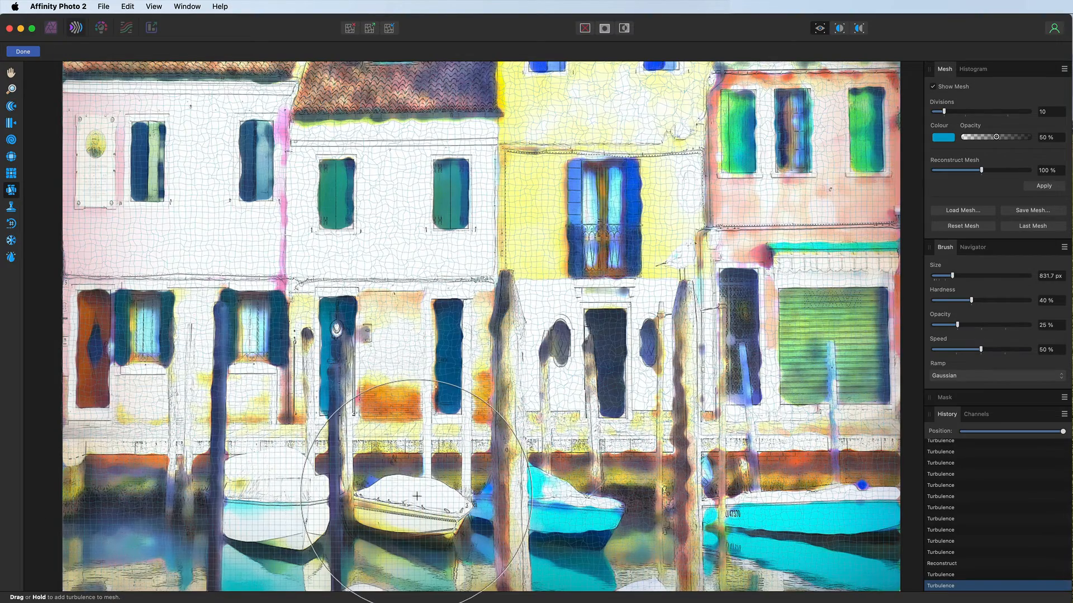
left_click_drag(416, 496, 405, 416)
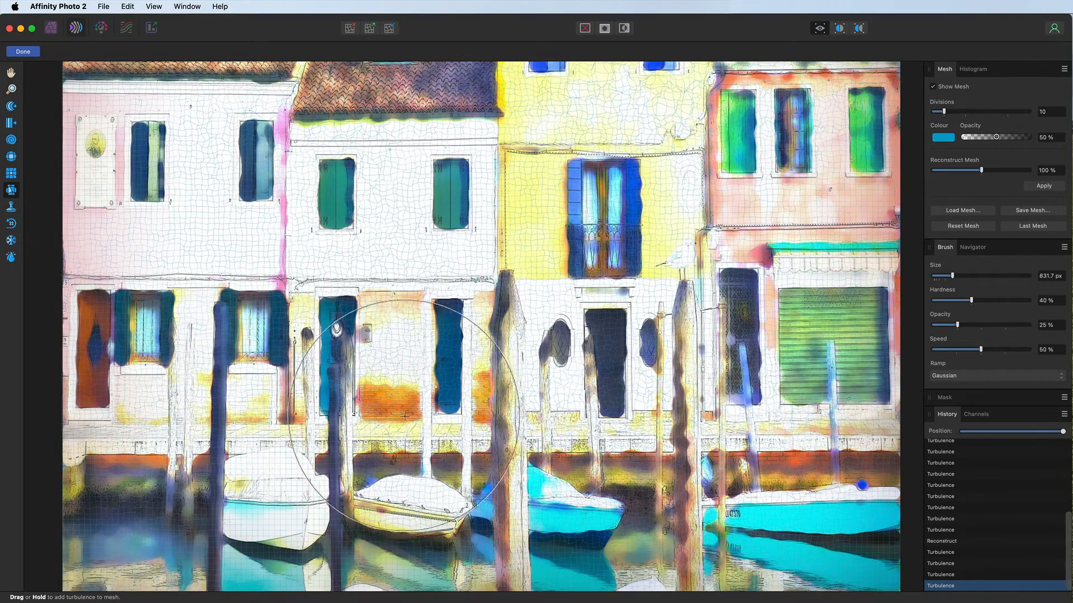
left_click_drag(404, 416, 650, 519)
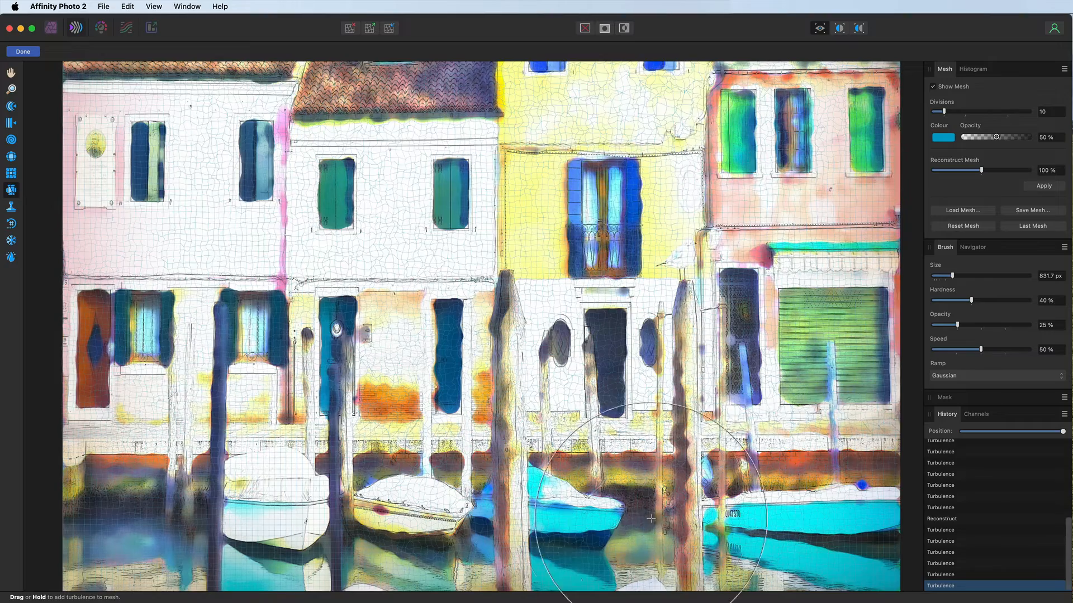
left_click_drag(650, 519, 790, 448)
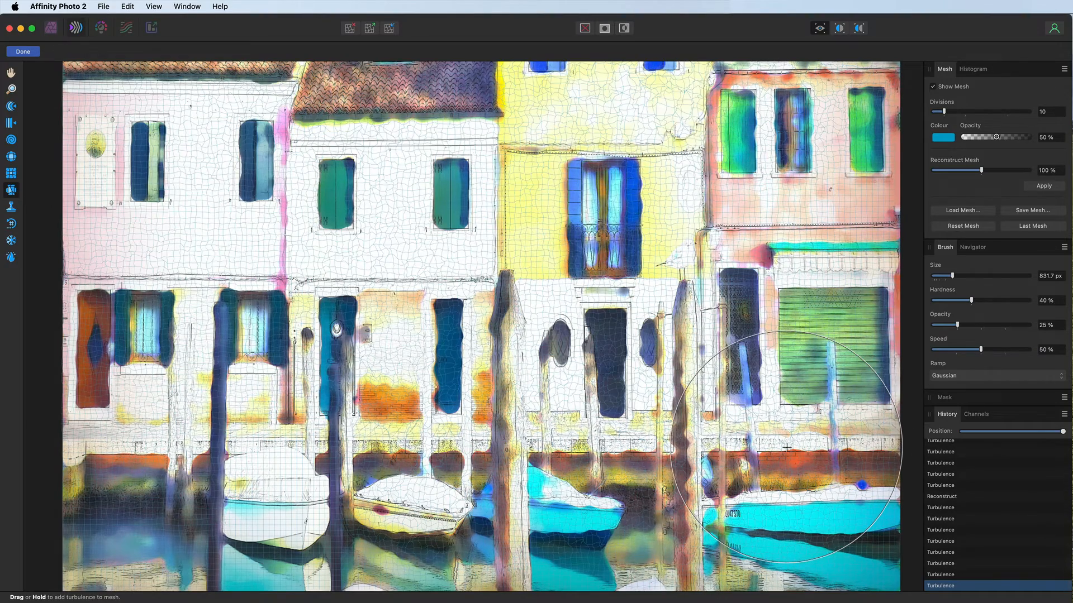
key("cmd+0")
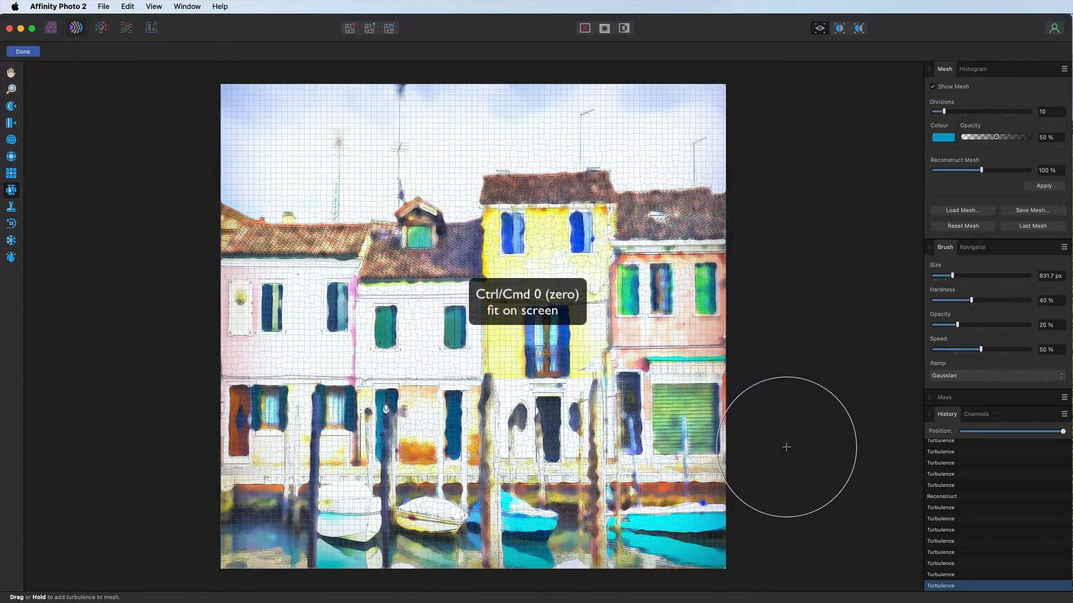
mouse_move(182, 235)
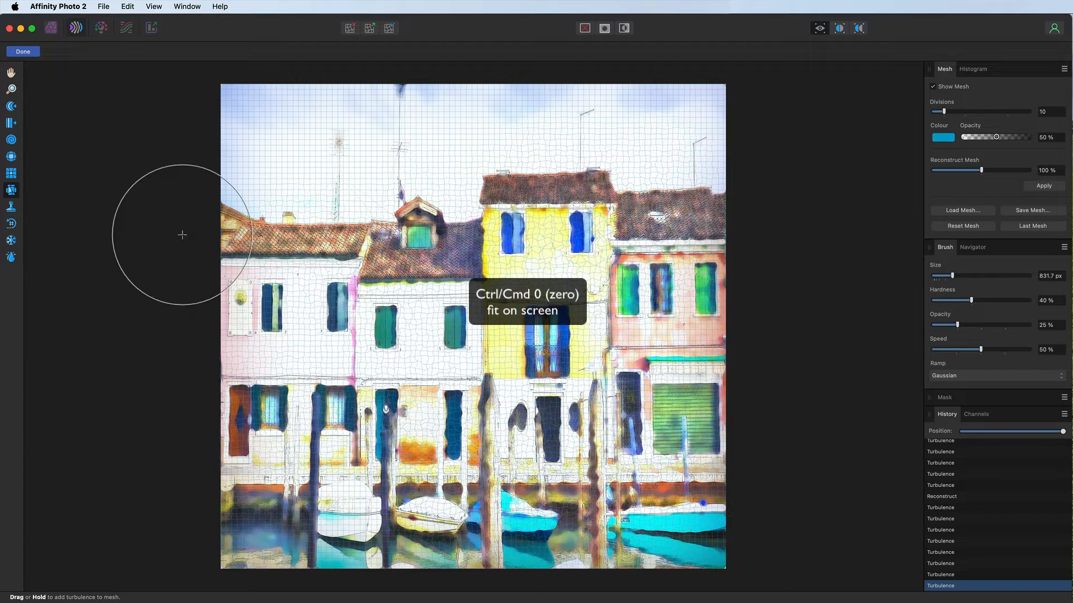
mouse_move(11, 126)
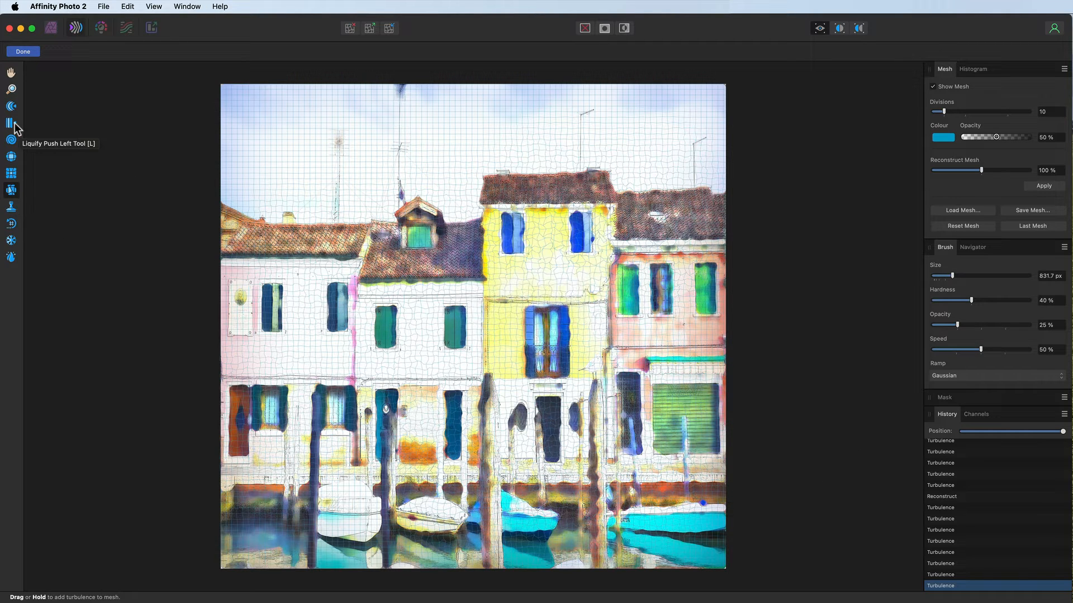
Push the left houses and the yellow house's windows sideways with an enlarged Push Left brush.
left_click(11, 124)
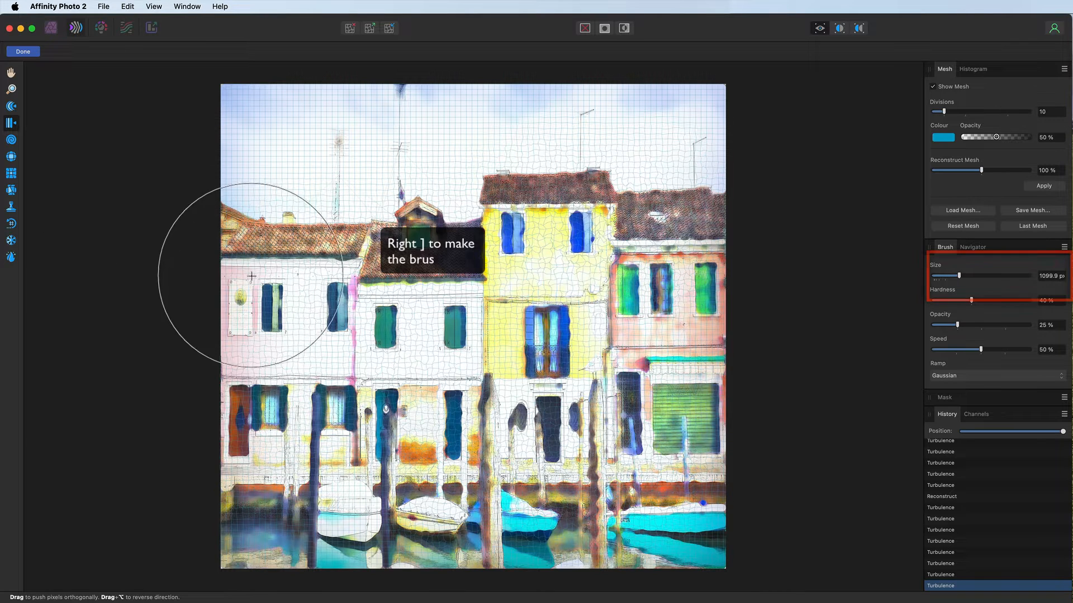
key("]")
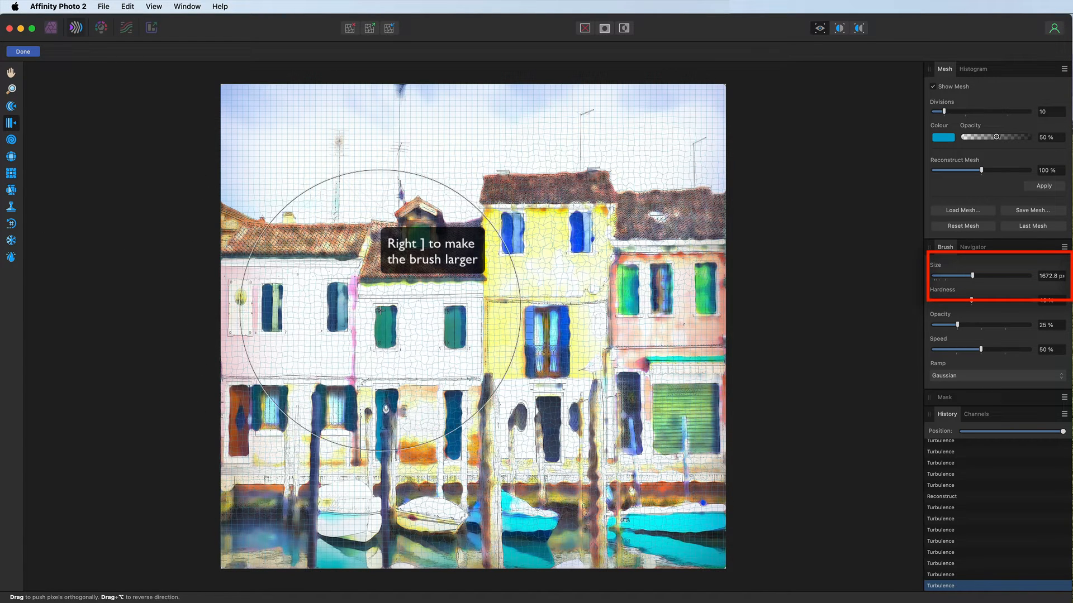
mouse_move(331, 293)
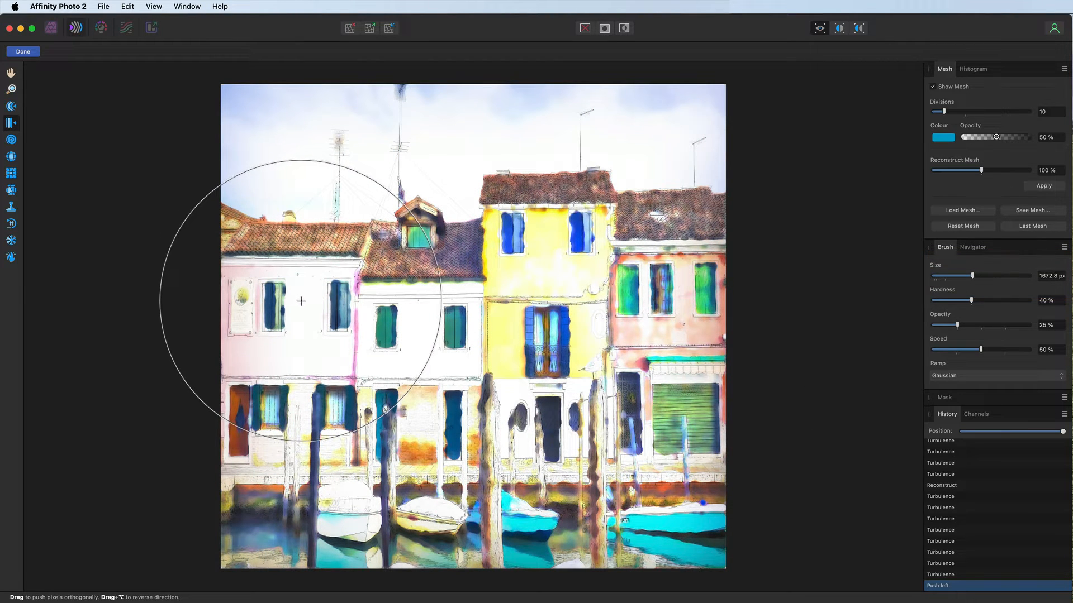
left_click_drag(301, 301, 310, 306)
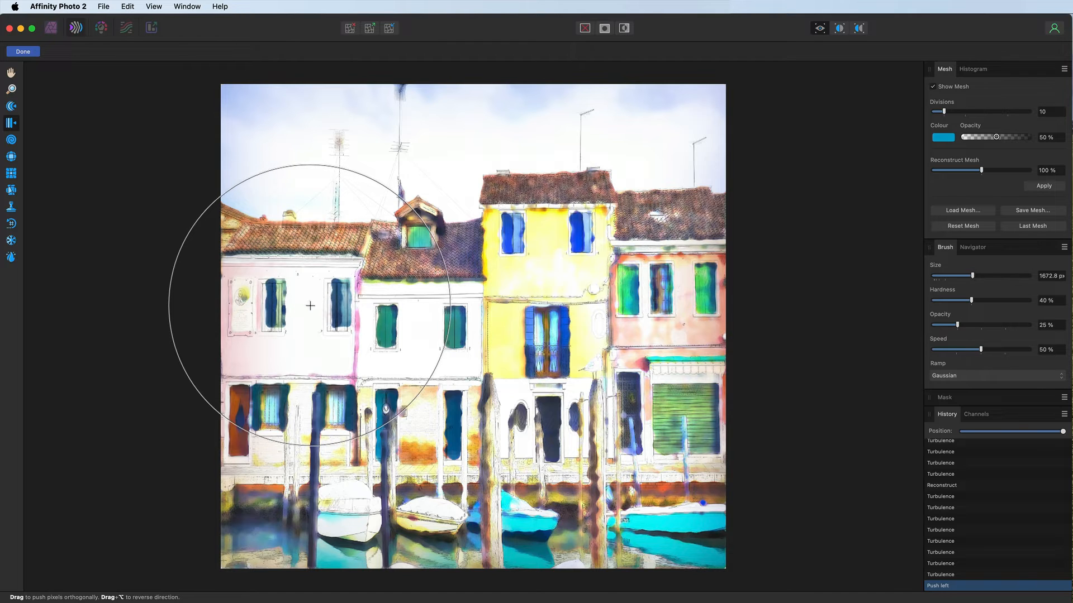
left_click_drag(309, 306, 518, 276)
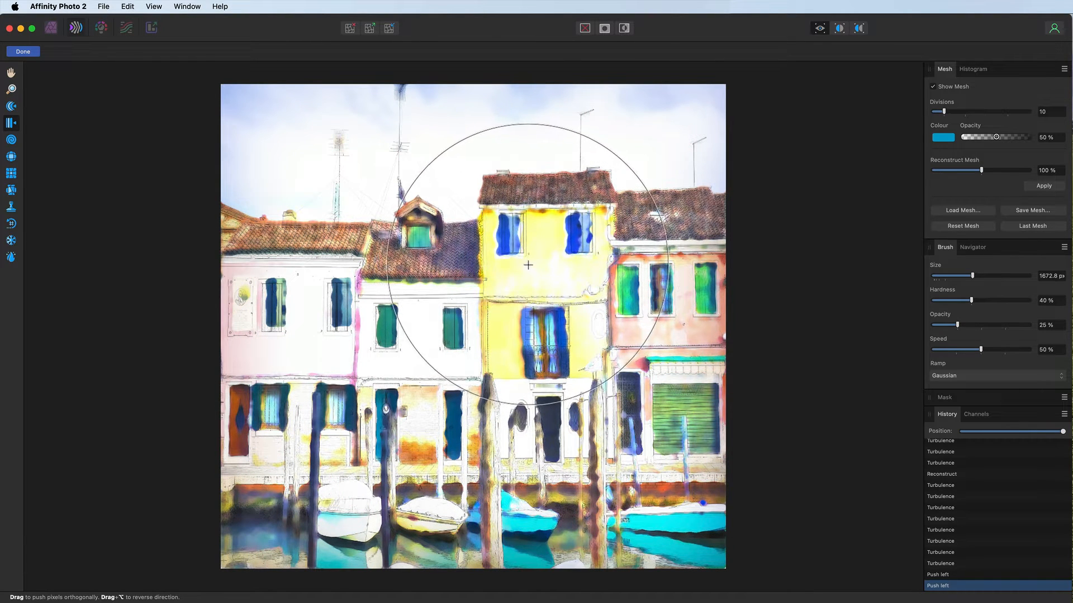
left_click_drag(526, 266, 677, 390)
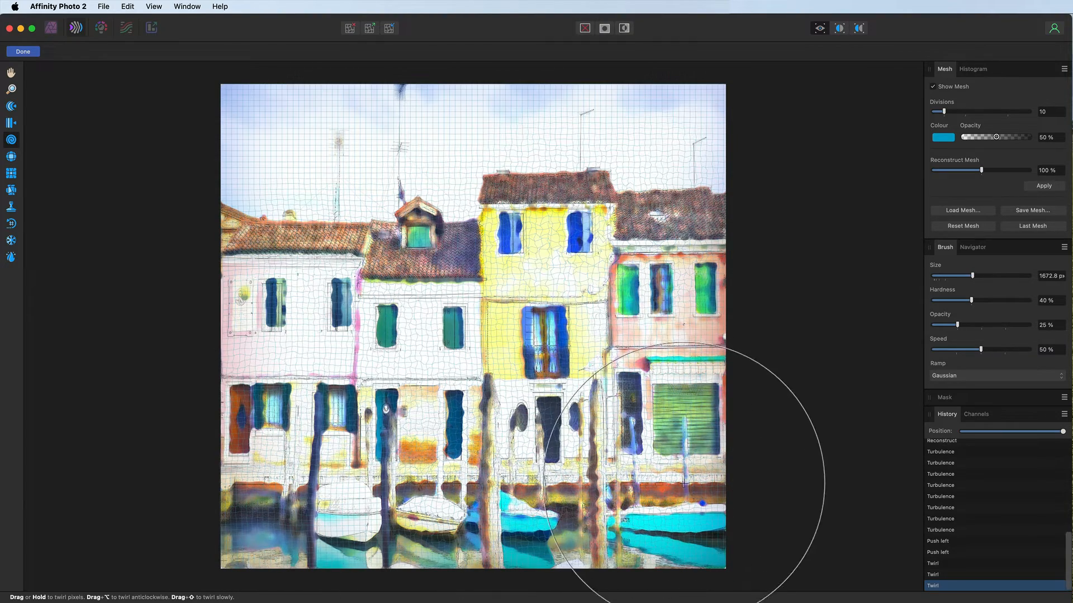
Shrink the distortion brush twice for finer twirling.
key("[")
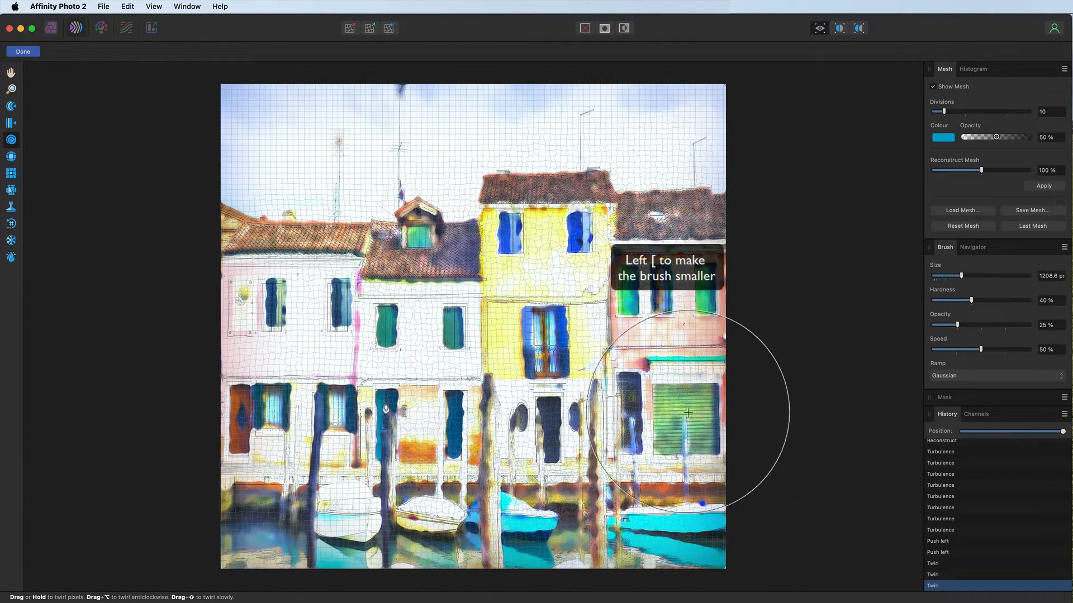
key("[")
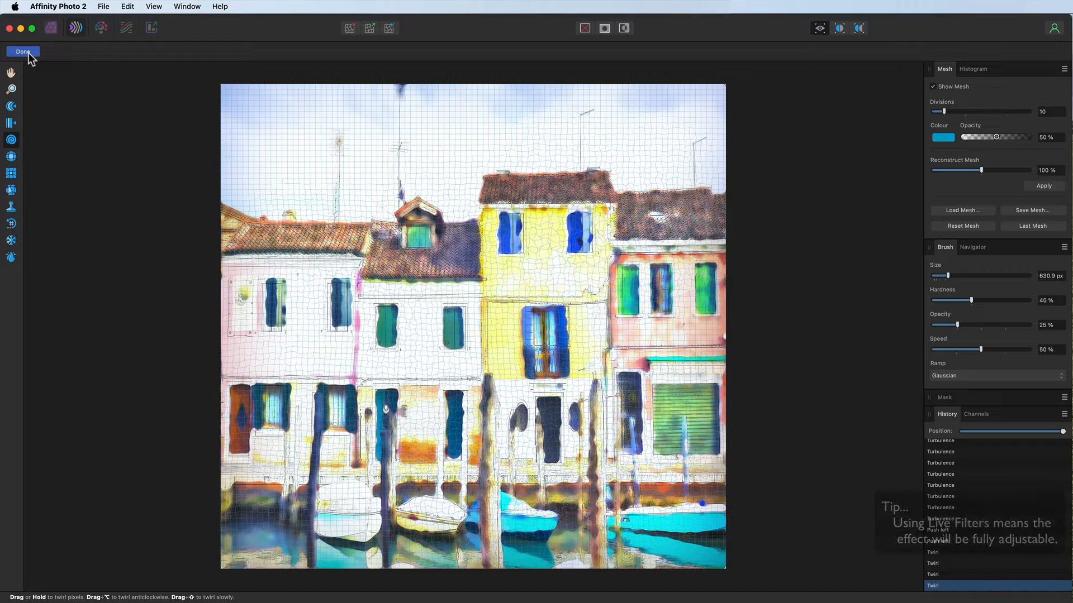
Commit the liquify distortion with Done and select the Sketch layer.
left_click(23, 51)
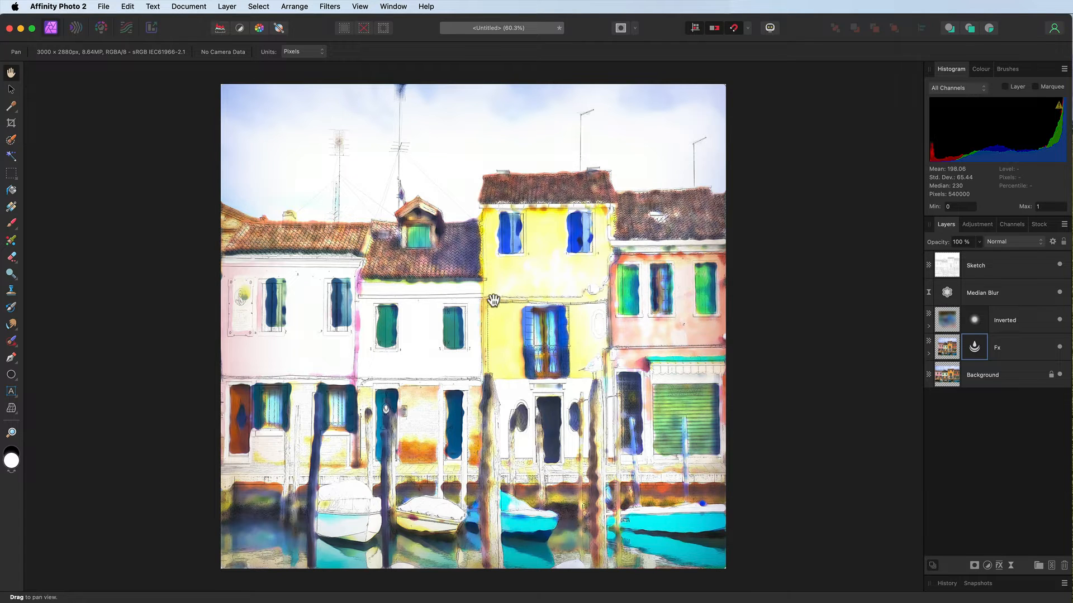
left_click(992, 266)
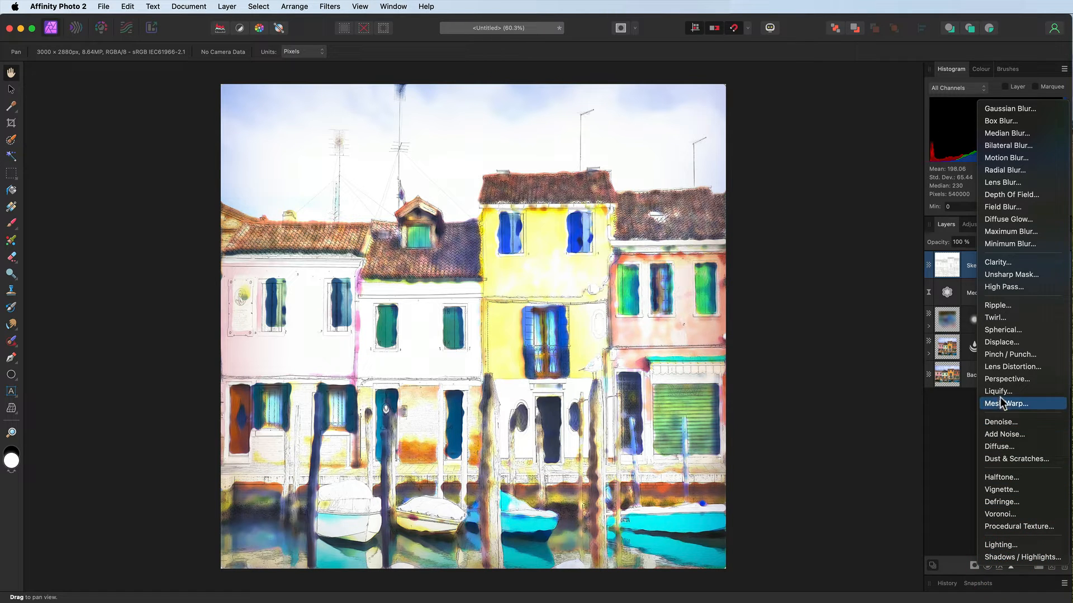
Add a Liquify filter to the Sketch layer and ripple the sky, antennas and right-hand roofs.
left_click(1006, 403)
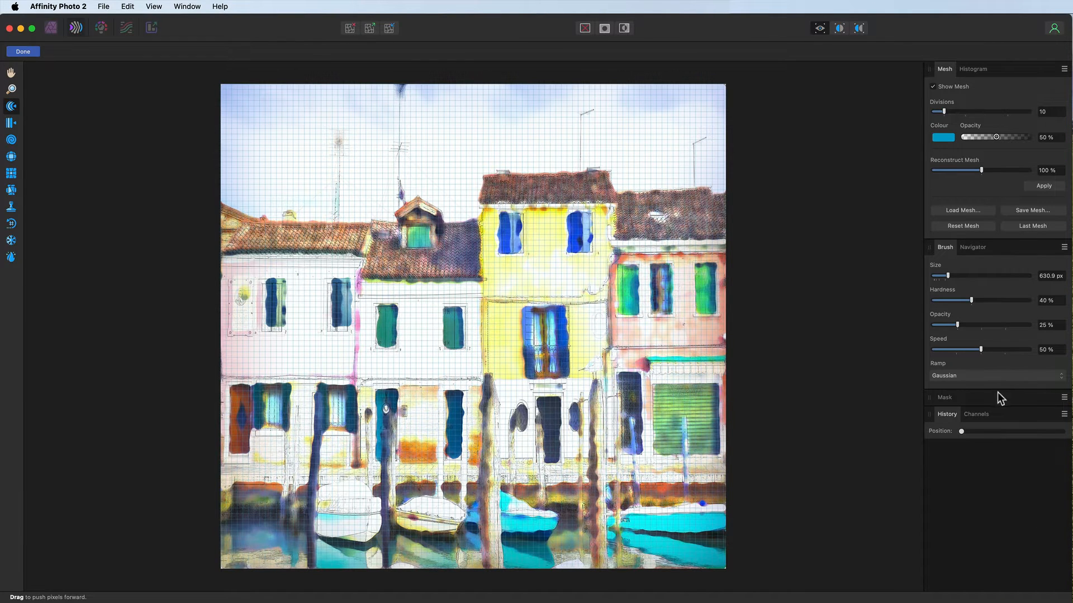
mouse_move(11, 190)
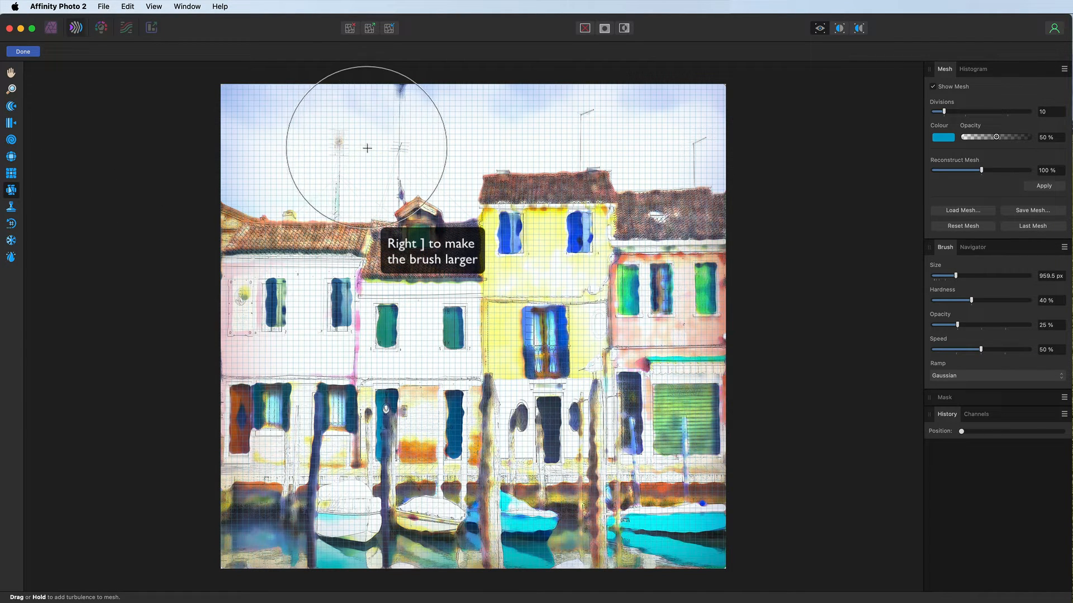
left_click_drag(366, 149, 567, 135)
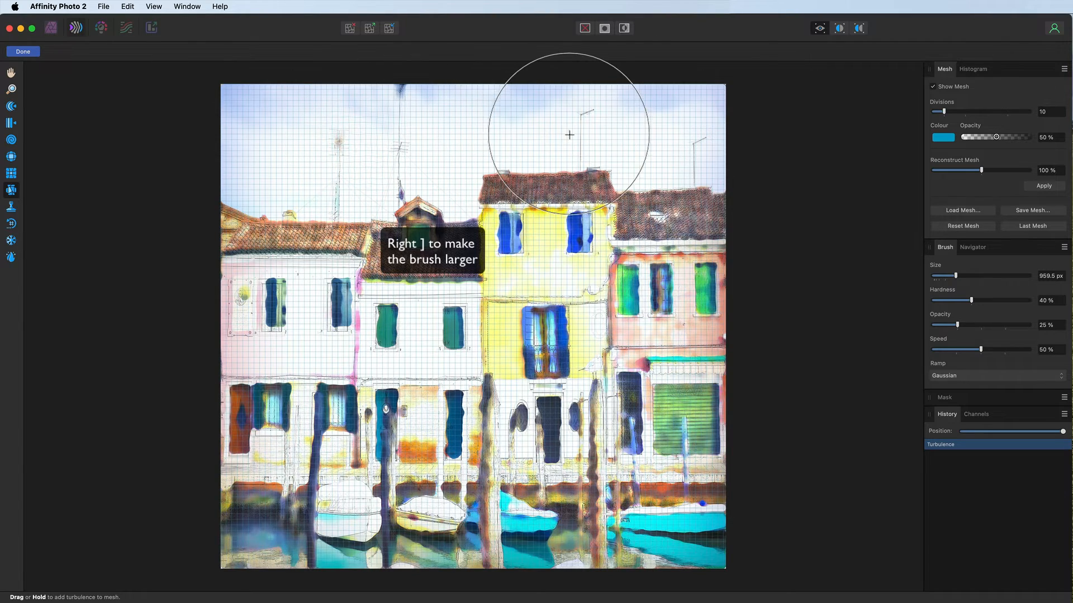
left_click_drag(567, 135, 692, 159)
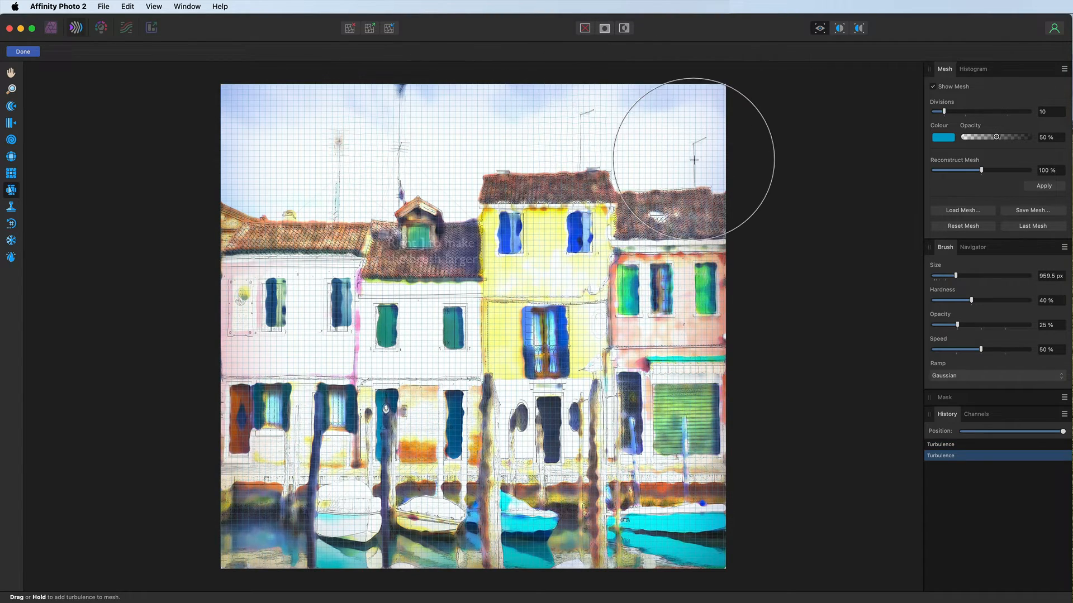
left_click_drag(694, 160, 677, 242)
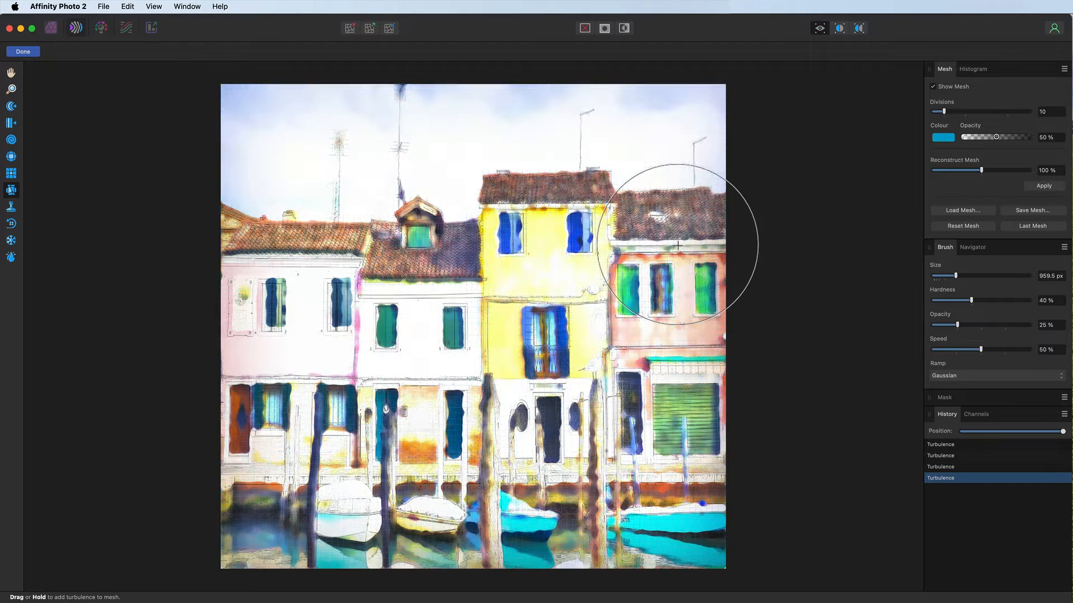
left_click_drag(677, 242, 441, 264)
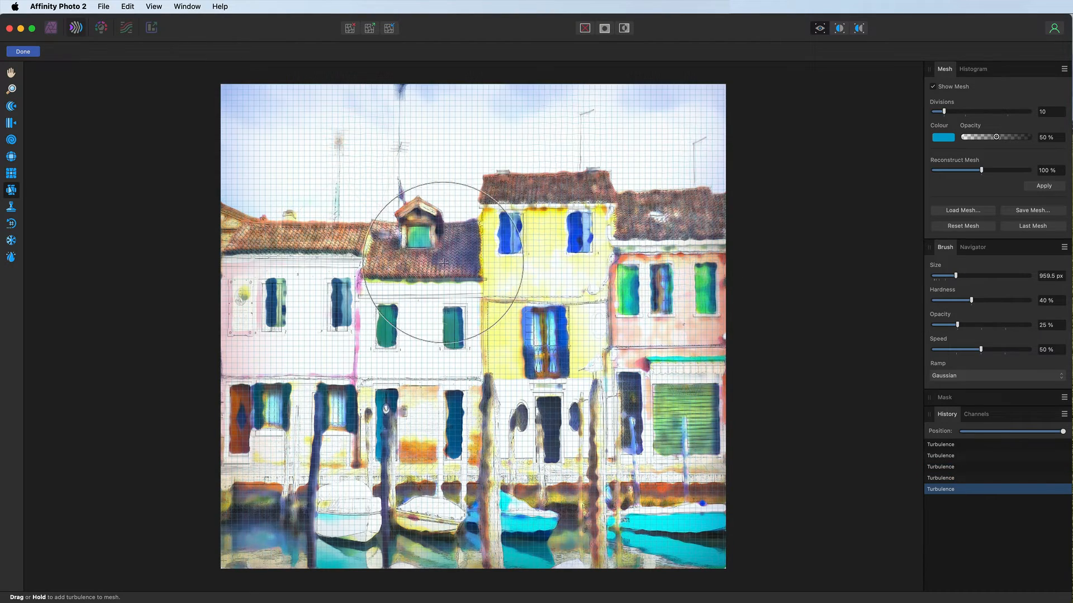
Wobble the left house's windows and wall, the waterfront and the central mooring posts.
left_click_drag(441, 264, 258, 301)
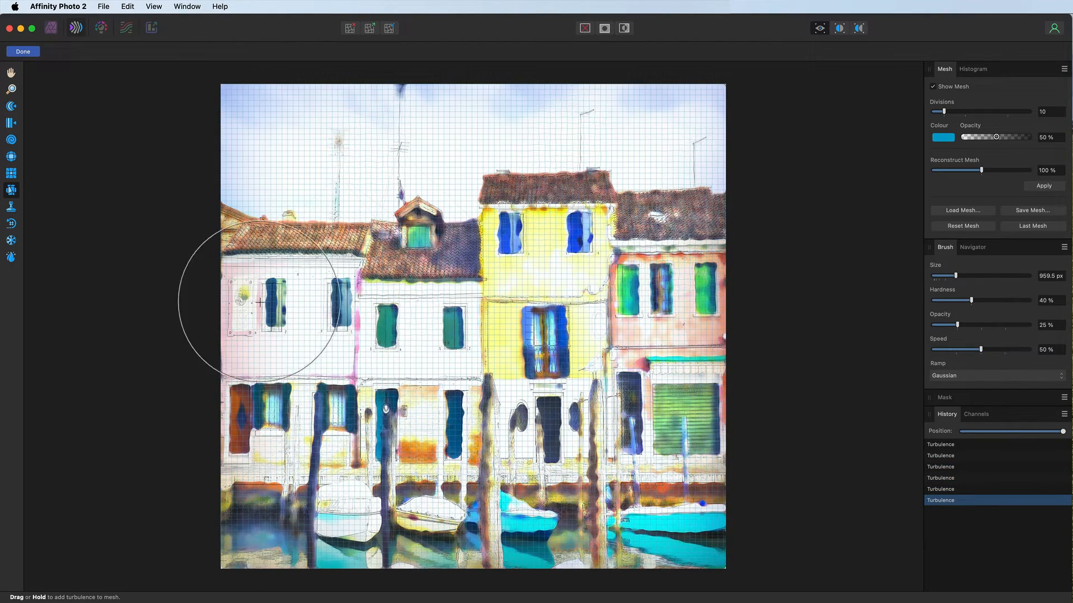
left_click_drag(258, 301, 272, 365)
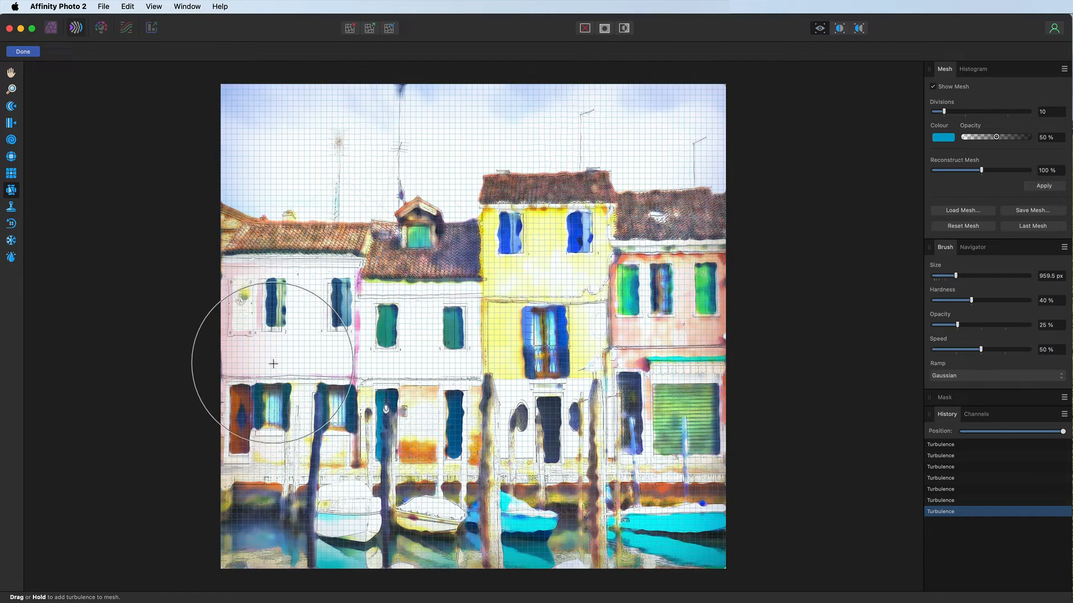
left_click_drag(273, 363, 286, 439)
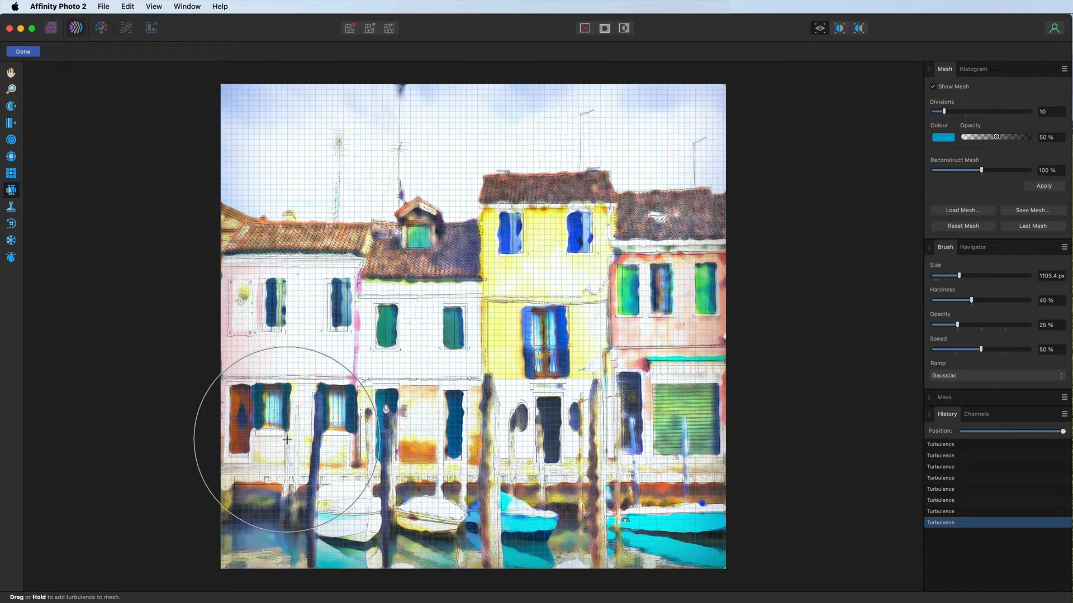
left_click_drag(287, 437, 431, 400)
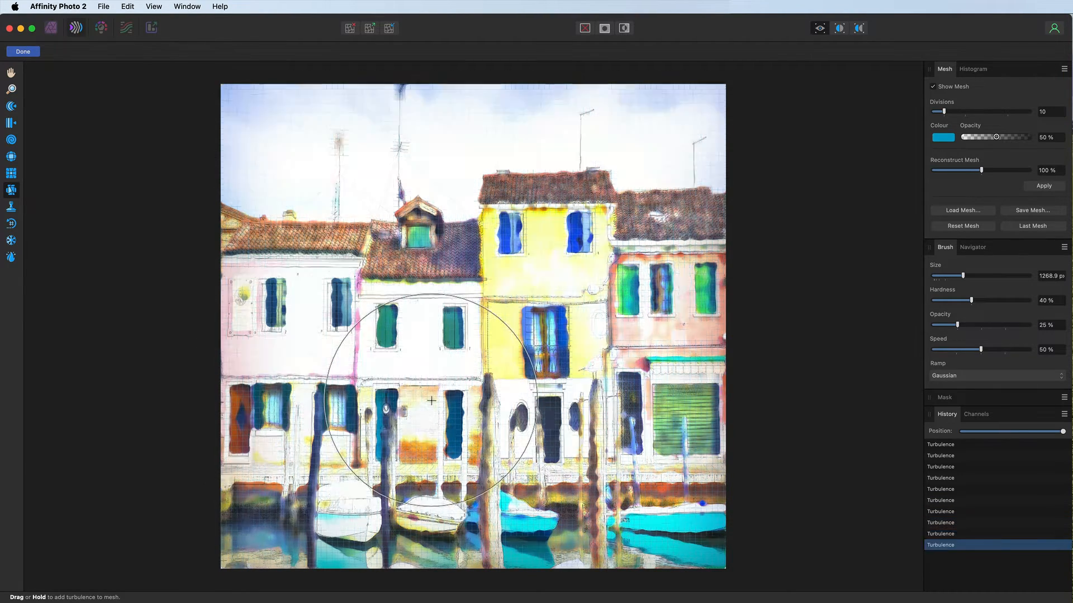
left_click_drag(431, 400, 661, 393)
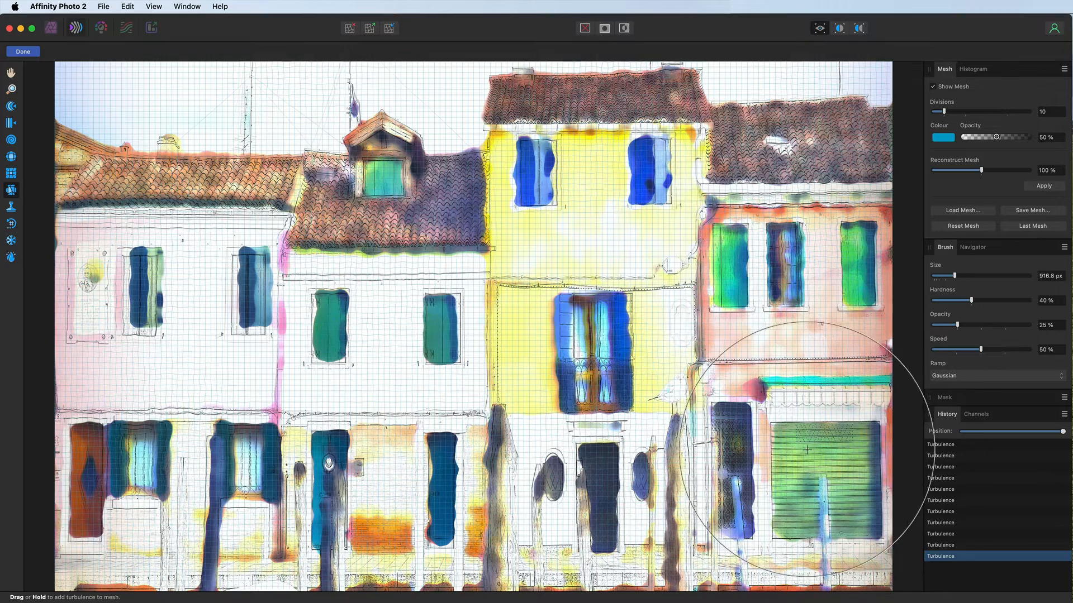
Ripple the pink house wall, the turquoise boats and the small white boat.
left_click_drag(807, 448, 805, 464)
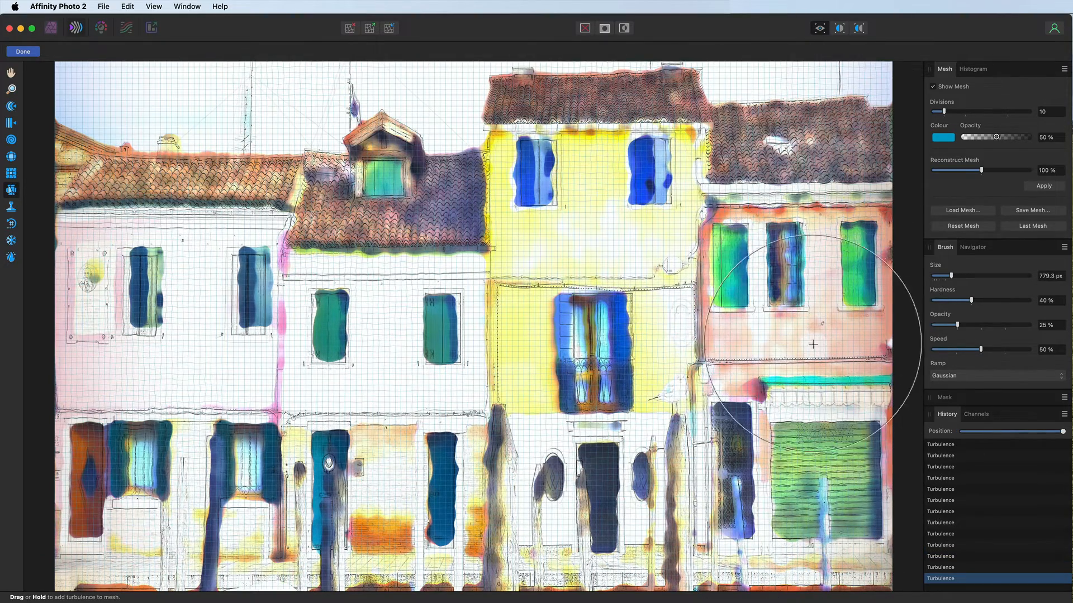
left_click_drag(812, 344, 579, 403)
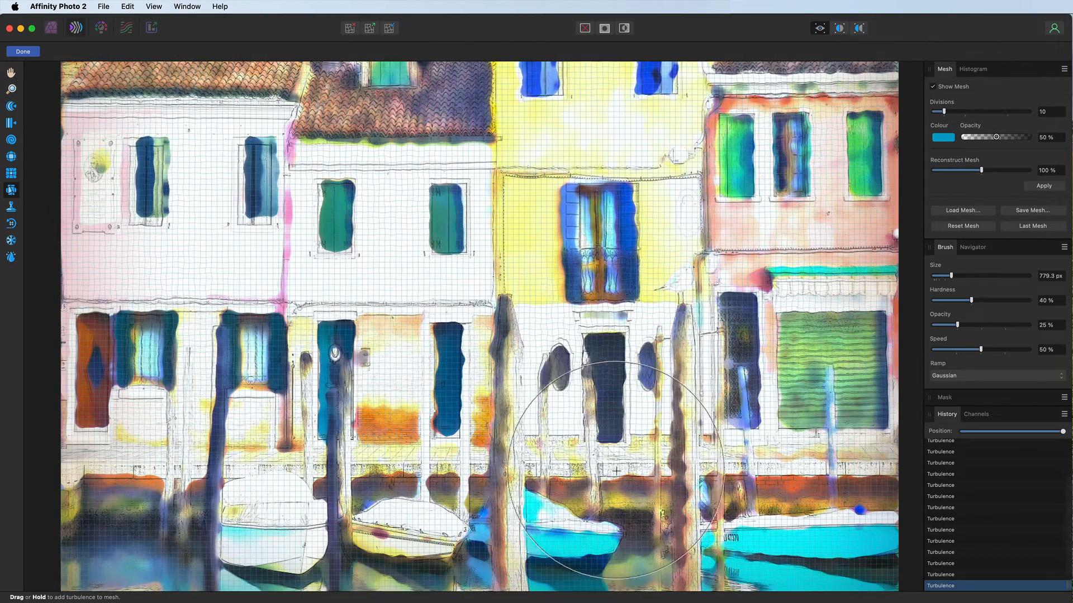
left_click_drag(616, 471, 735, 541)
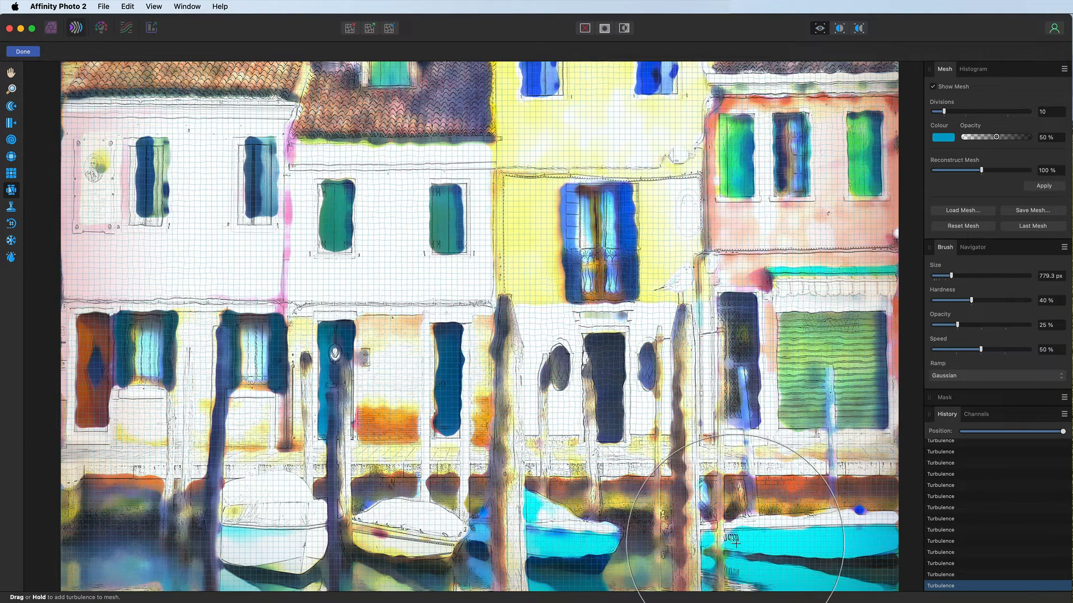
left_click_drag(978, 276, 941, 276)
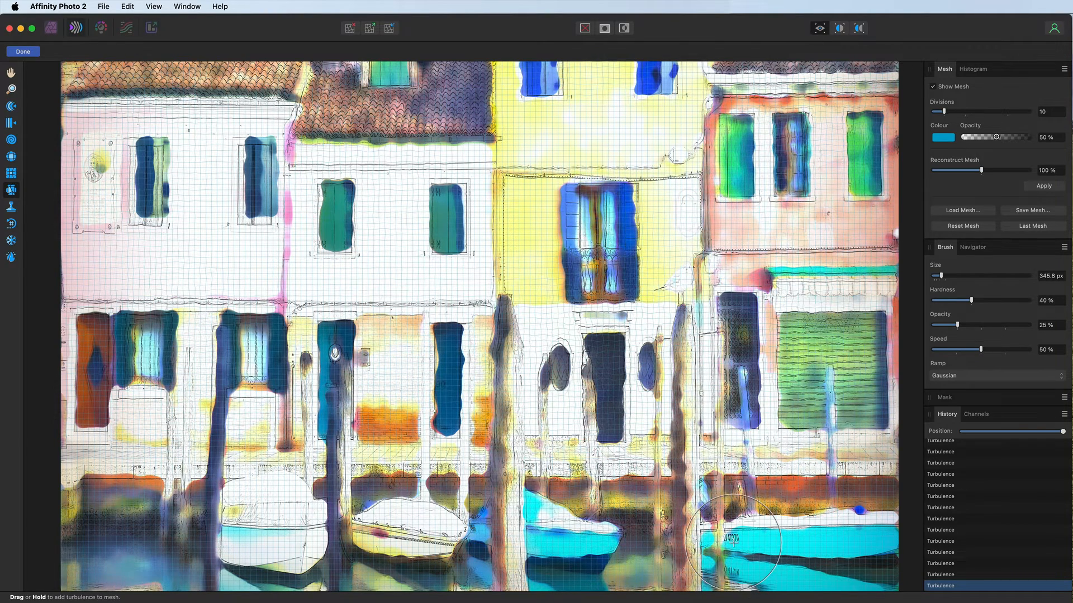
left_click_drag(732, 541, 727, 544)
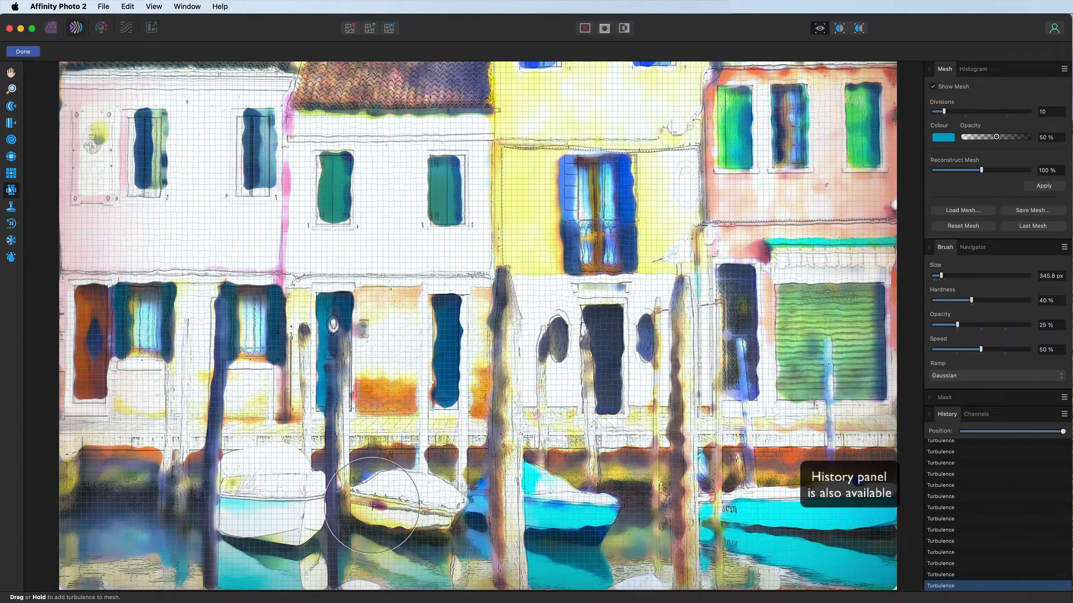
Add turbulence to the left waterfront wall and along the left waterline.
left_click_drag(371, 506, 444, 429)
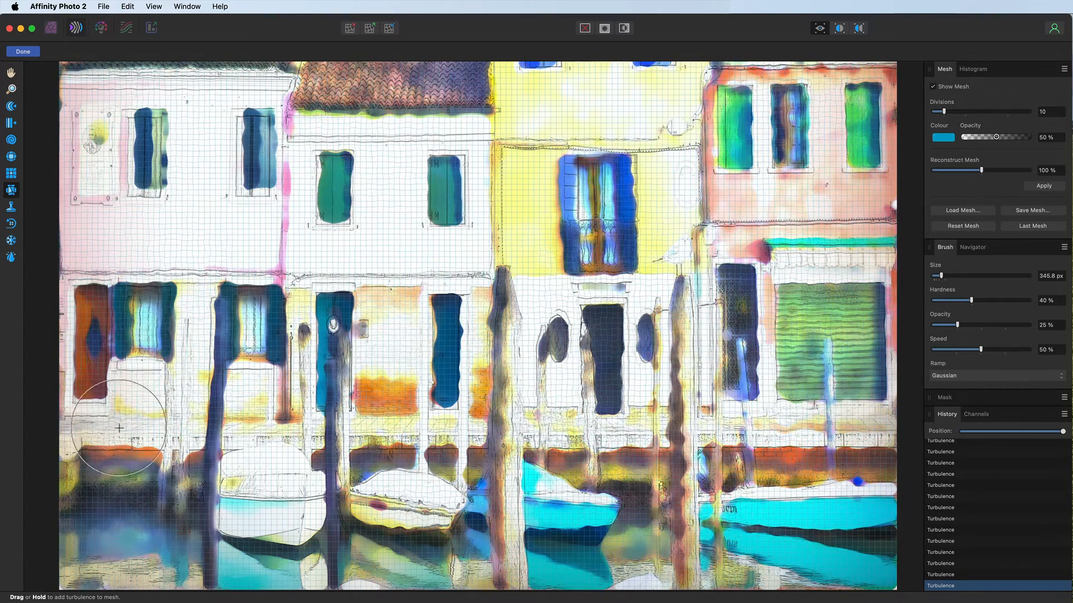
left_click_drag(118, 429, 98, 486)
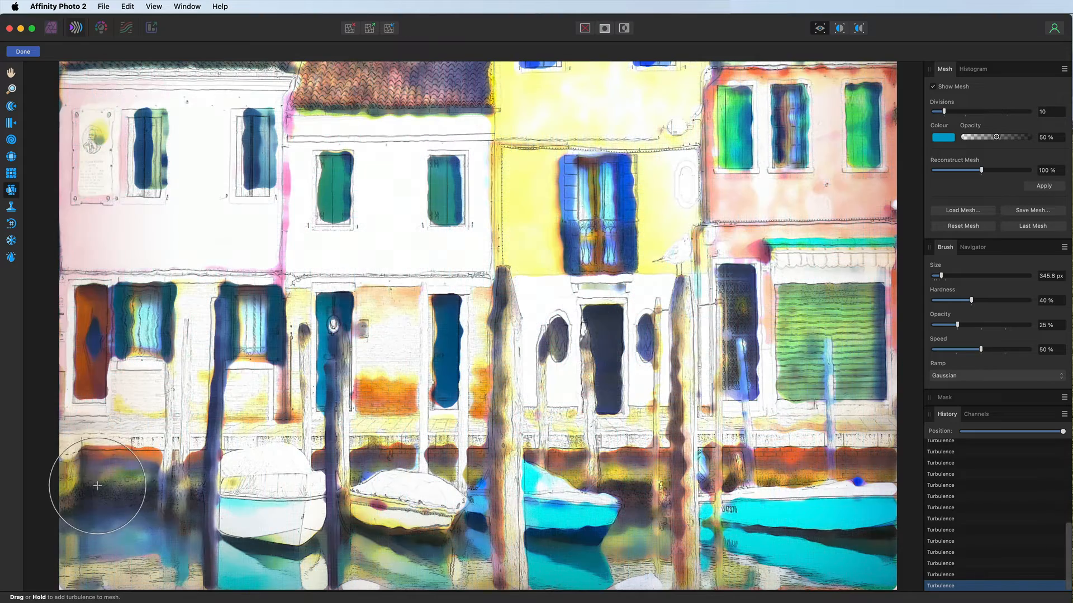
left_click_drag(98, 486, 167, 328)
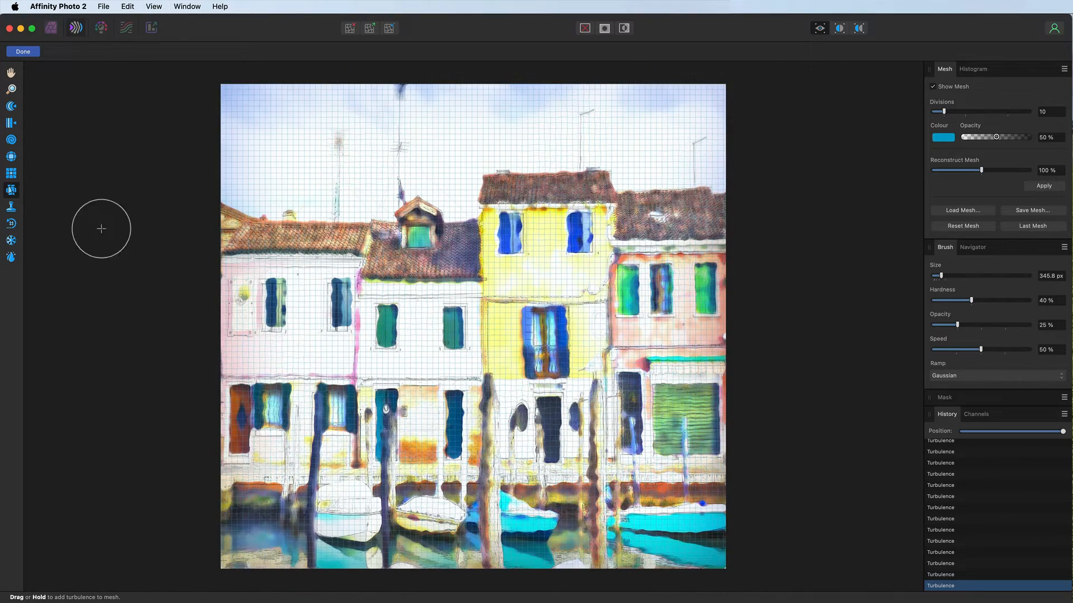
Commit the warp and lower the Sketch layer's opacity to 30%.
left_click(23, 51)
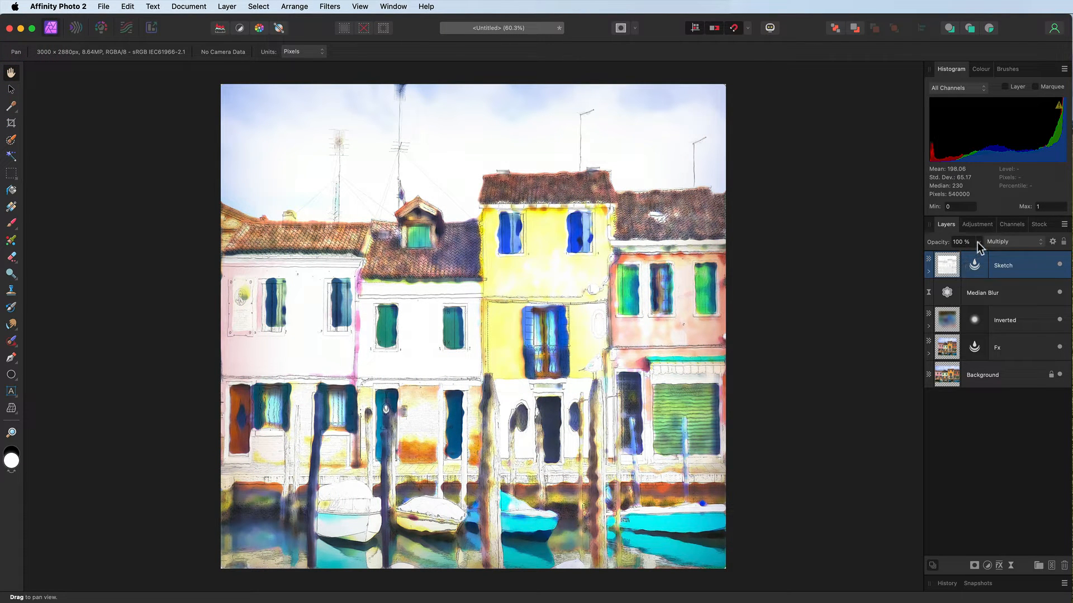
left_click_drag(974, 254, 883, 254)
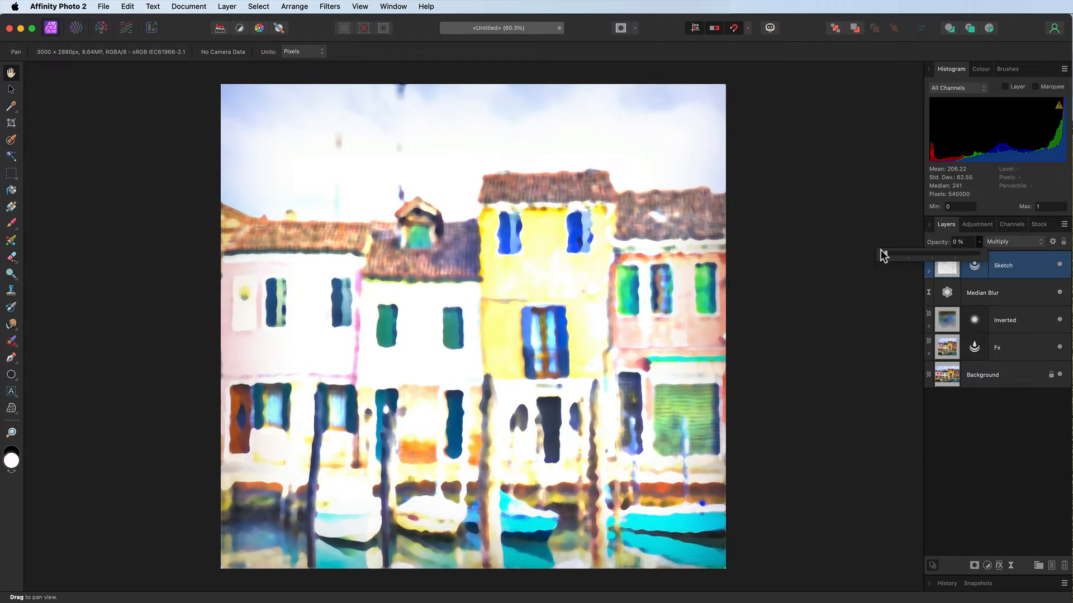
left_click_drag(885, 253, 967, 254)
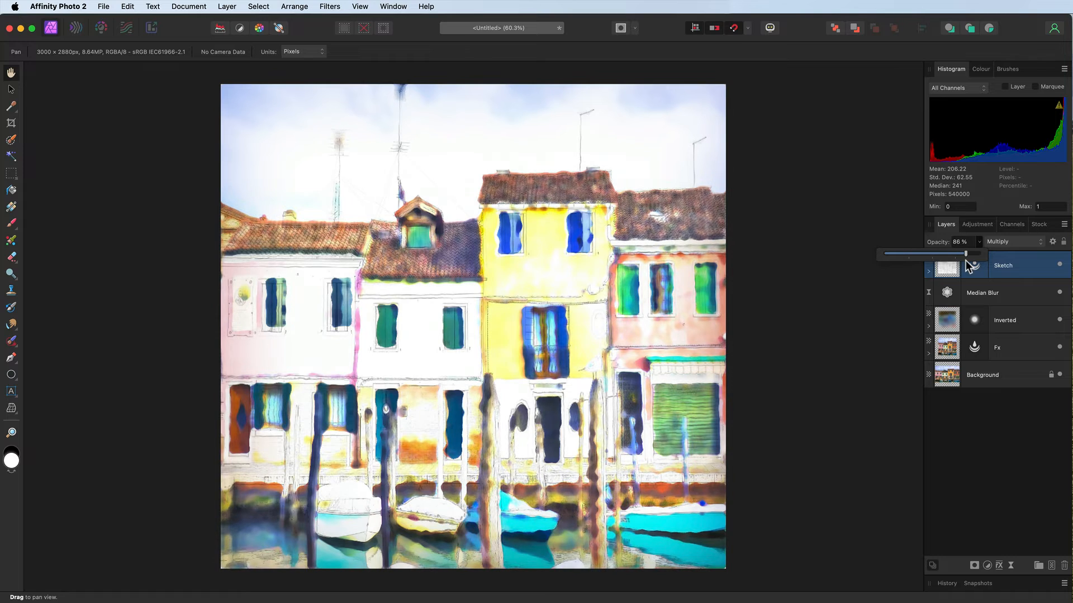
left_click_drag(965, 253, 963, 254)
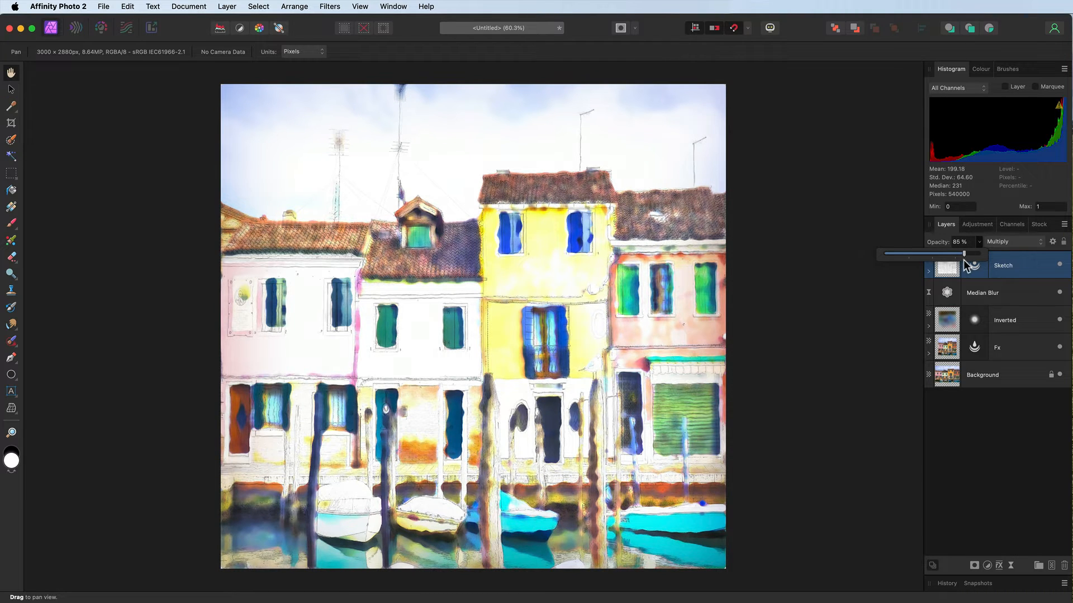
left_click_drag(964, 253, 908, 253)
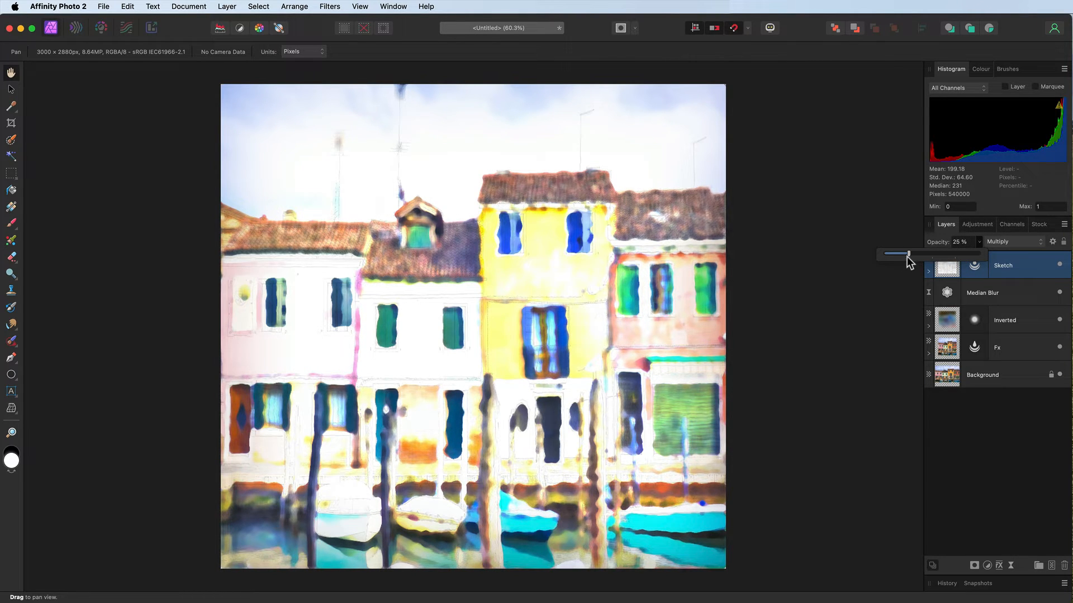
left_click_drag(908, 254, 902, 254)
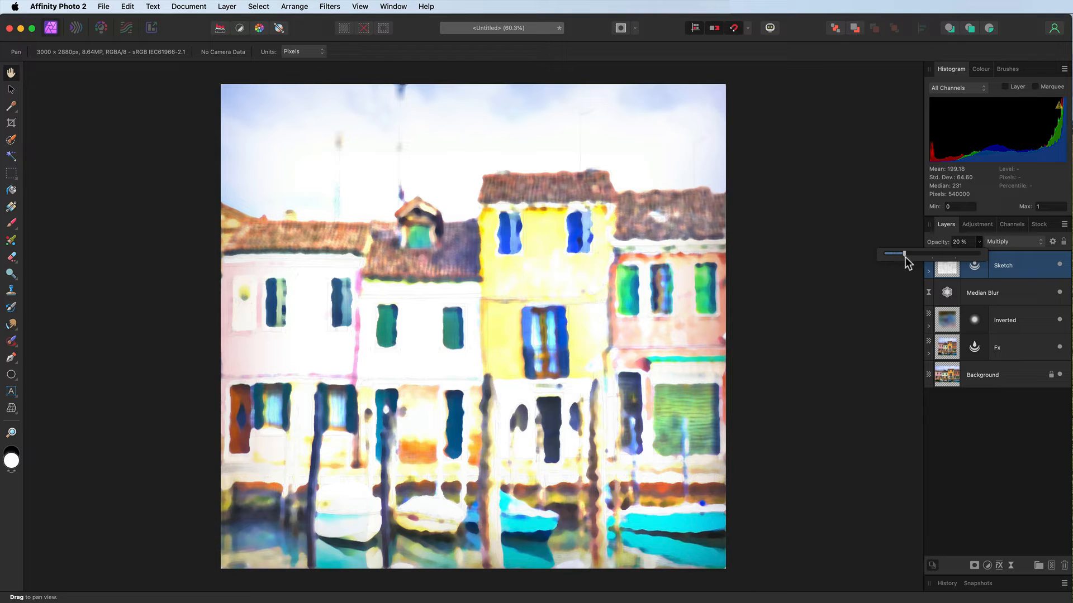
left_click_drag(894, 254, 911, 254)
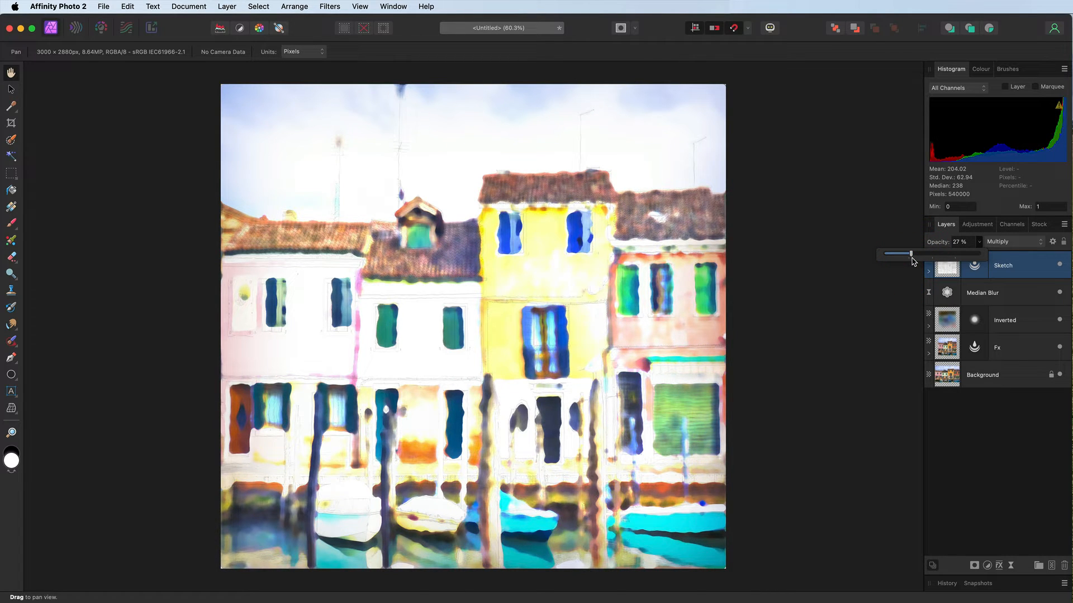
left_click_drag(909, 253, 913, 254)
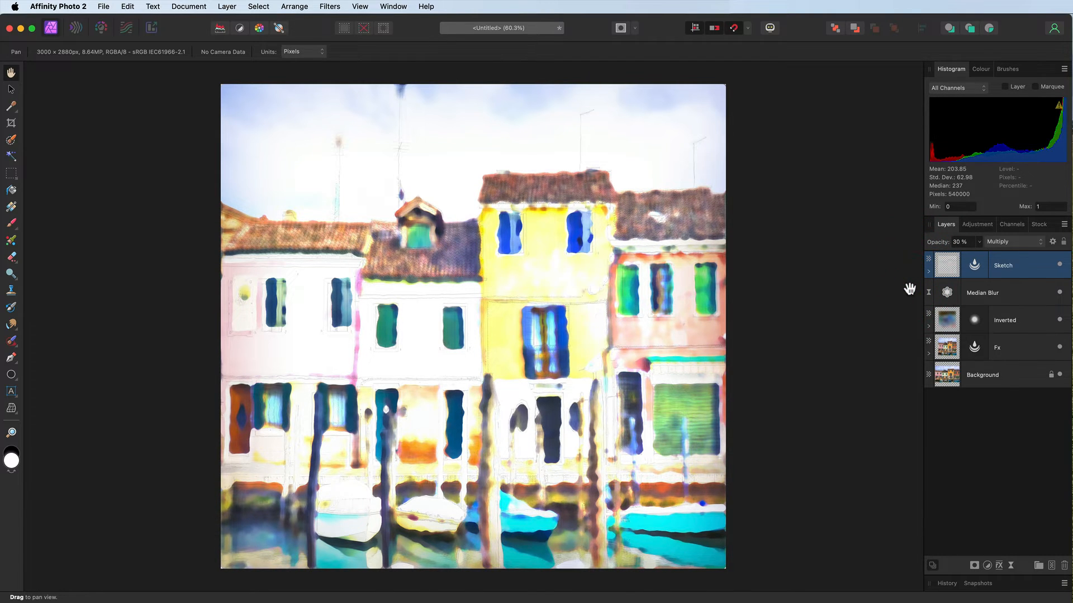
Add a White Balance adjustment layer above the Fx layer.
left_click(1016, 348)
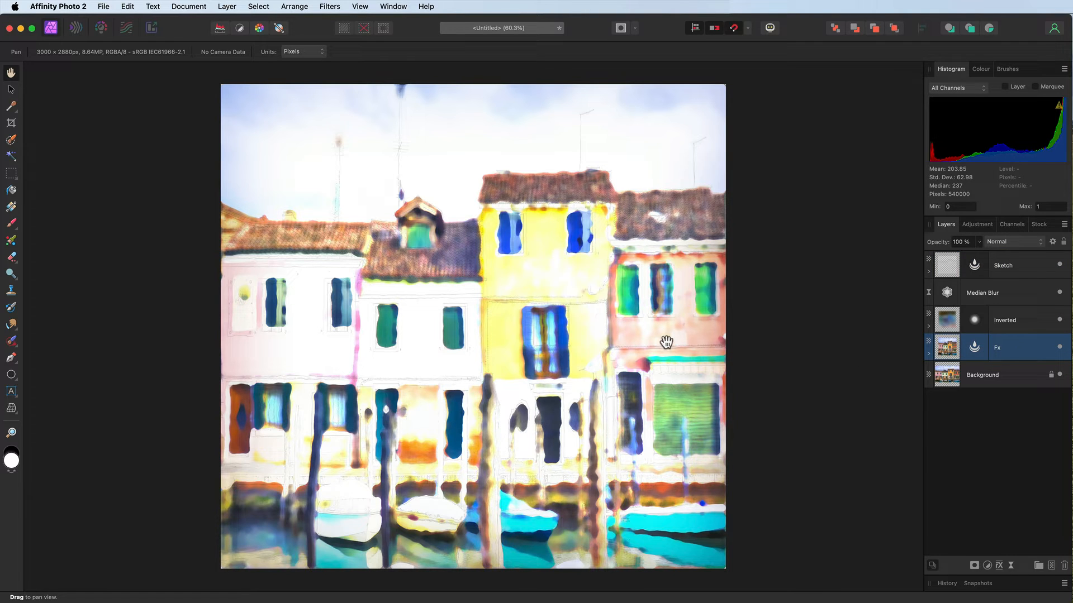
mouse_move(989, 565)
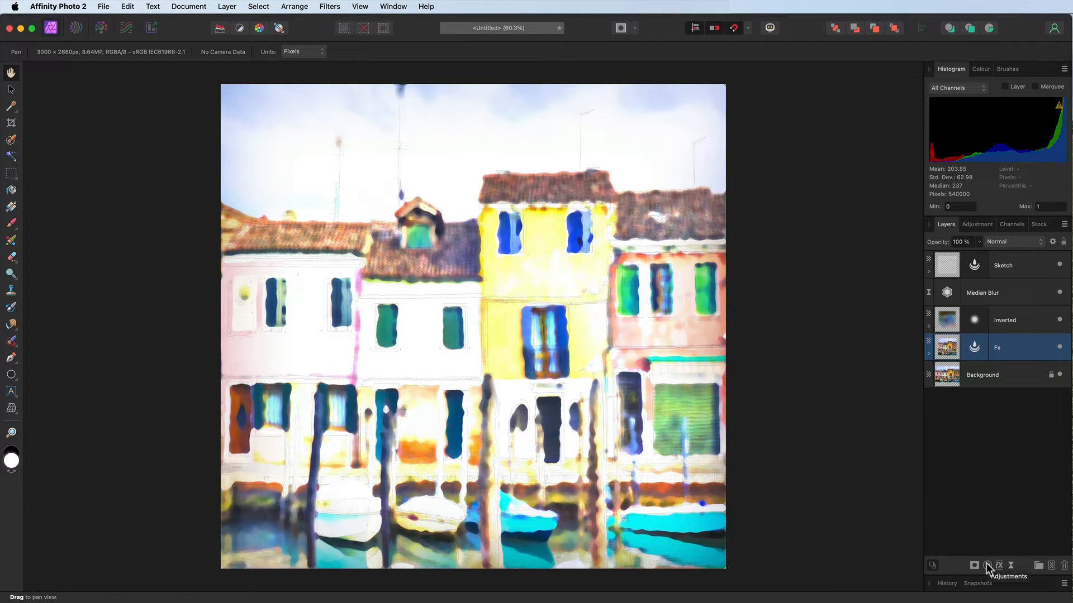
left_click(986, 566)
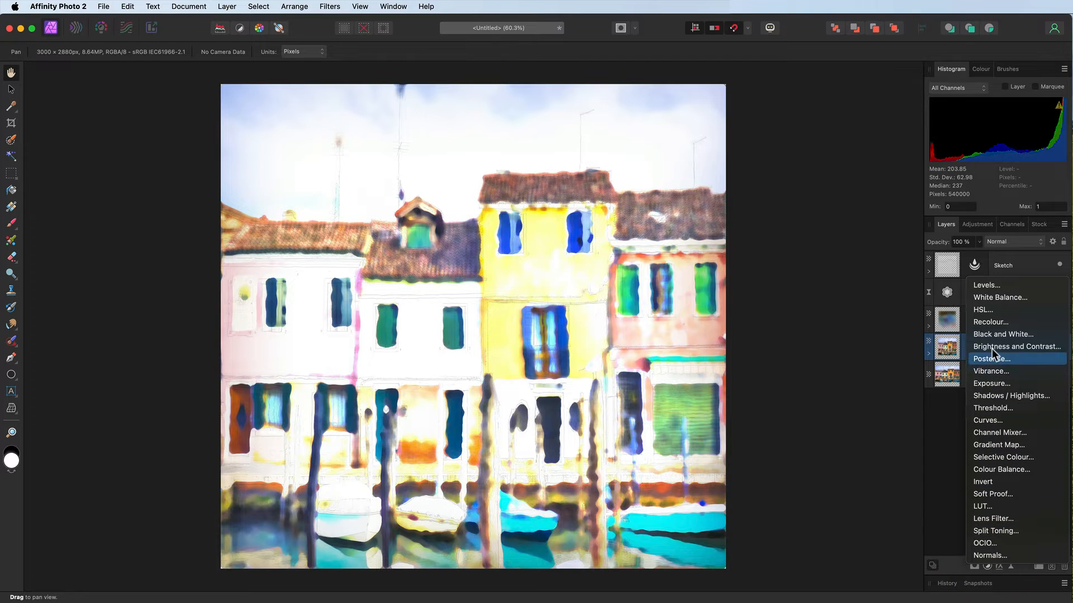
mouse_move(992, 301)
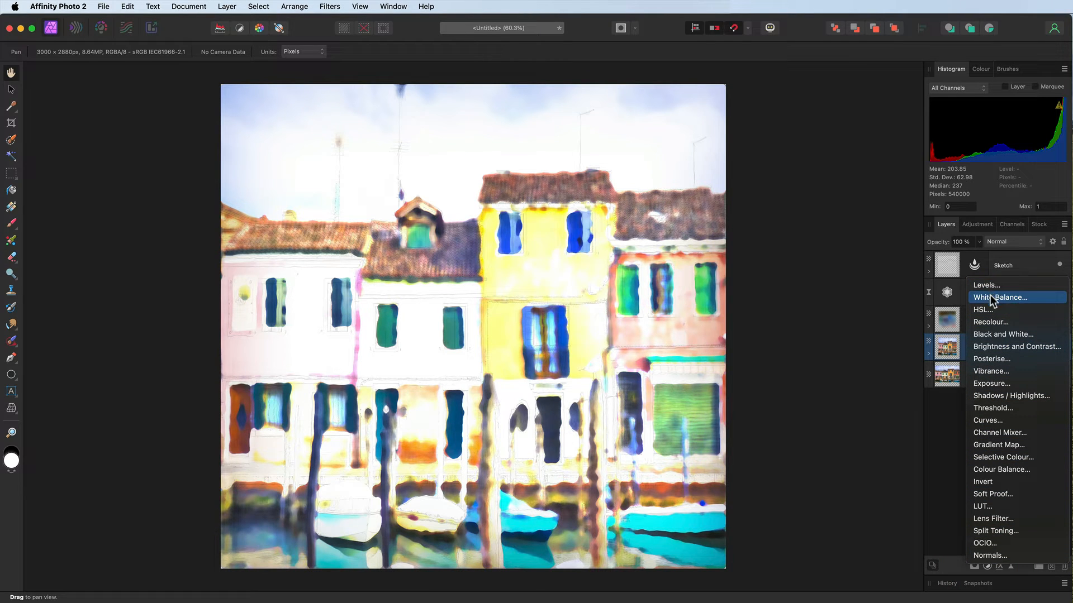
mouse_move(991, 304)
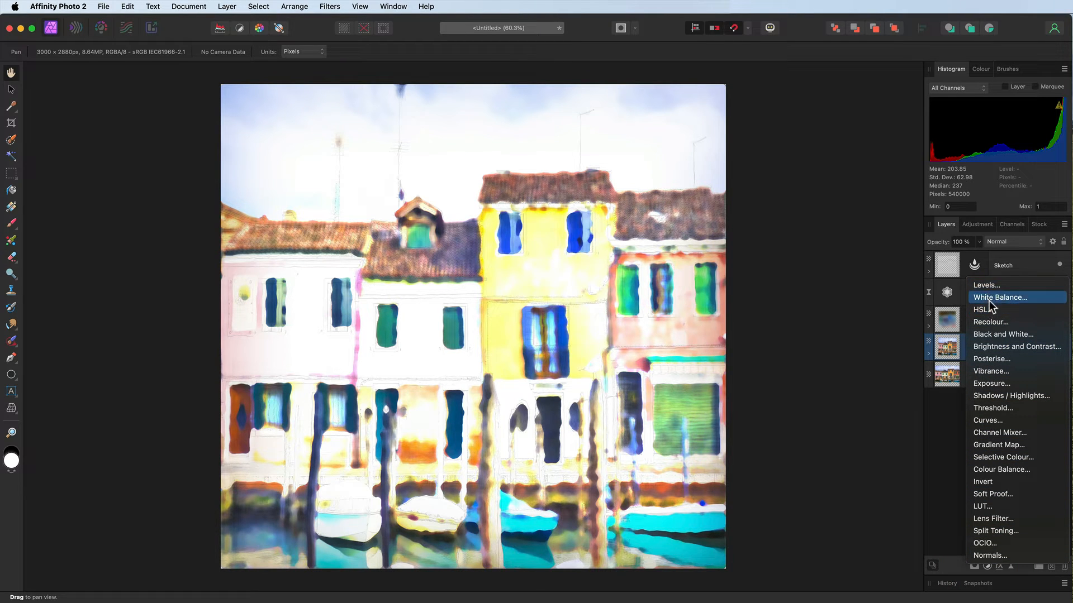
left_click(998, 297)
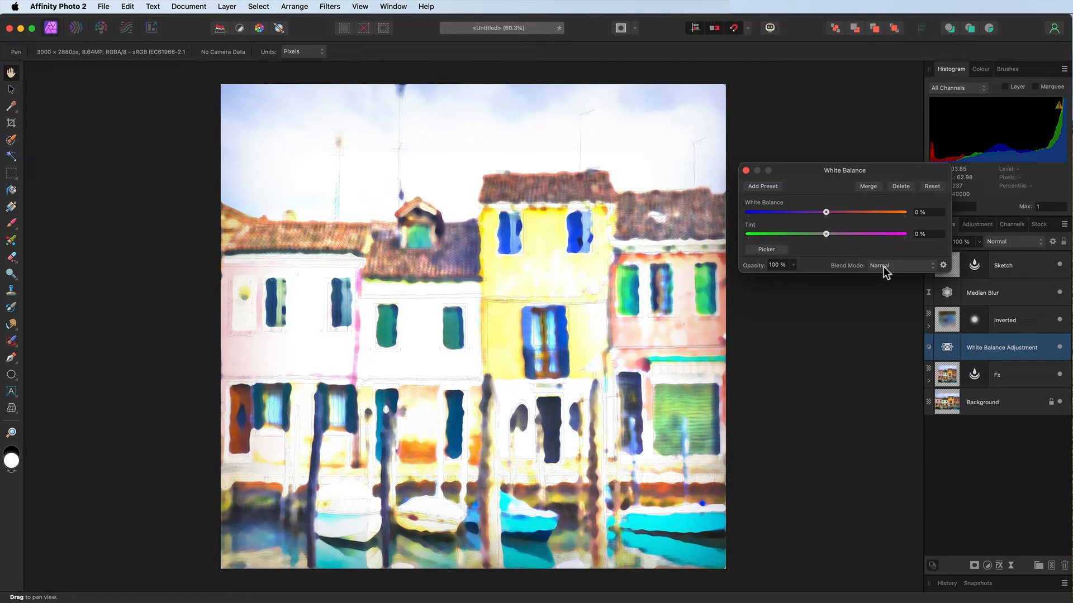
Preview Multiply, Linear Burn, Lighten, Add, Overlay, Soft Light and Vivid Light on the adjustment.
left_click(896, 266)
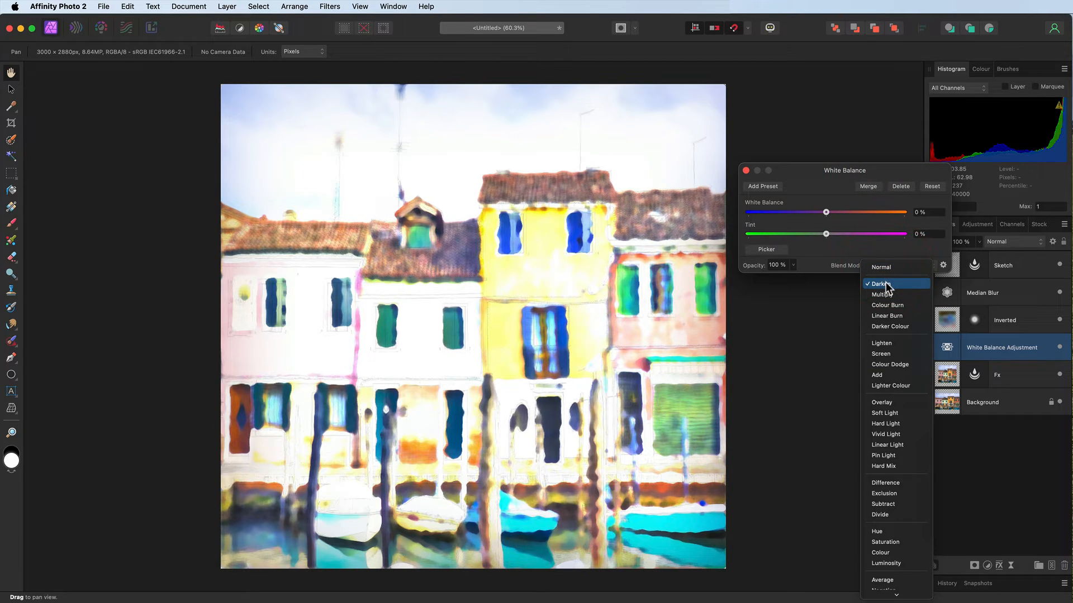
left_click(881, 294)
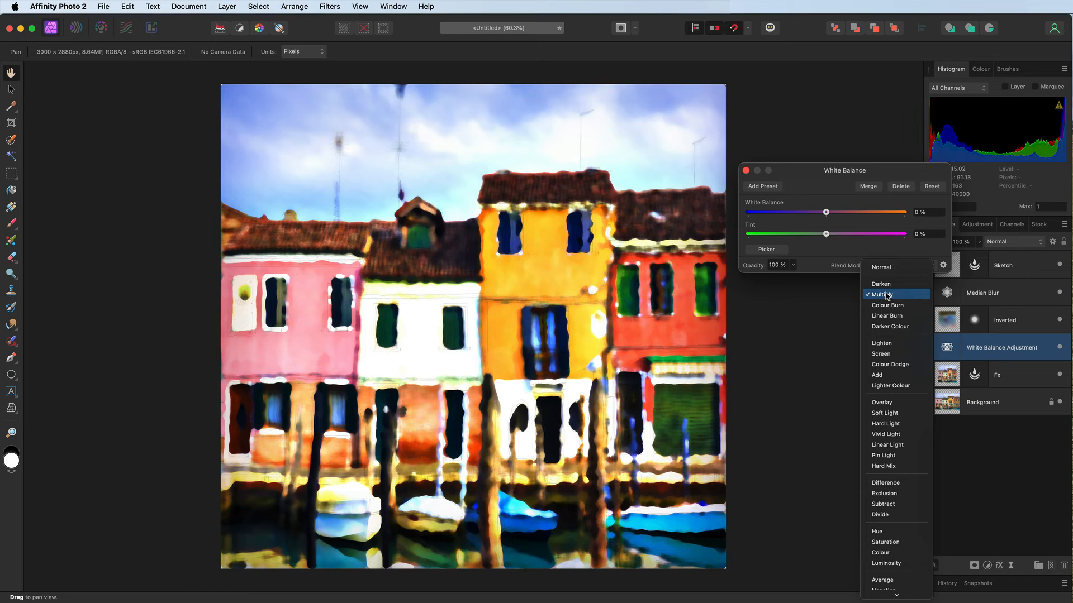
left_click(886, 315)
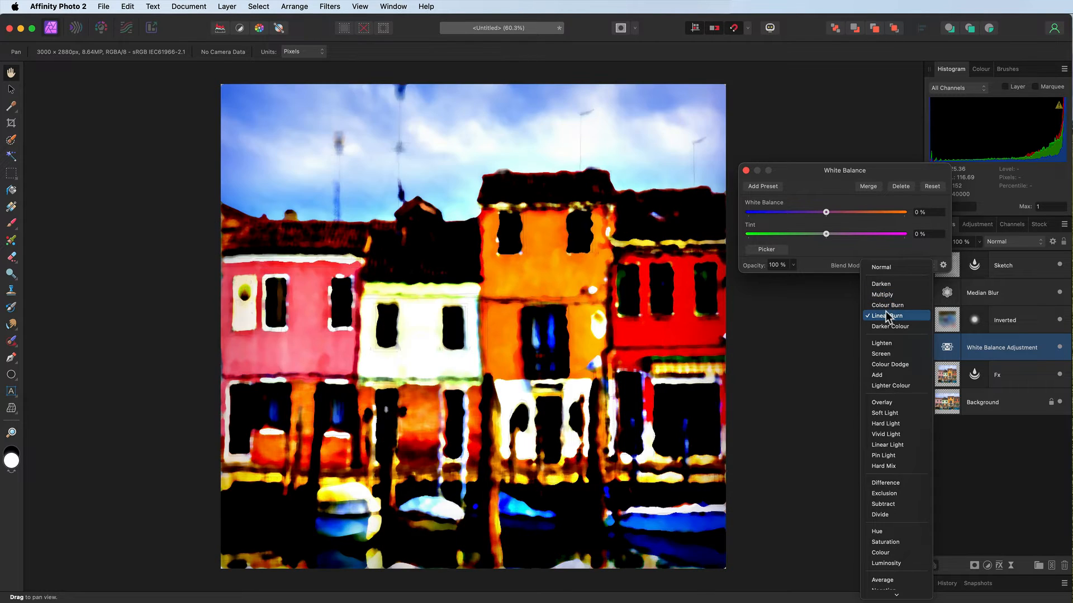
left_click(882, 342)
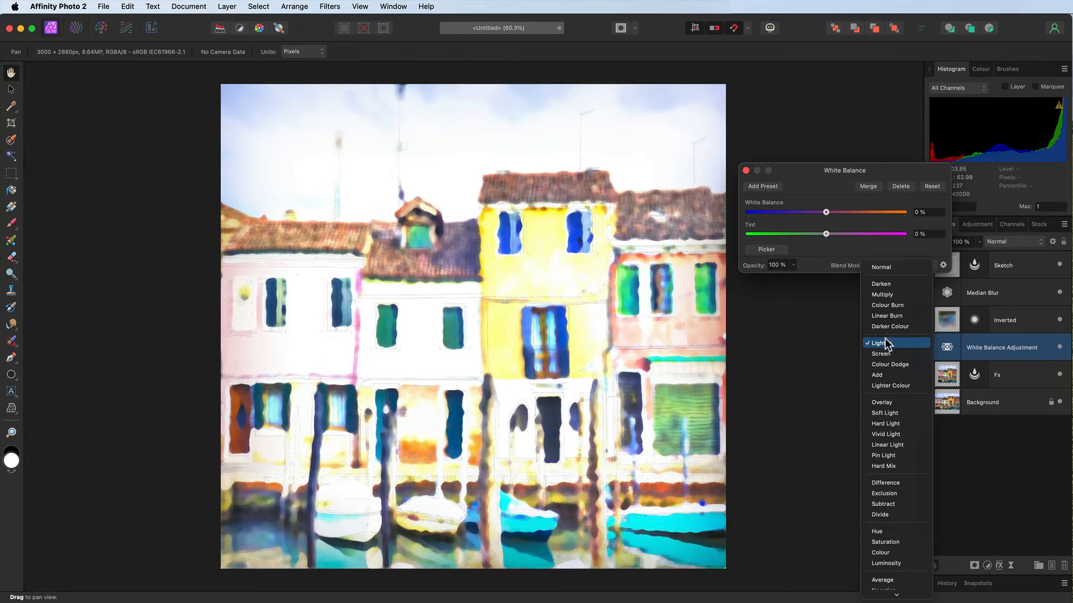
left_click(876, 375)
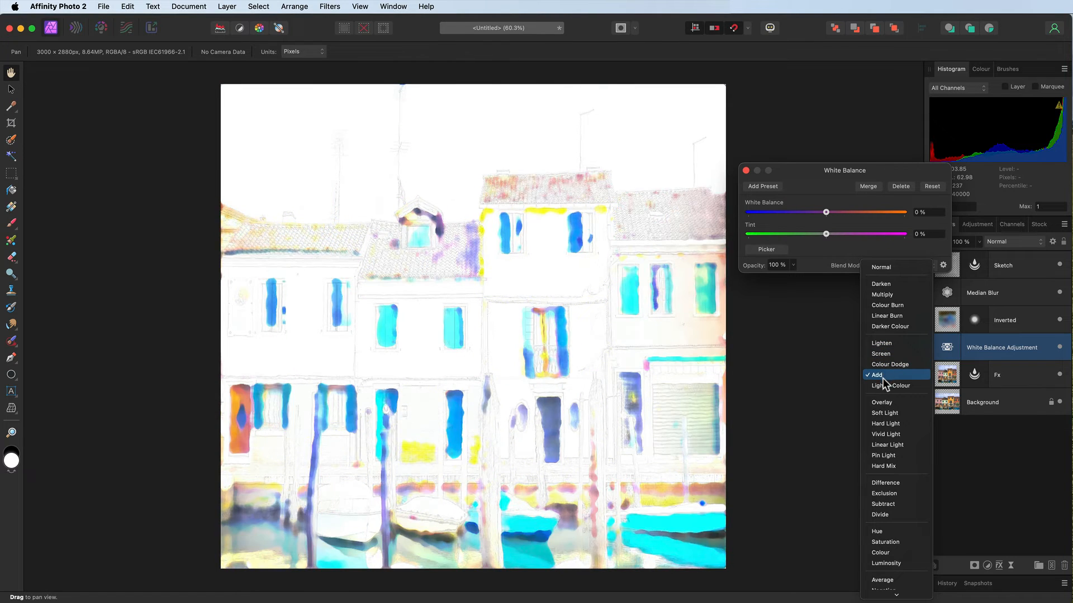
left_click(882, 402)
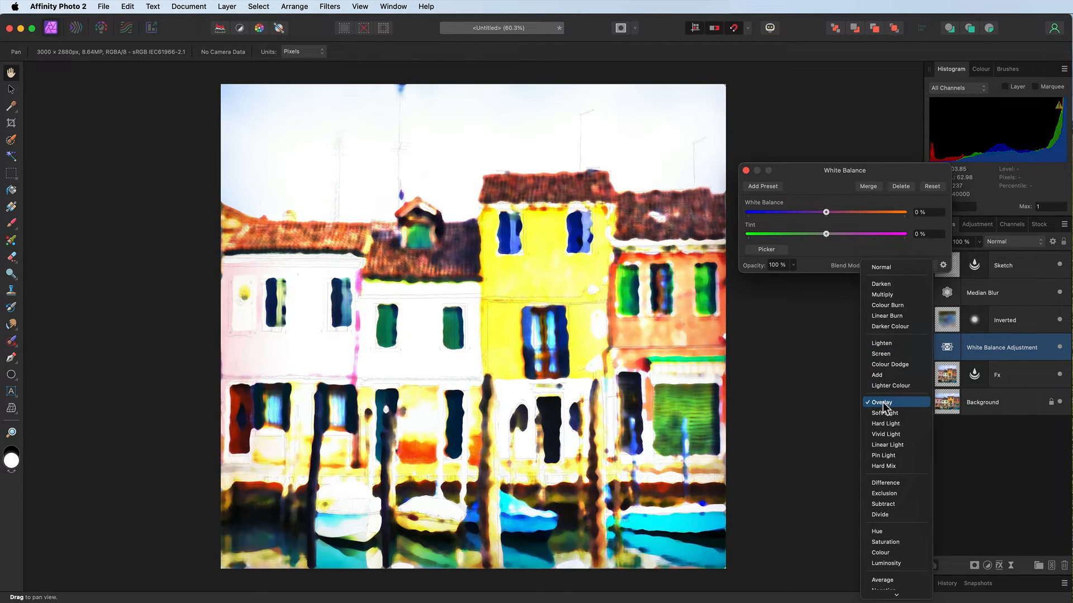
left_click(885, 413)
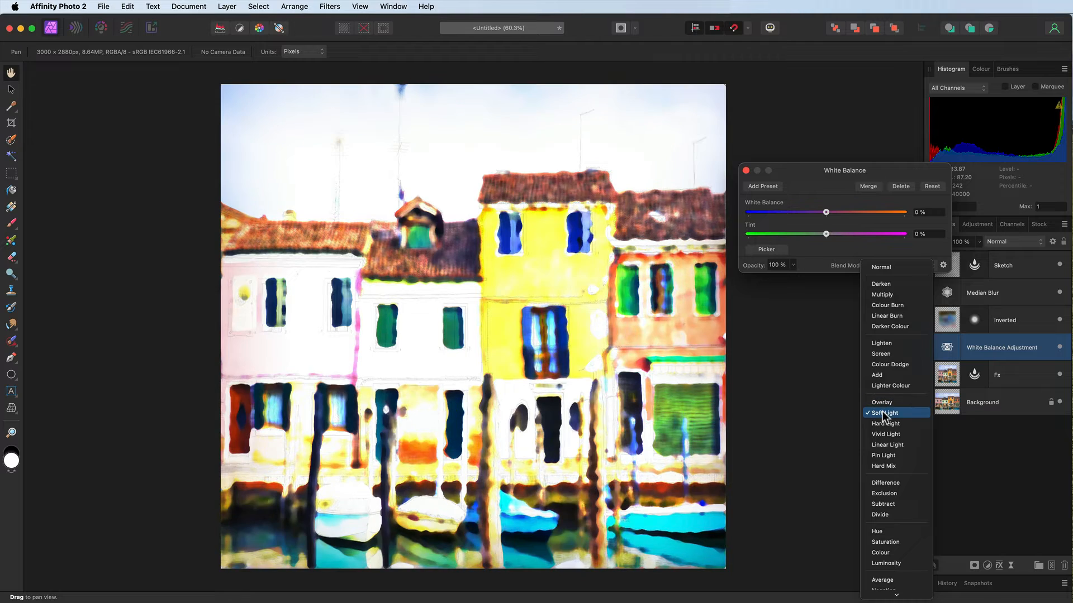
left_click(886, 434)
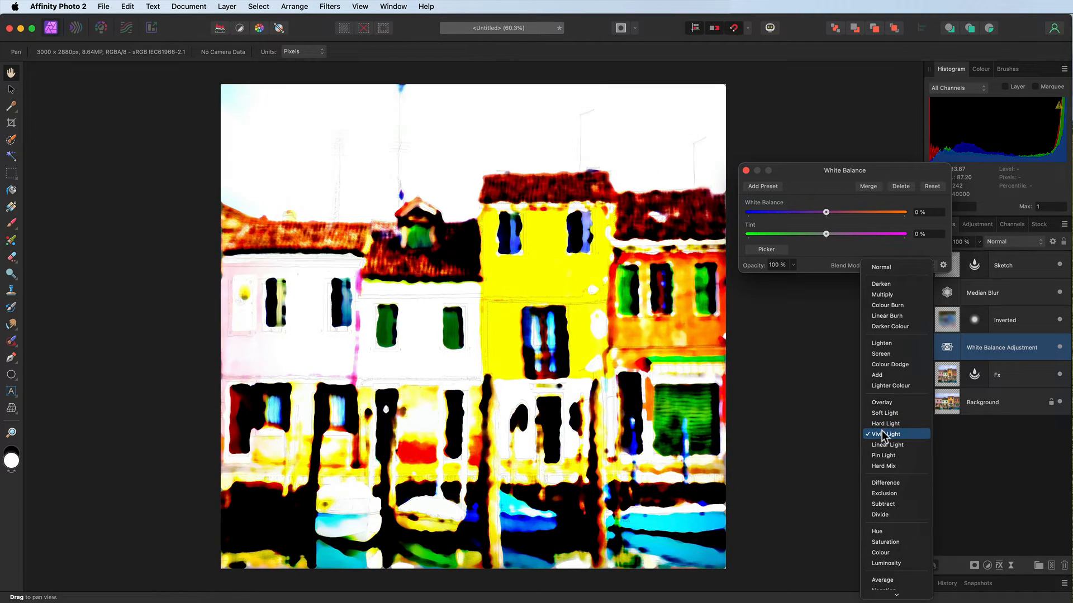
Try Darker Colour and Linear Burn, then settle on Colour Burn blending.
left_click(889, 326)
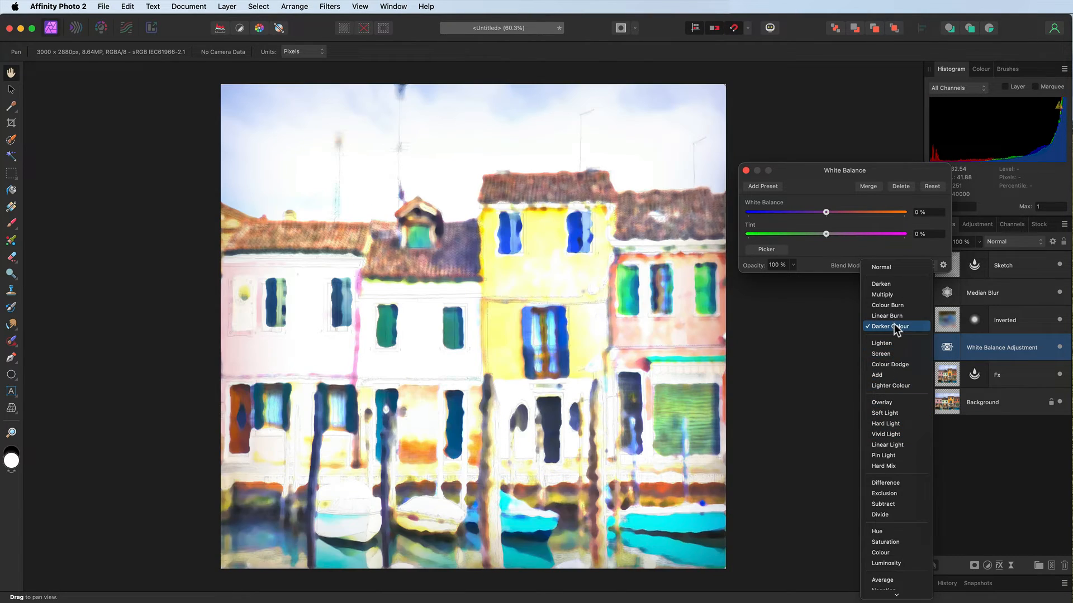
left_click(886, 315)
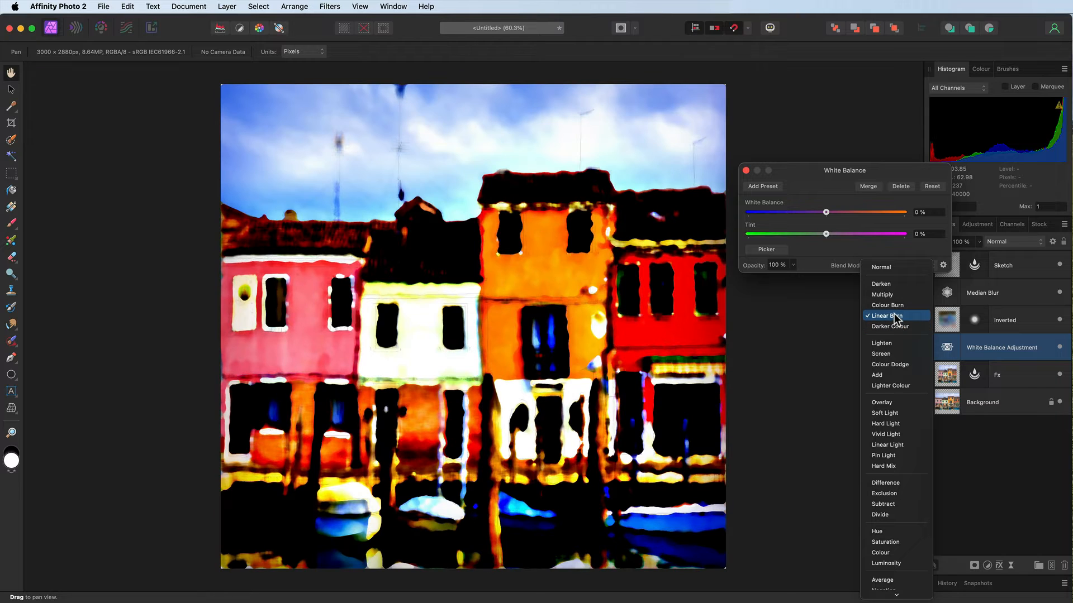
left_click(887, 305)
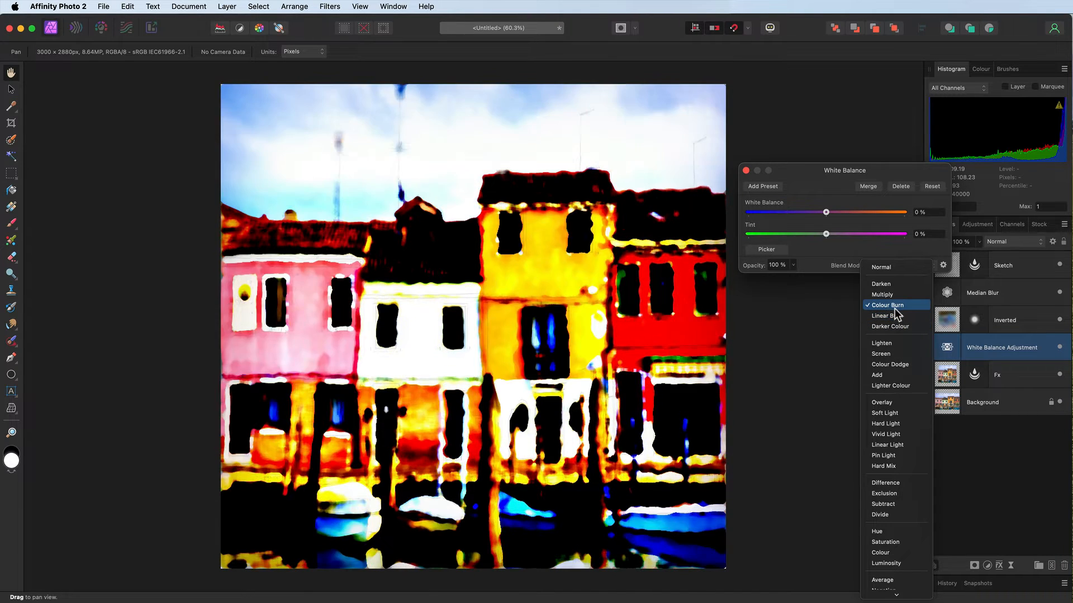
left_click(886, 304)
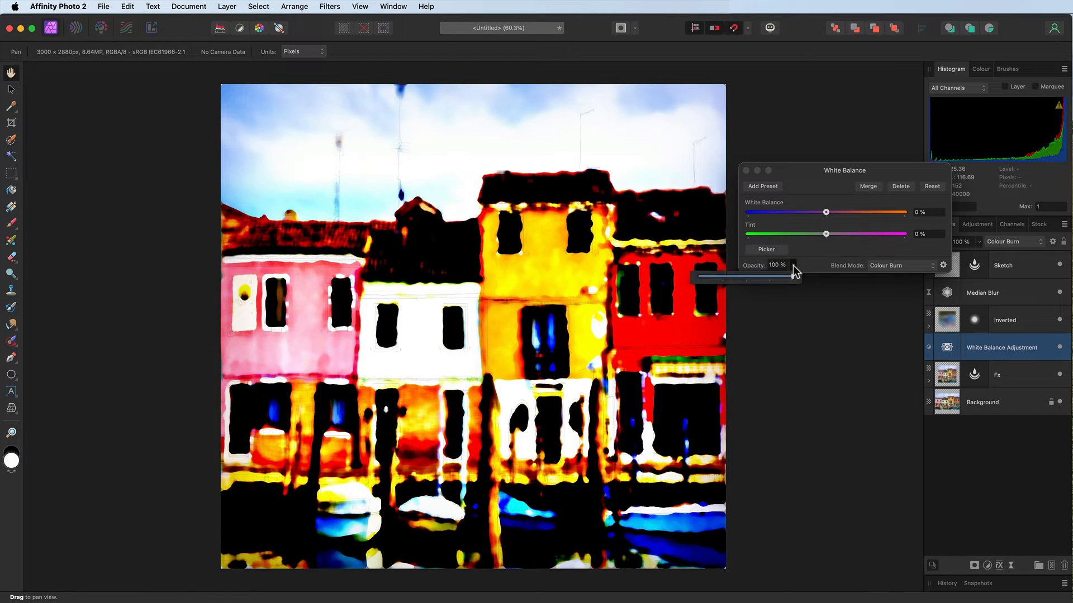
Lower the Colour Burn White Balance adjustment's opacity to about 25% and close its dialog.
left_click_drag(789, 277, 701, 277)
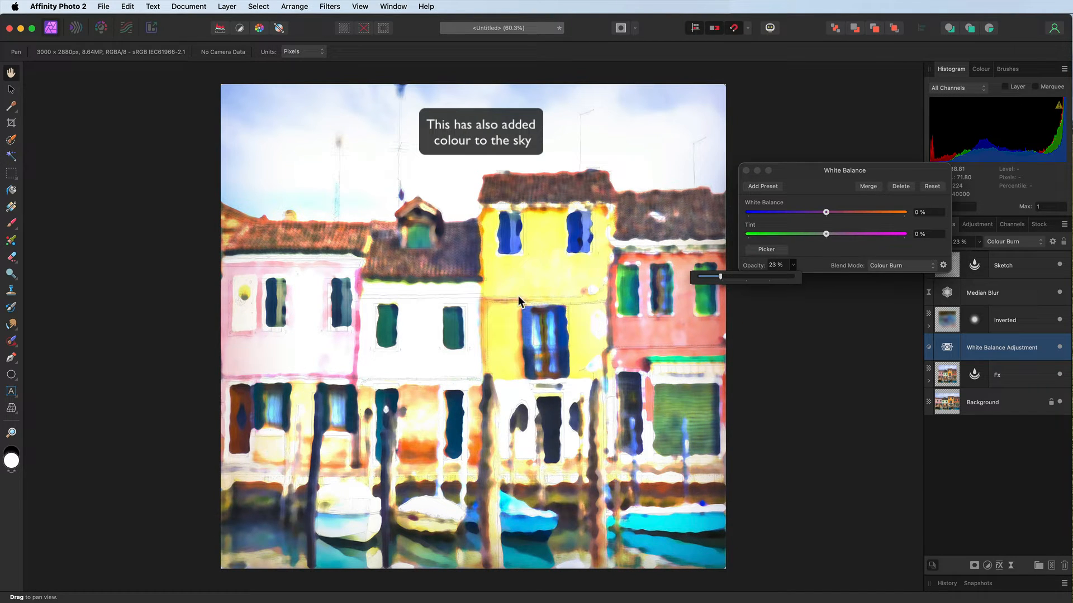
mouse_move(735, 279)
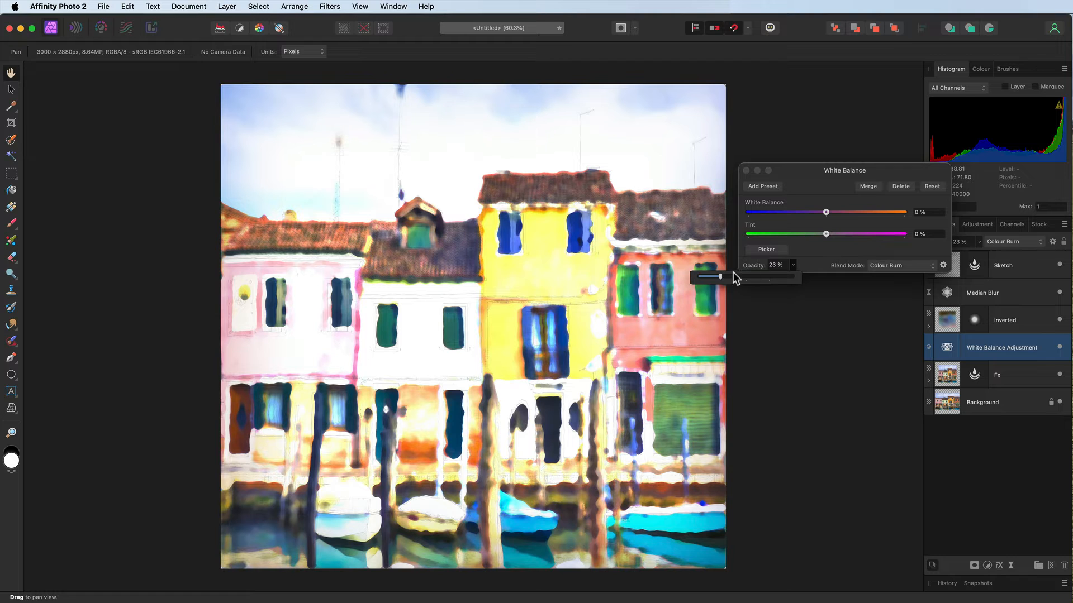
left_click_drag(720, 277, 727, 280)
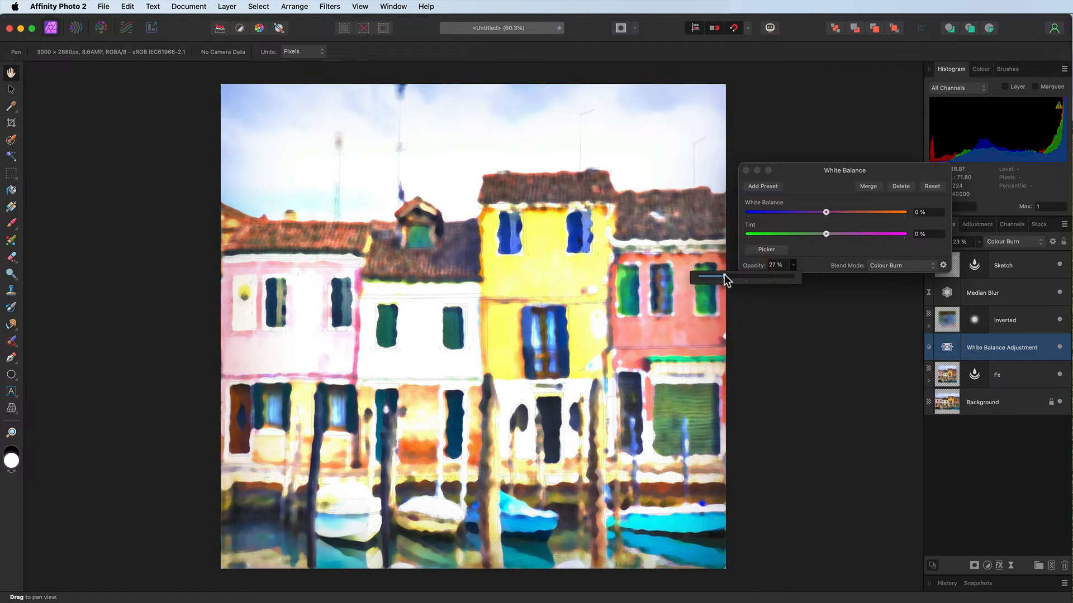
left_click_drag(751, 277, 738, 277)
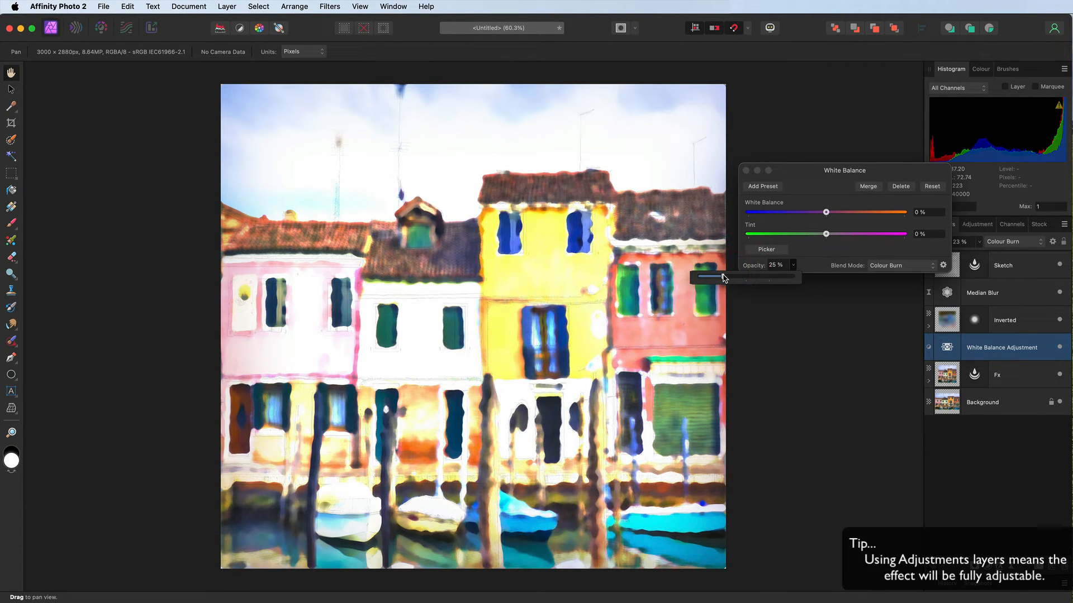
left_click_drag(691, 277, 712, 277)
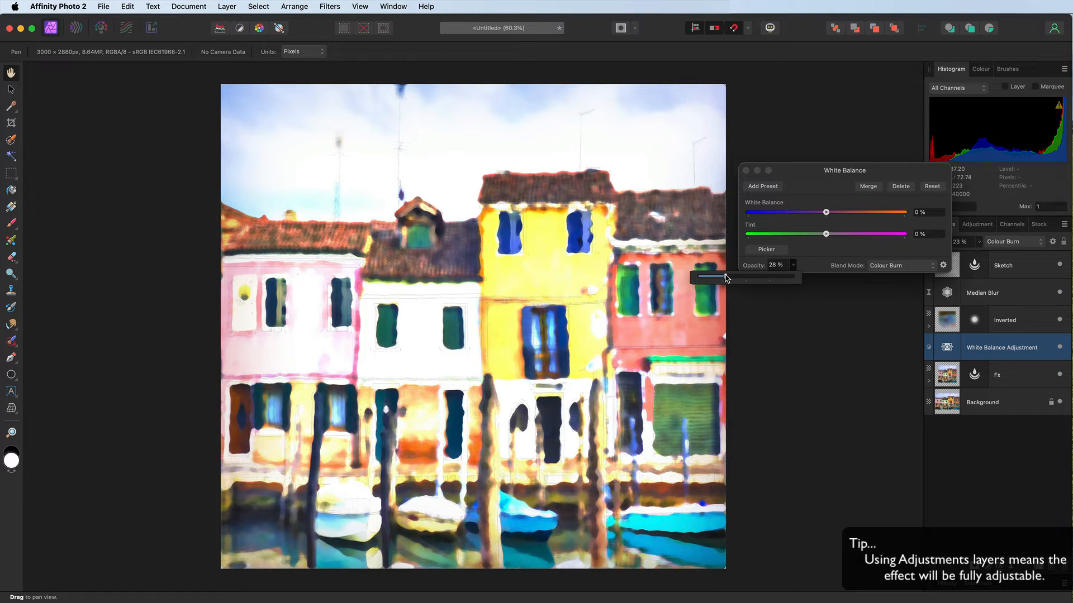
left_click_drag(719, 277, 697, 277)
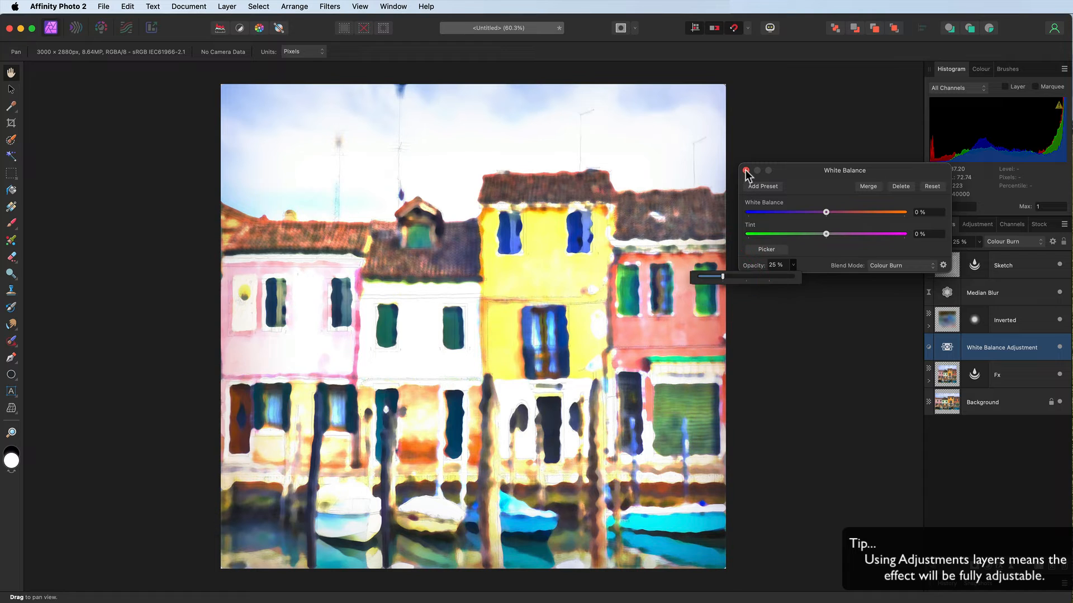
left_click(745, 170)
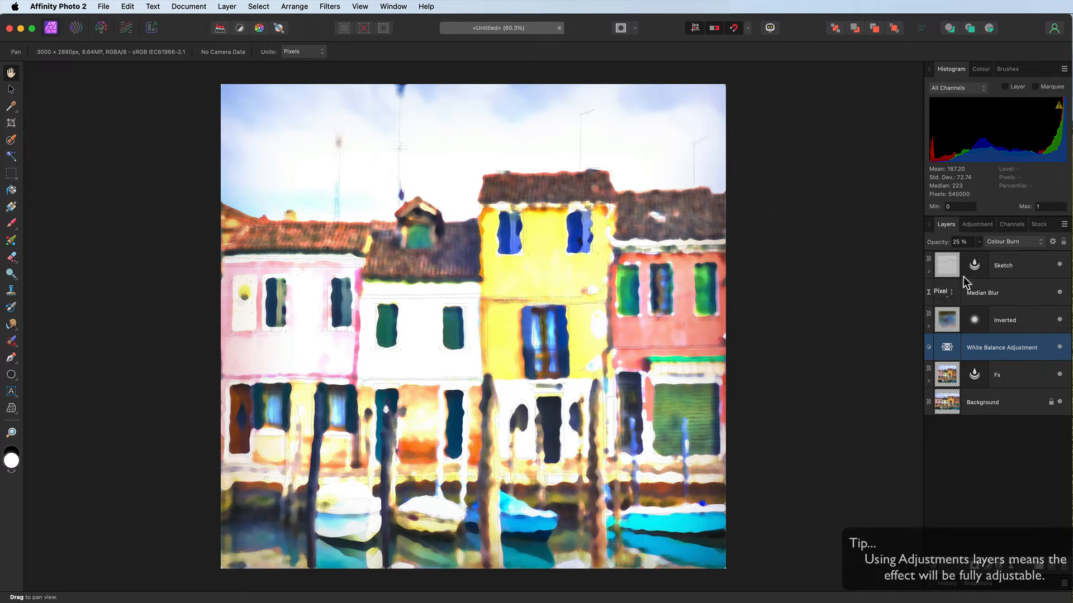
Place the photo copy.JPG paper texture from the textures folder above the Sketch layer.
left_click(1002, 266)
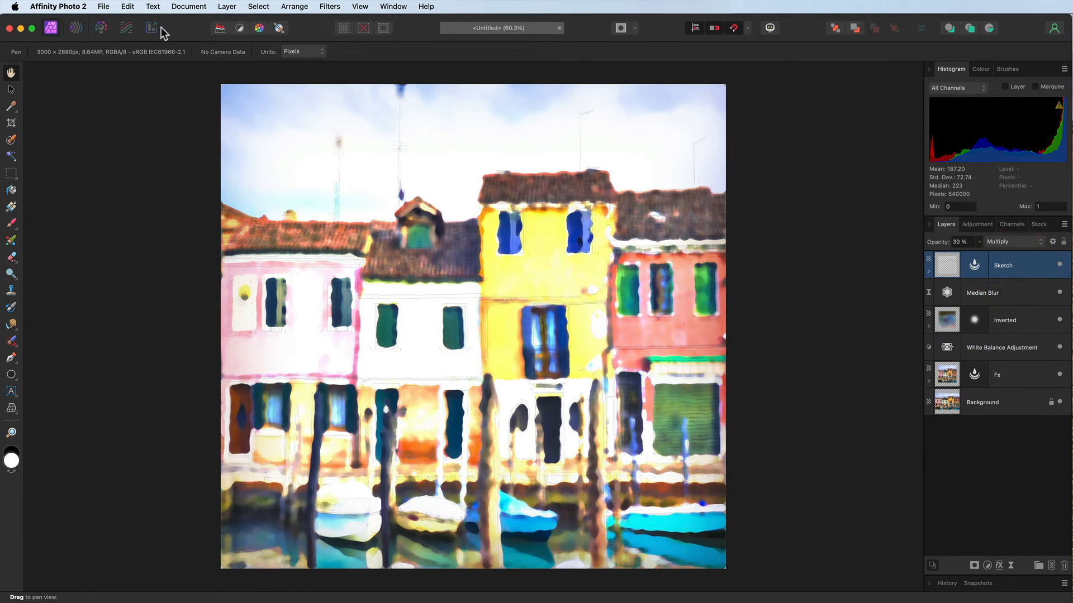
left_click(103, 7)
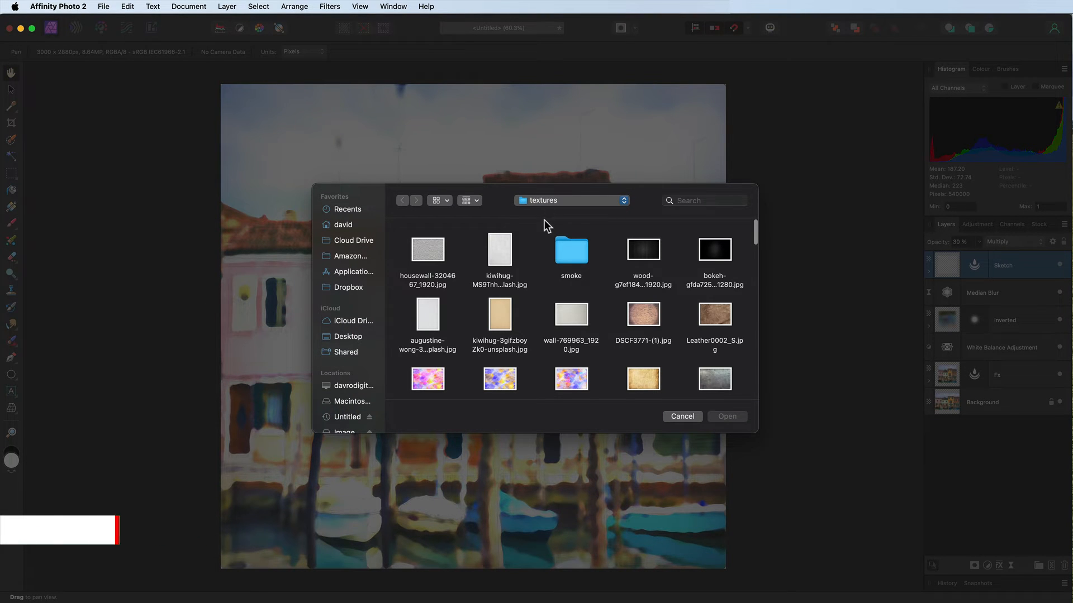
scroll("down", 3)
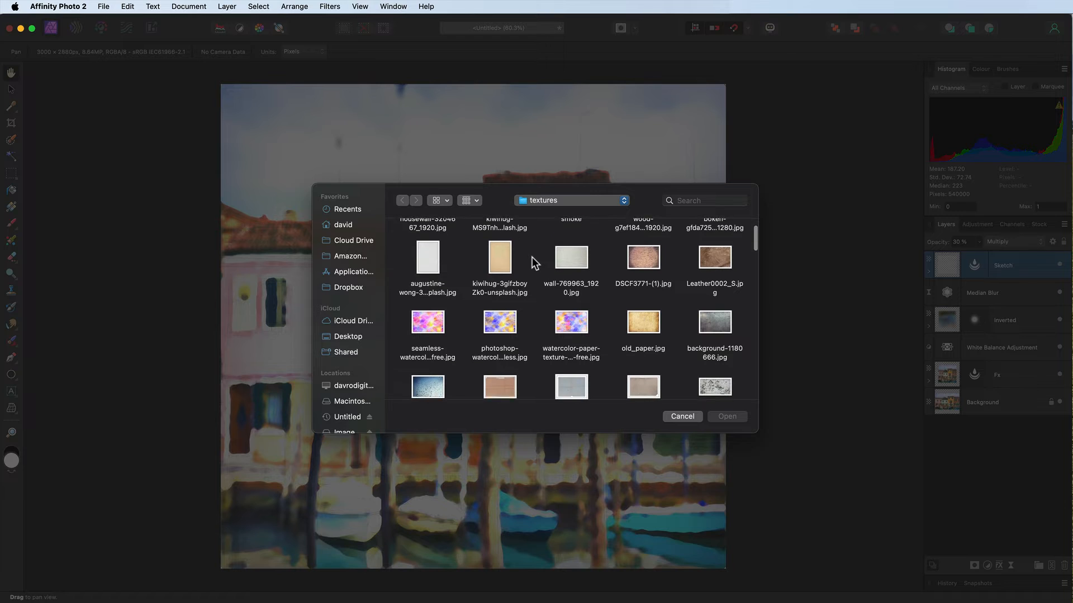
scroll("down", 3)
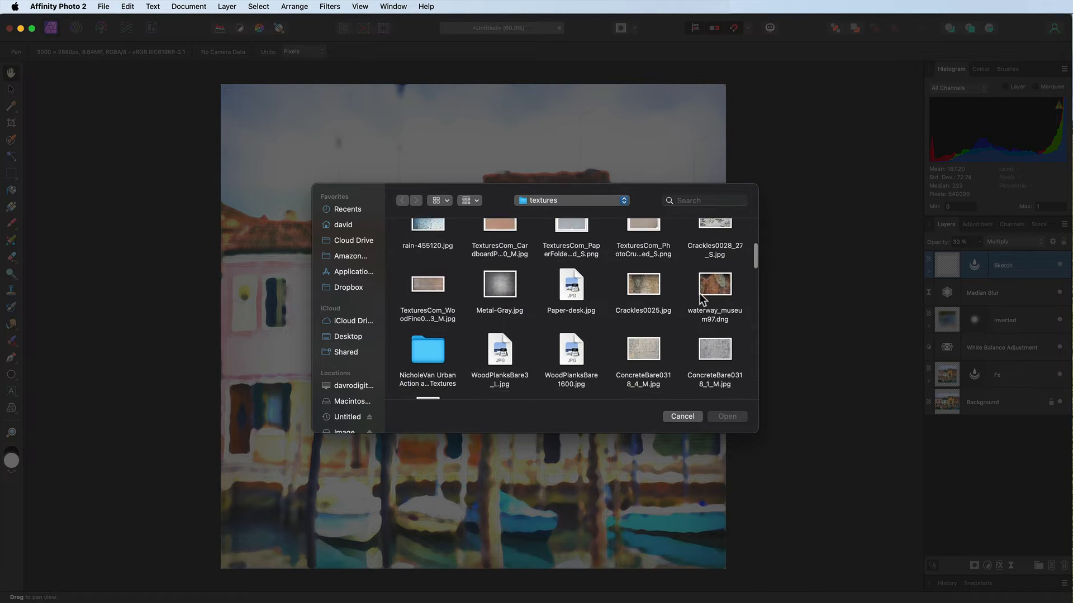
scroll("down", 3)
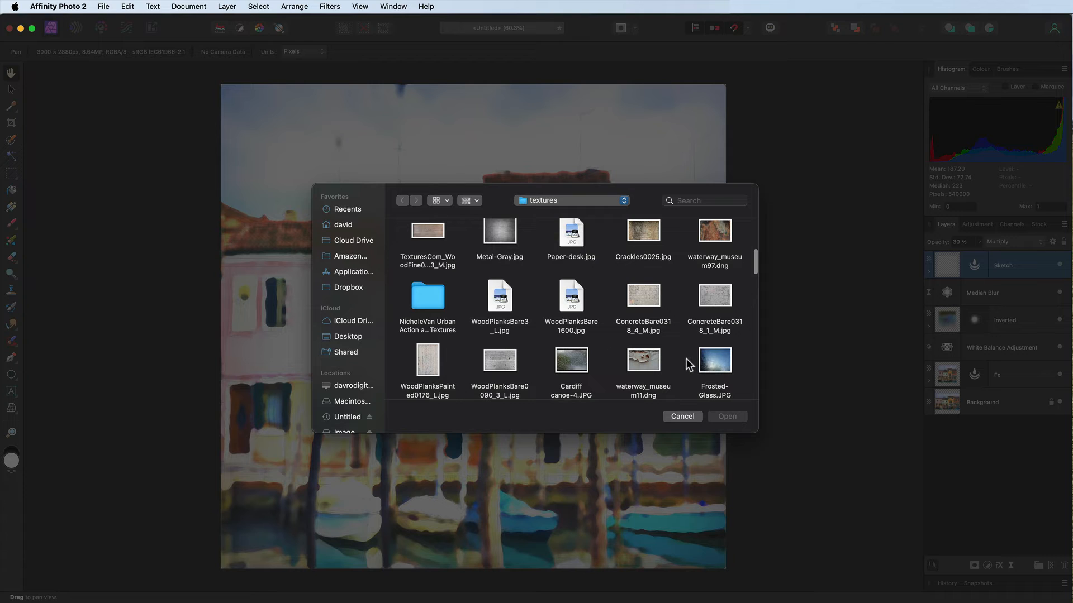
scroll("down", 3)
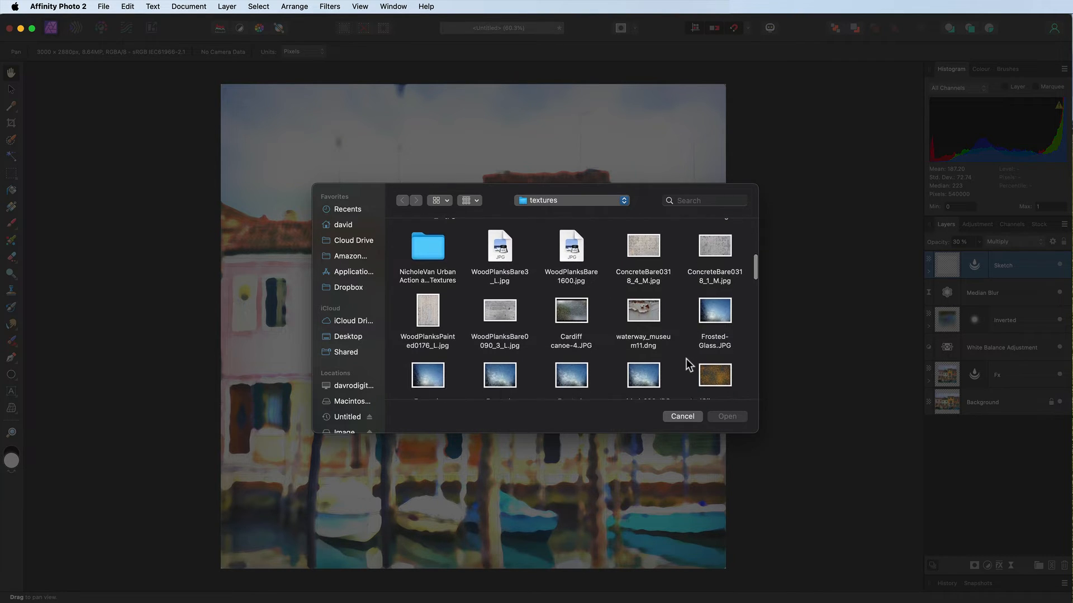
scroll("down", 3)
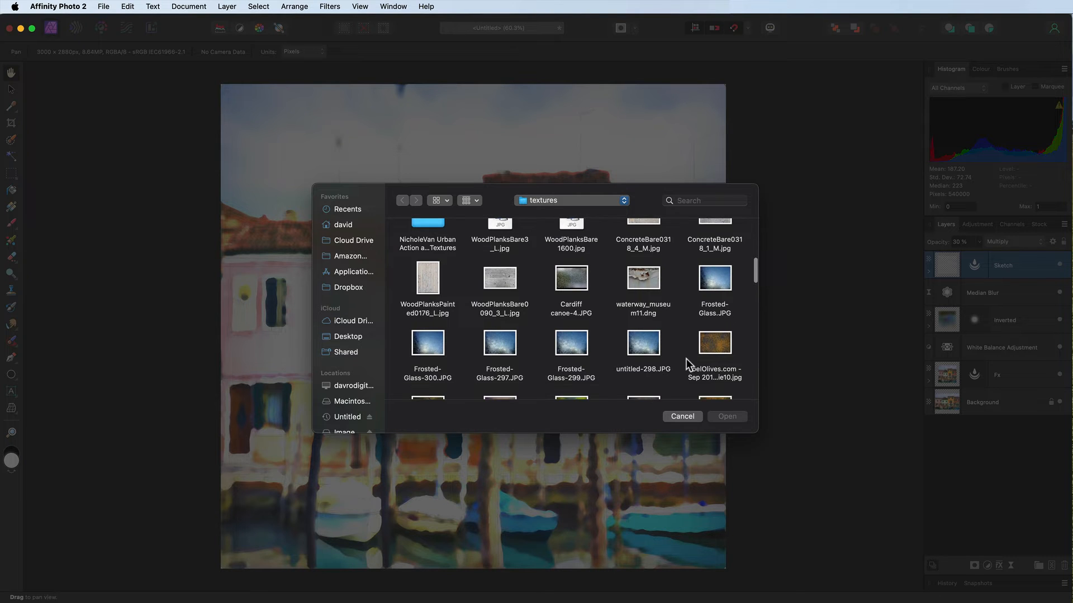
scroll("down", 3)
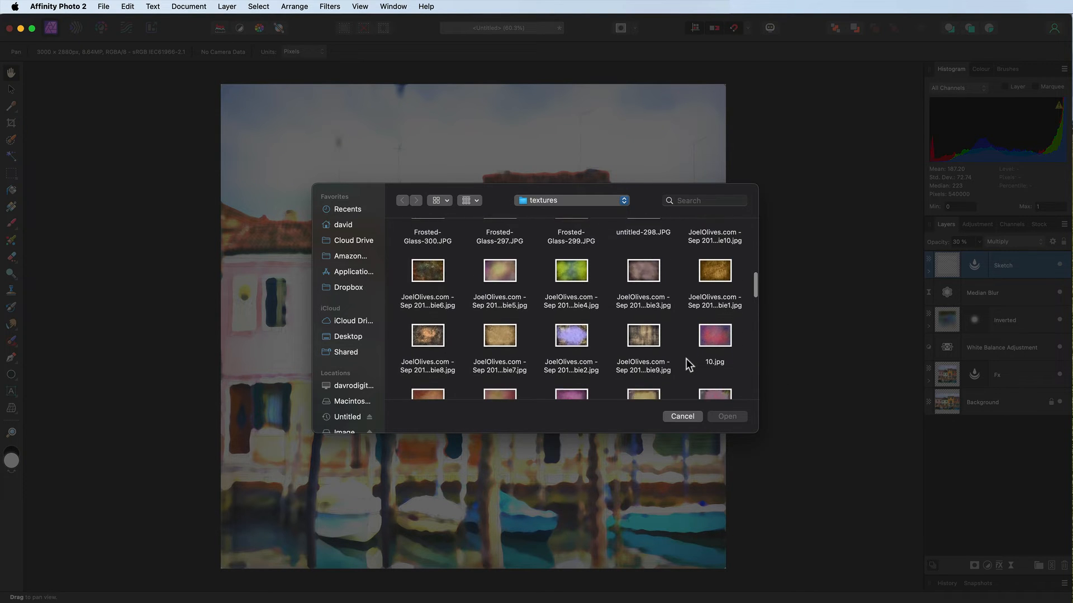
scroll("down", 3)
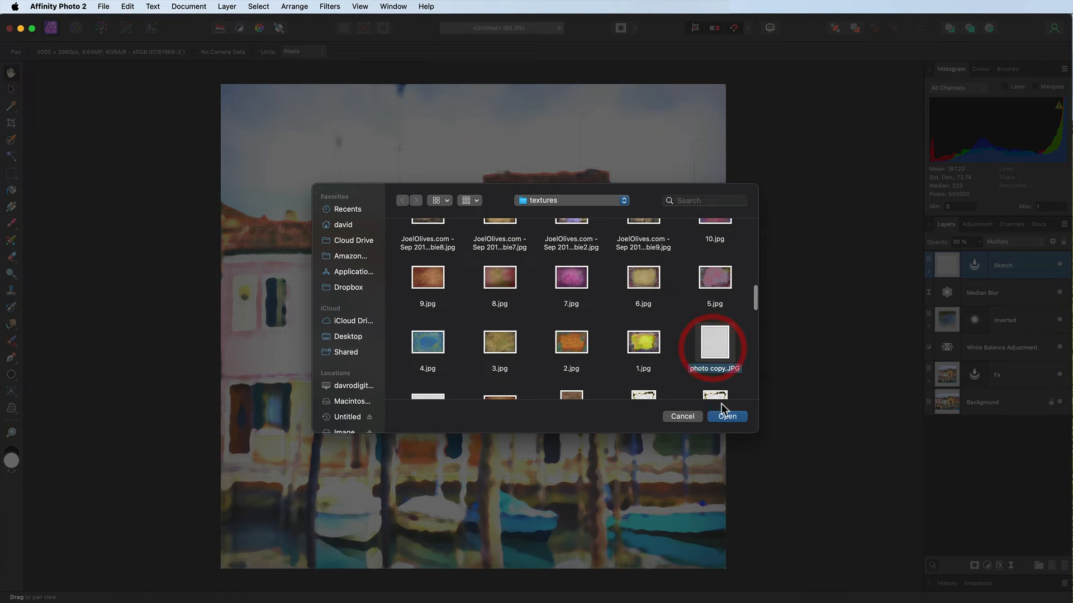
left_click(726, 415)
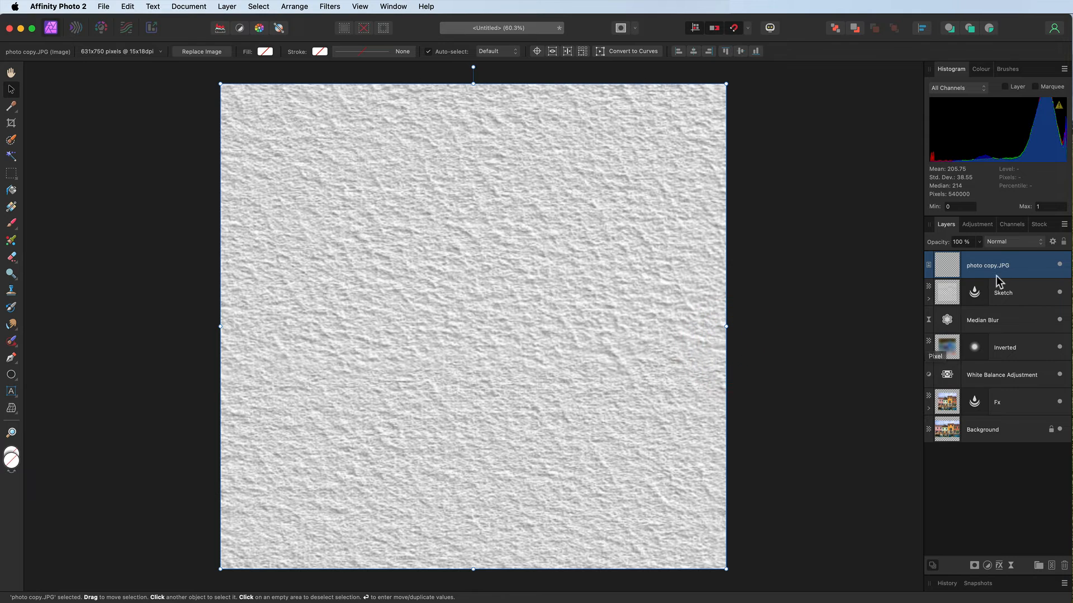
Blend the paper texture layer in Multiply and settle its opacity at about 30%.
left_click(1013, 241)
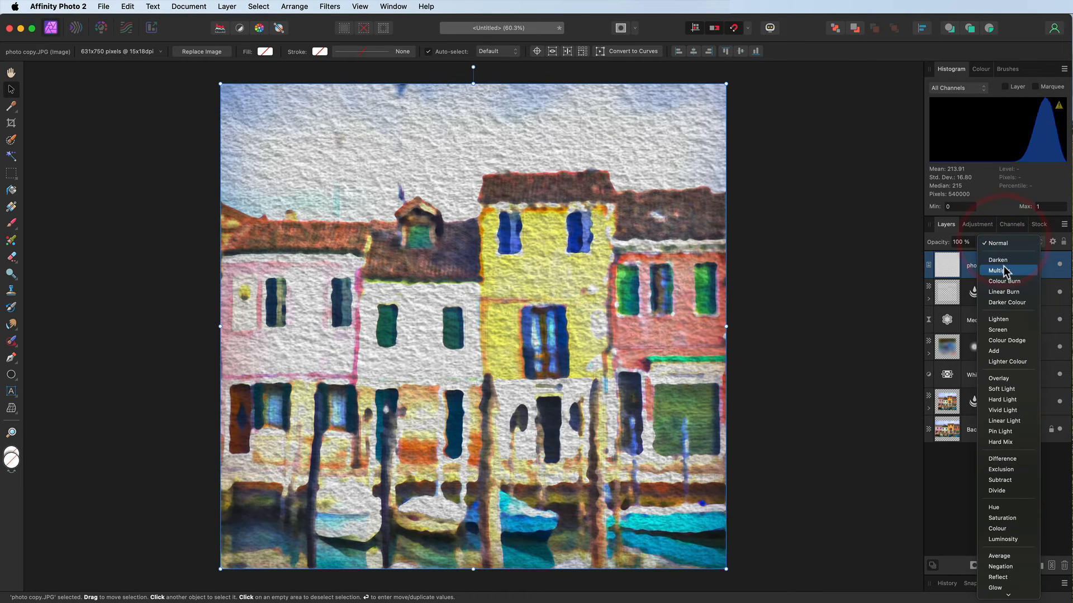
left_click(997, 270)
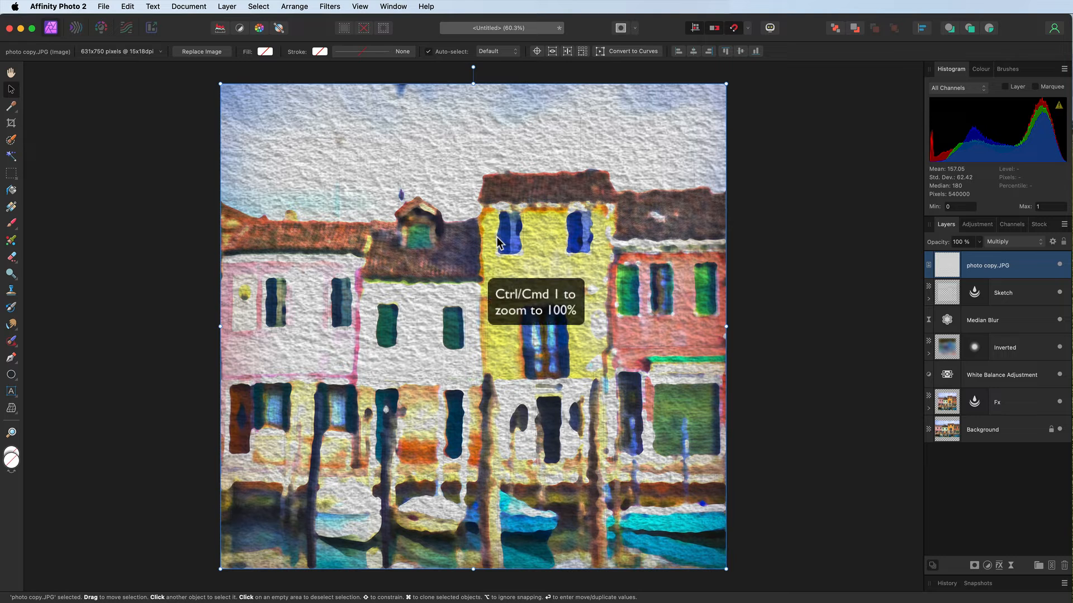
key("cmd+1")
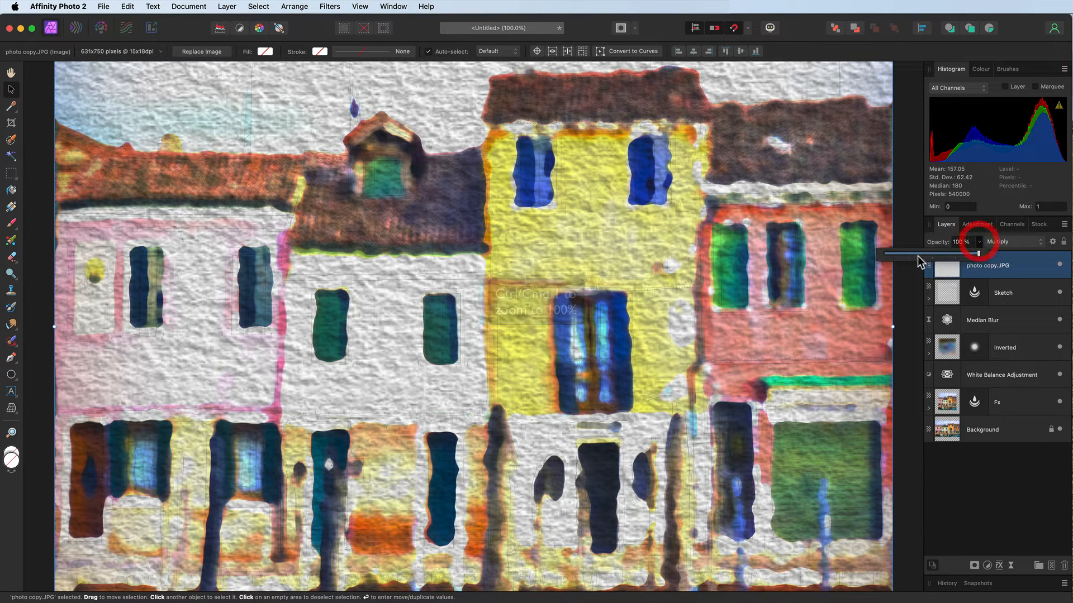
left_click_drag(968, 254, 889, 253)
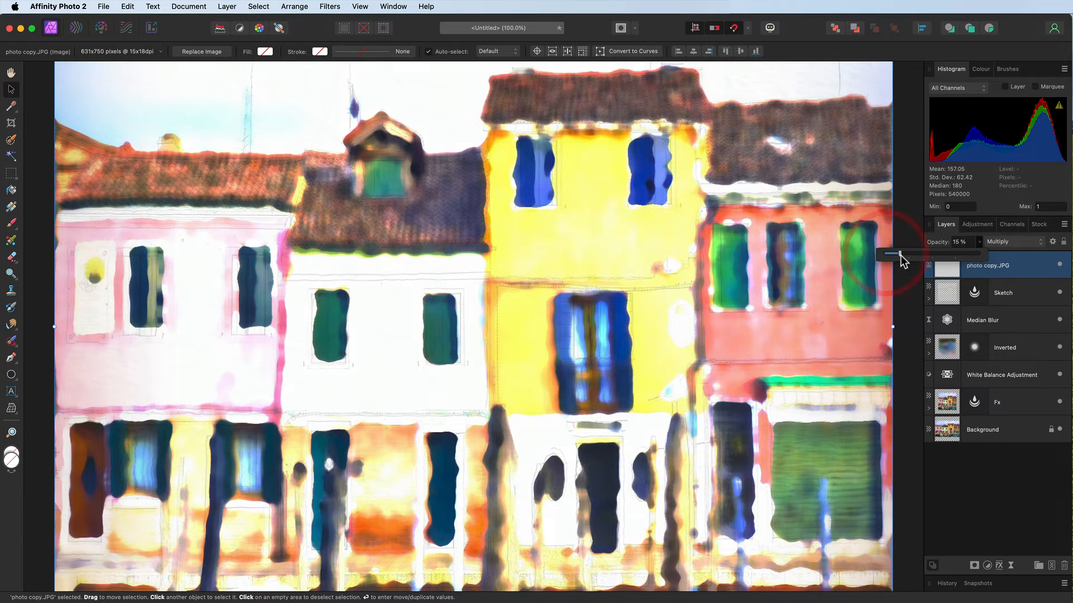
left_click_drag(890, 255, 919, 258)
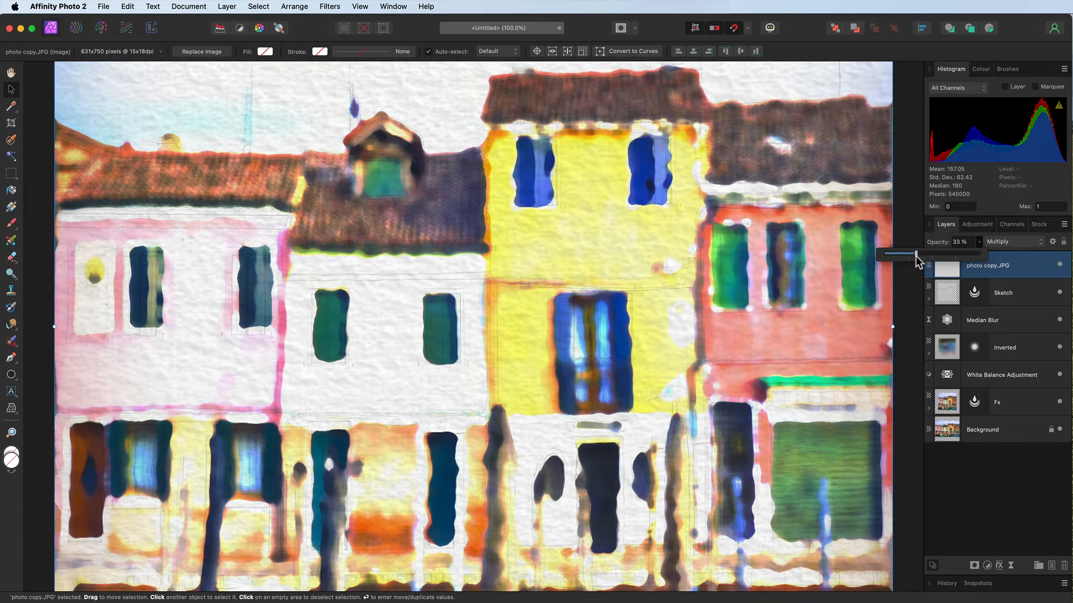
left_click_drag(920, 254, 917, 254)
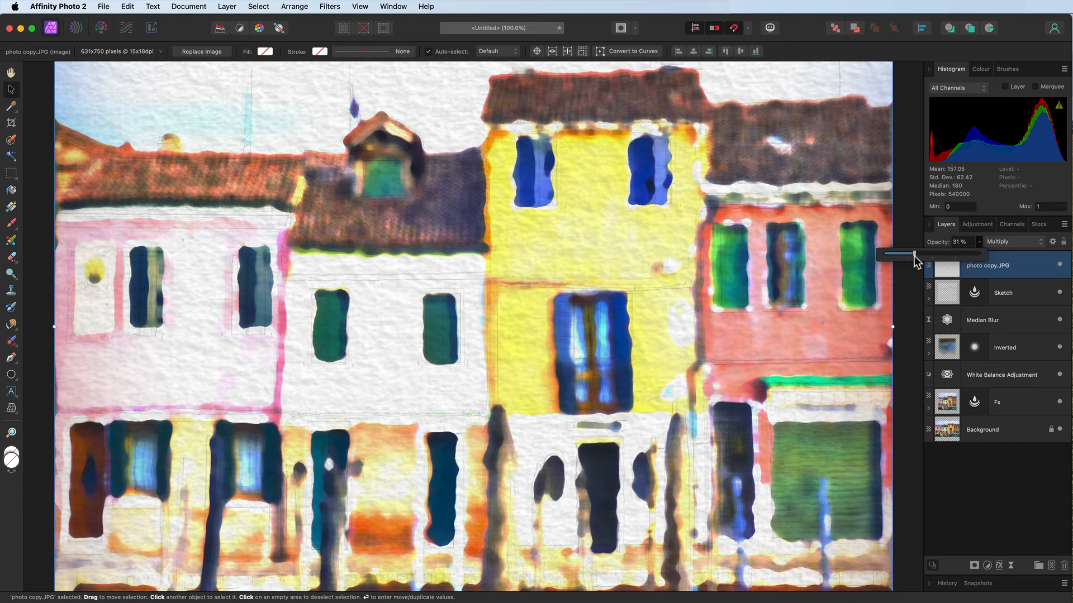
left_click_drag(917, 253, 912, 254)
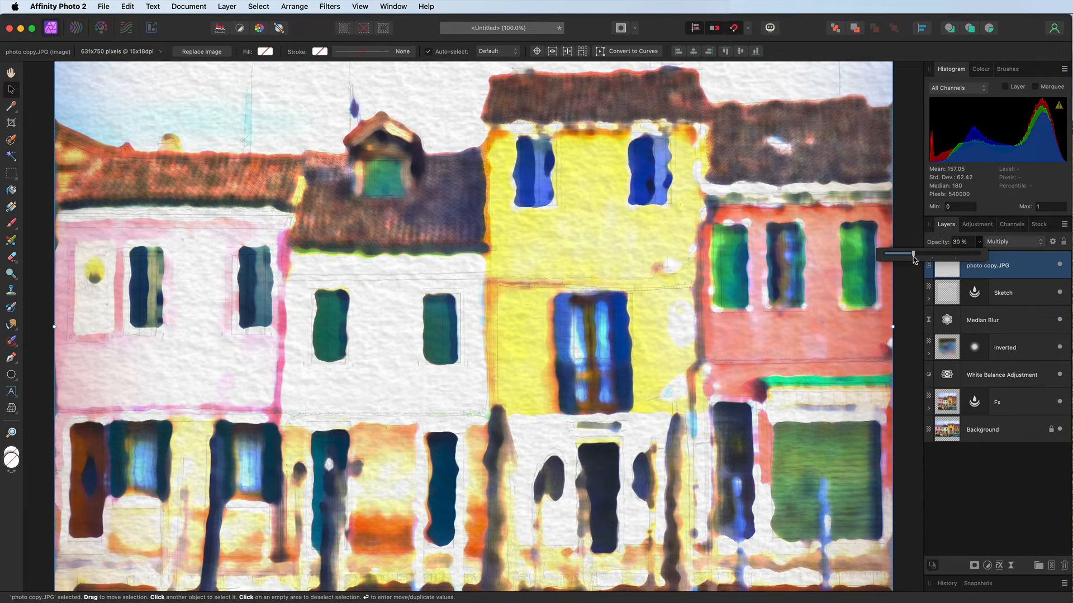
mouse_move(400, 345)
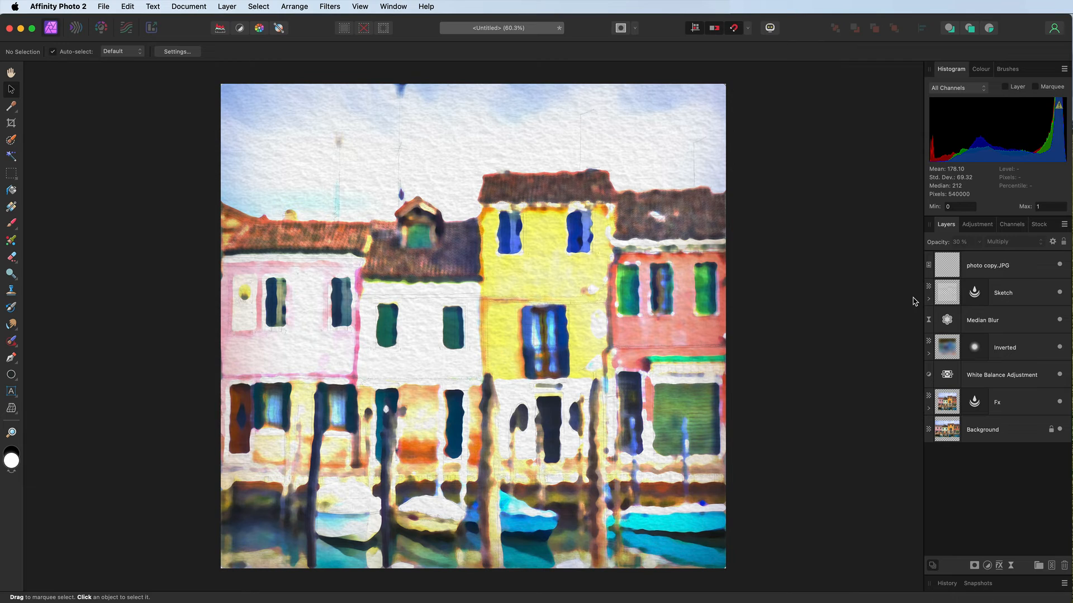
mouse_move(929, 290)
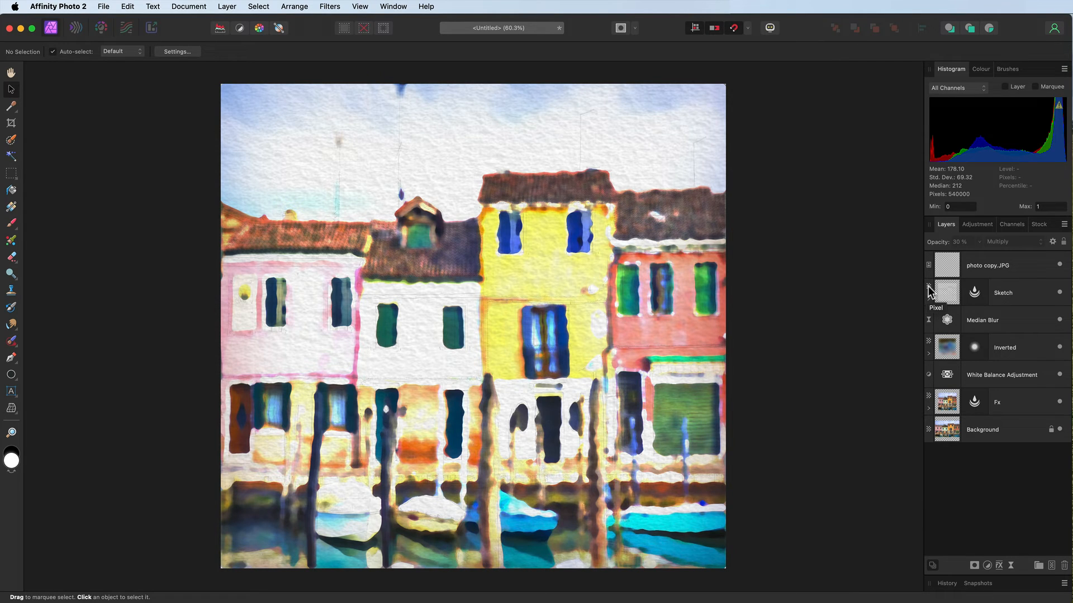
Add a new empty pixel layer named Frame above the texture layer.
left_click(986, 266)
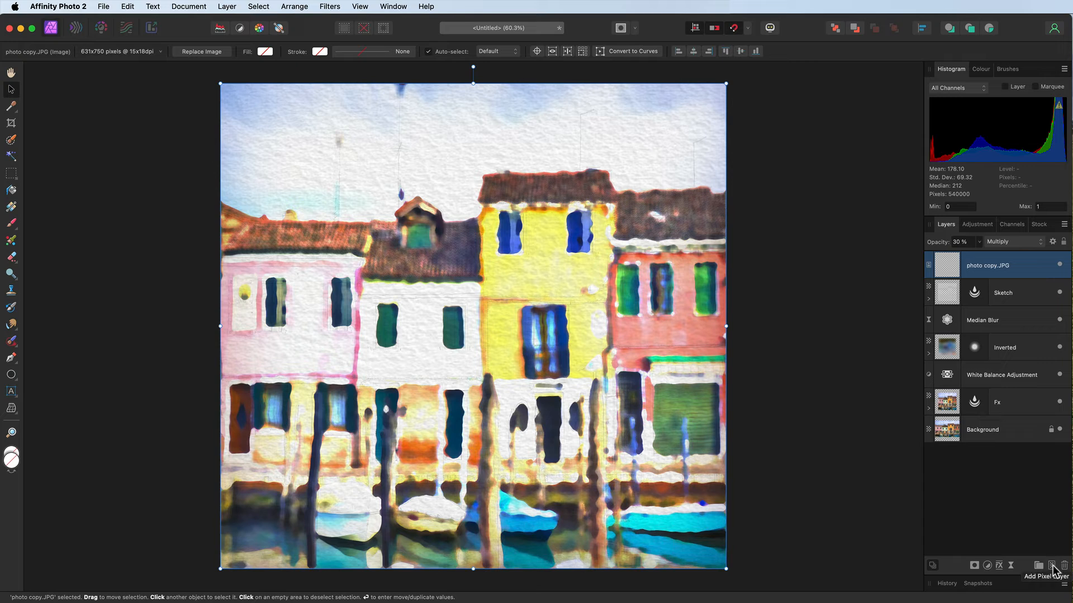
left_click(1052, 565)
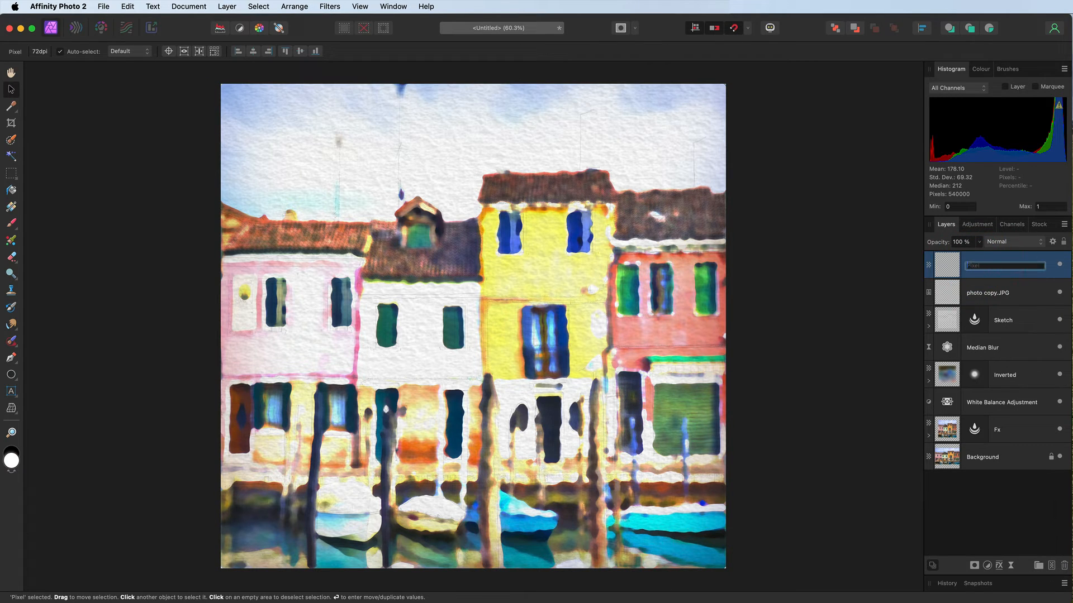
type("Frame")
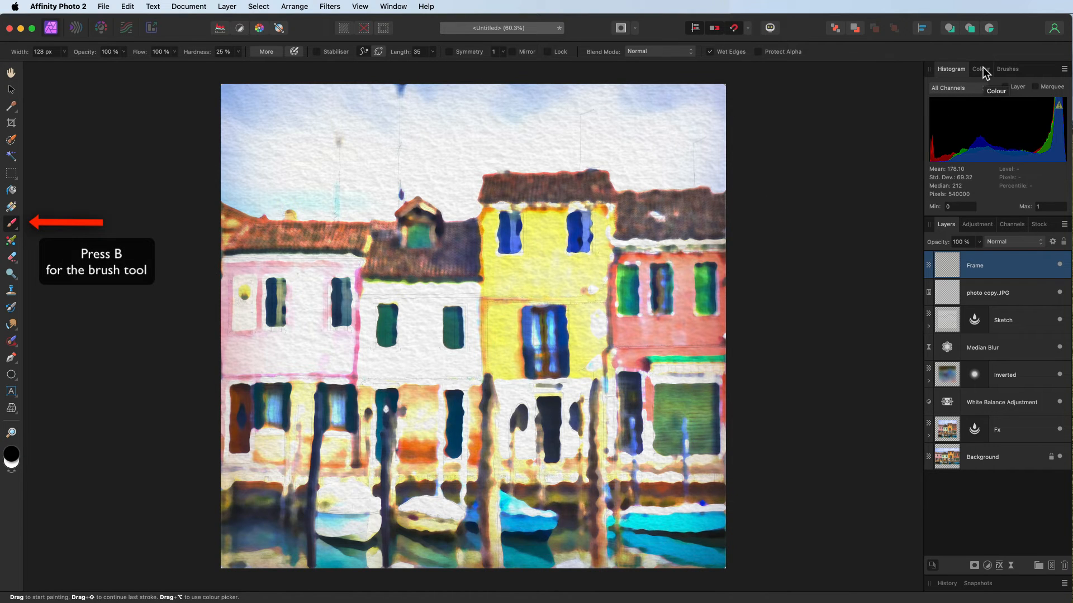
Restore default black and white colours so white becomes the painting colour.
left_click(980, 69)
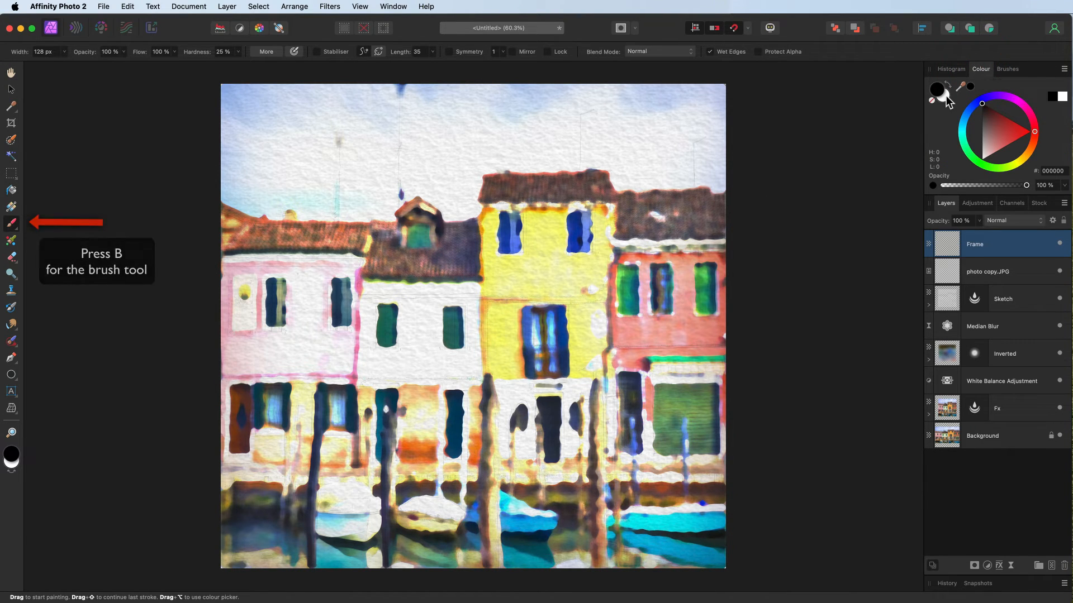
mouse_move(931, 100)
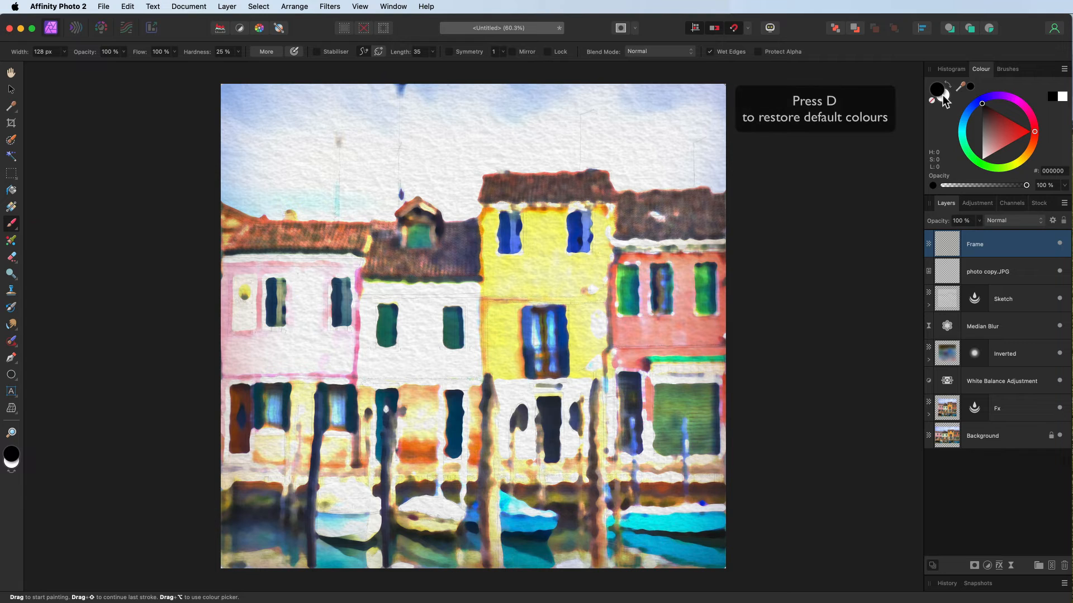
left_click(931, 90)
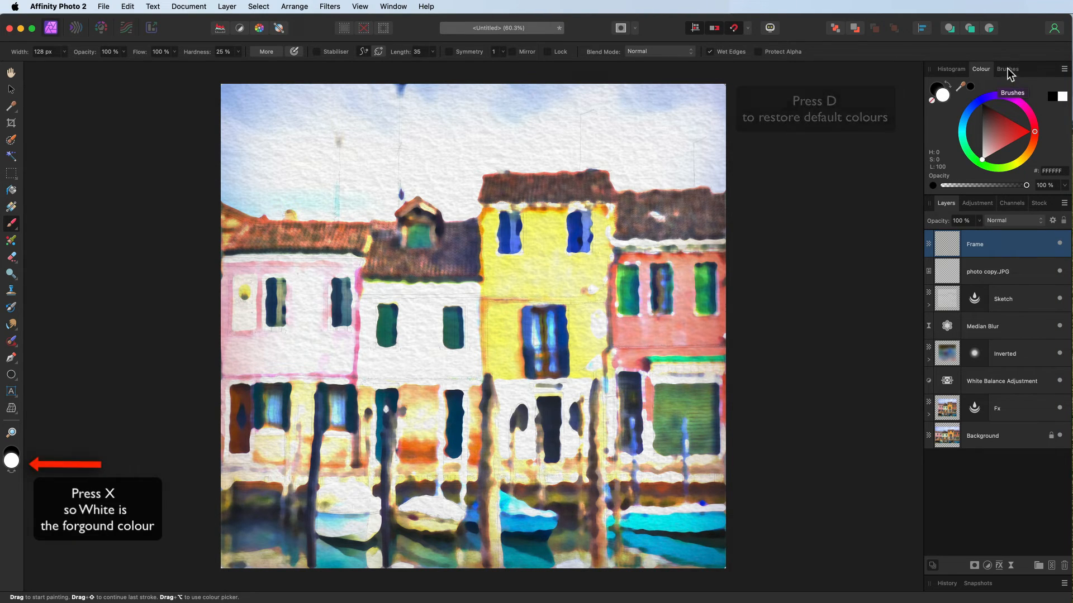
left_click(1007, 68)
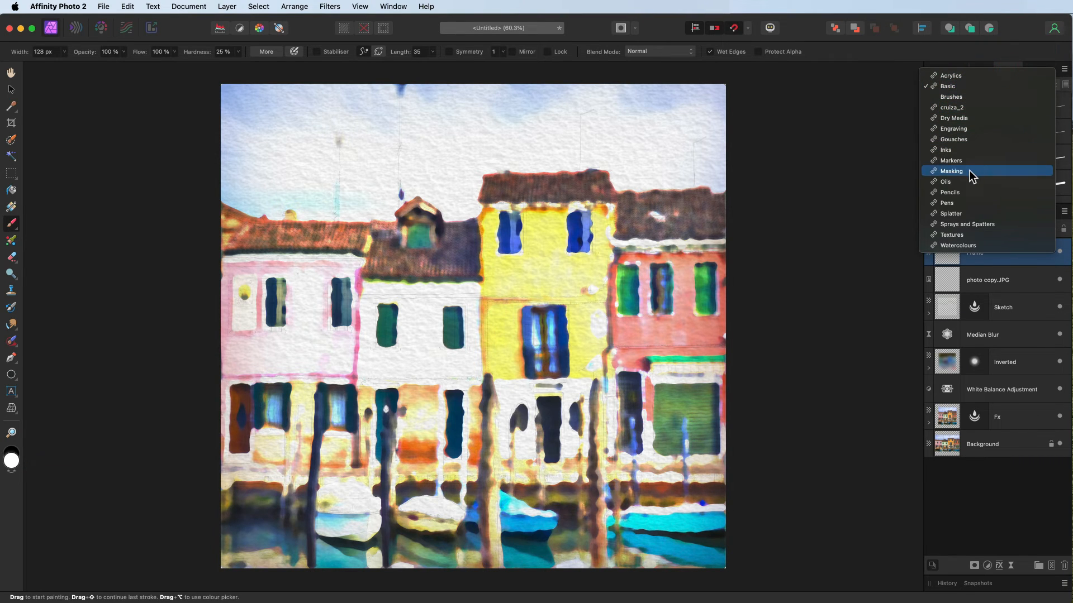
mouse_move(966, 181)
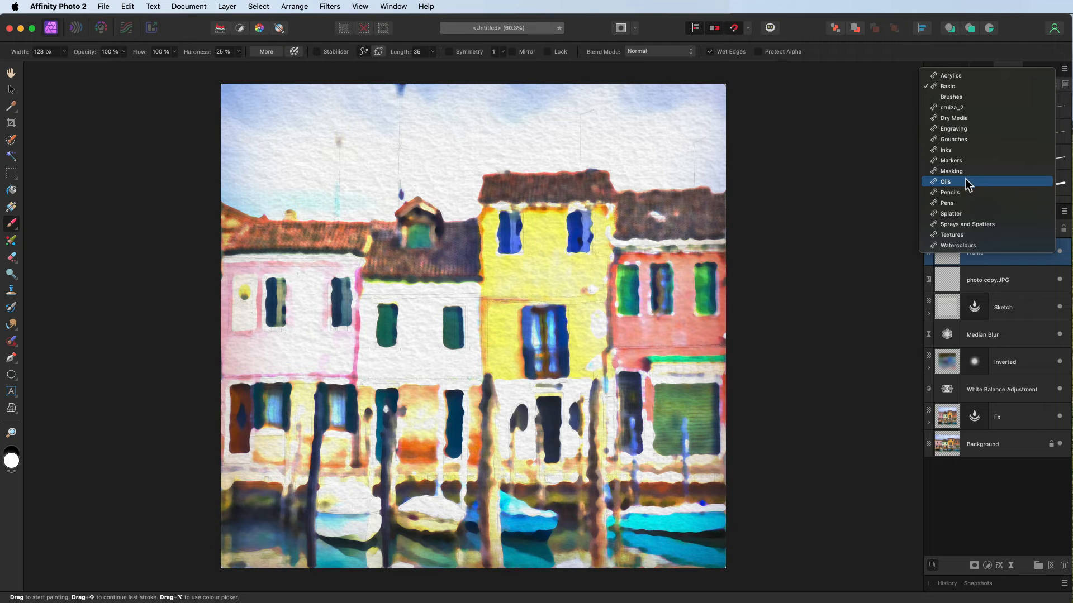
Choose an Oils brush preset and enlarge it to about 253 px.
left_click(945, 181)
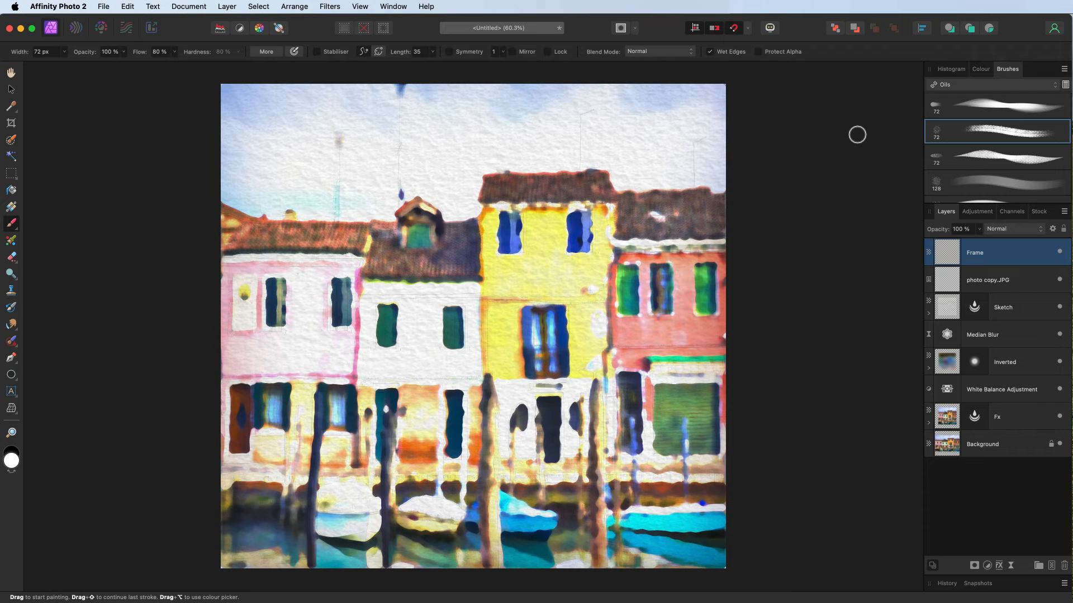
key("]")
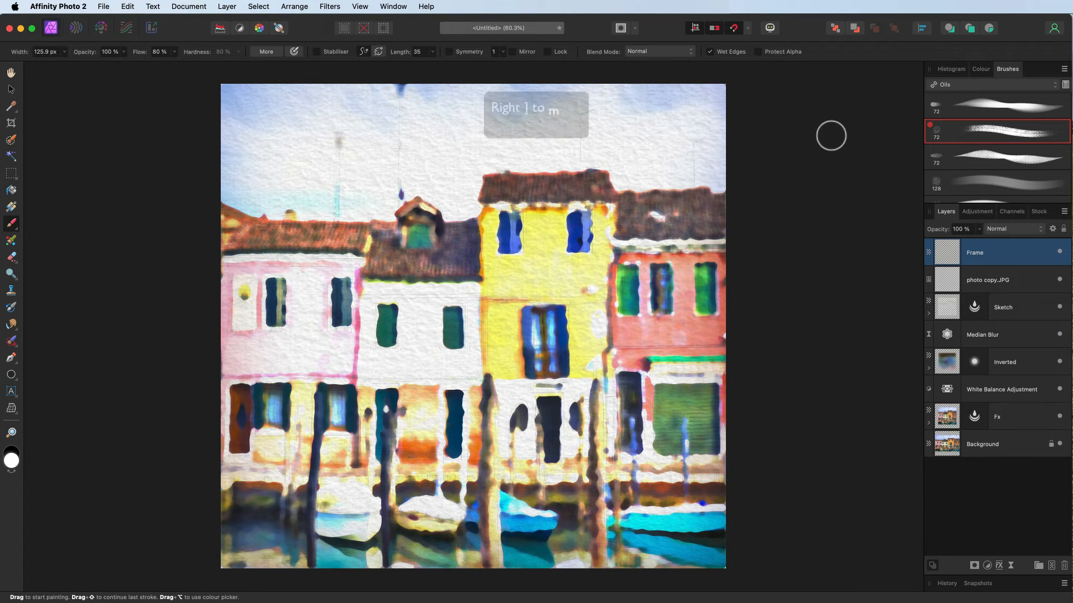
key("]")
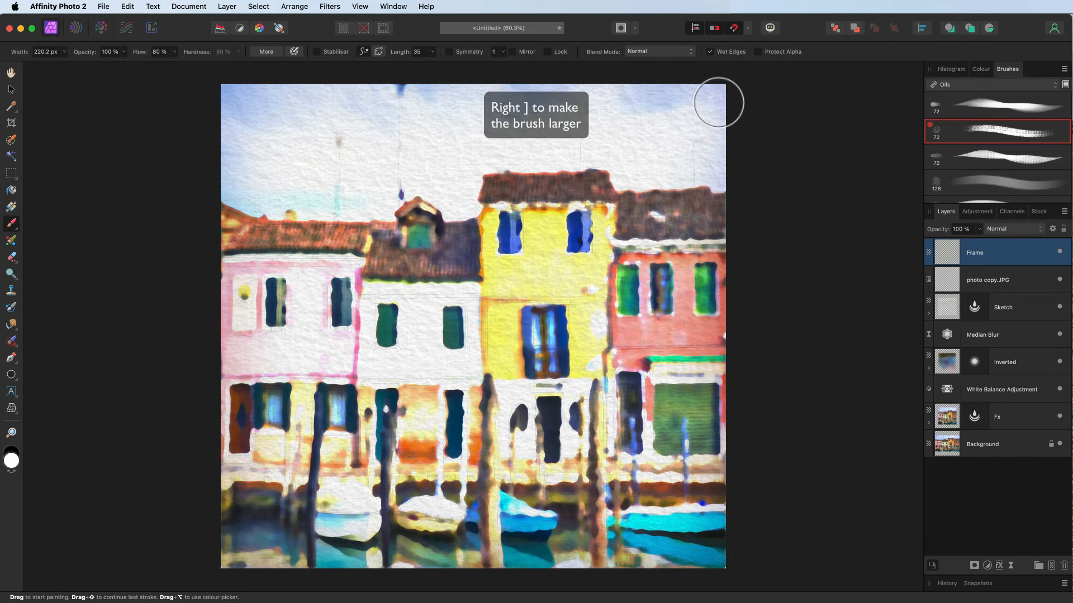
key("]")
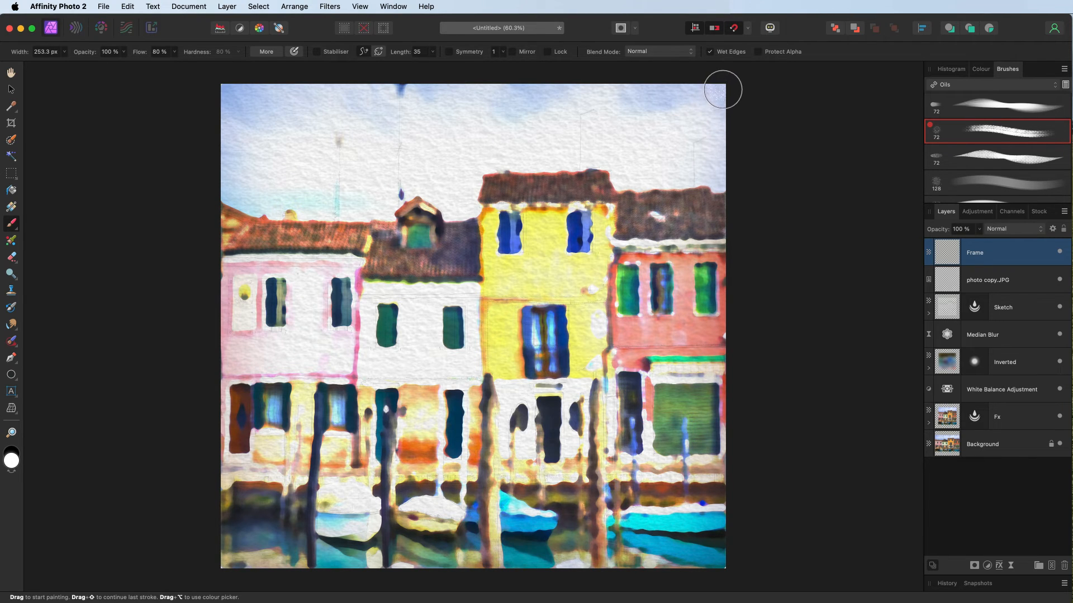
Paint ragged white strokes down the right edge and along the bottom edge of the Frame layer.
left_click_drag(722, 90, 727, 190)
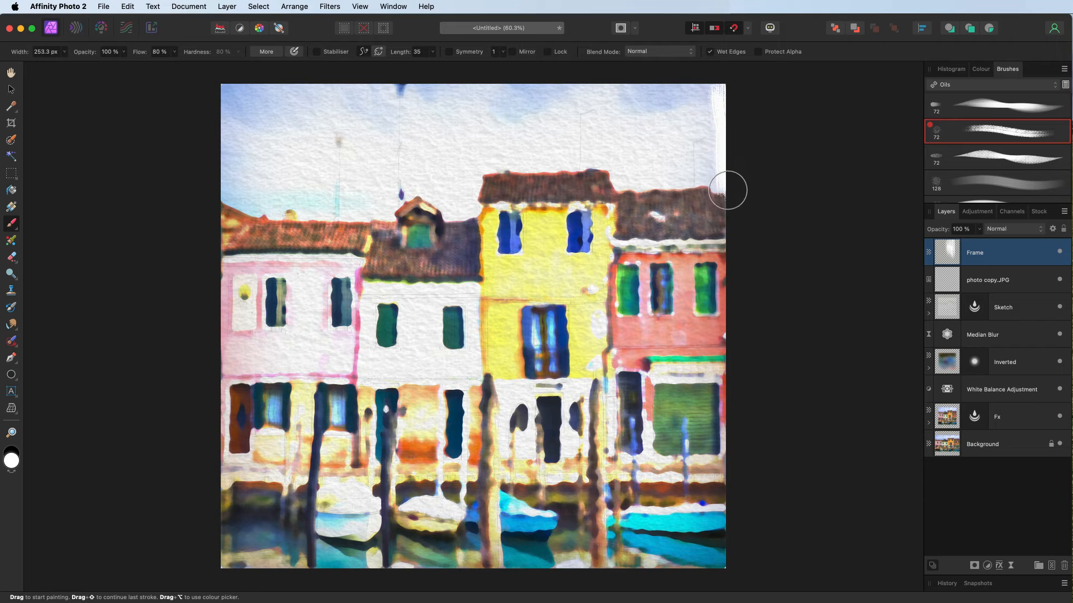
left_click_drag(727, 190, 729, 310)
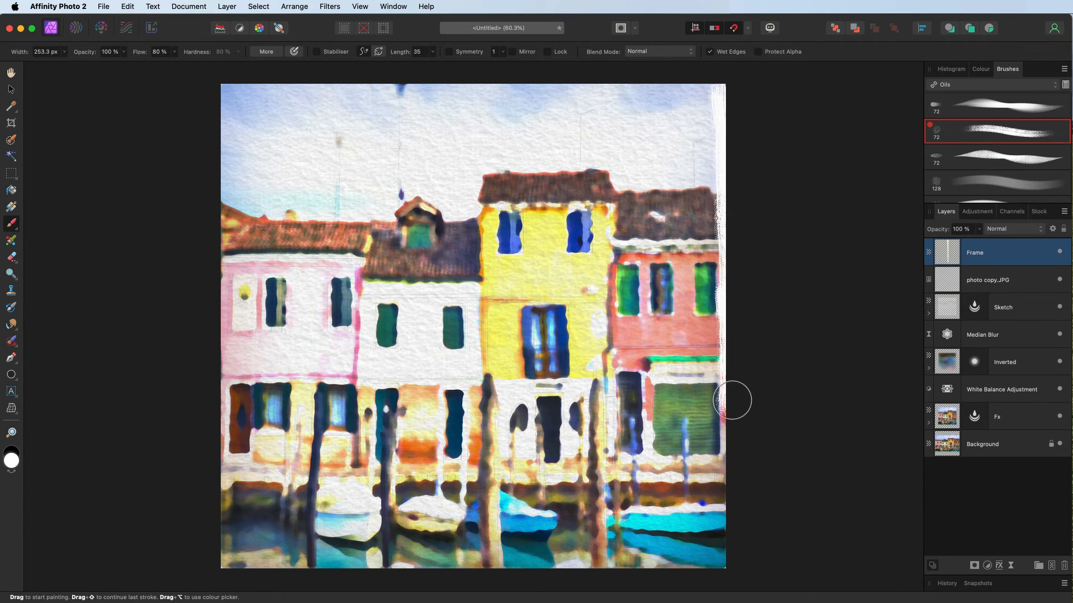
left_click_drag(733, 400, 729, 477)
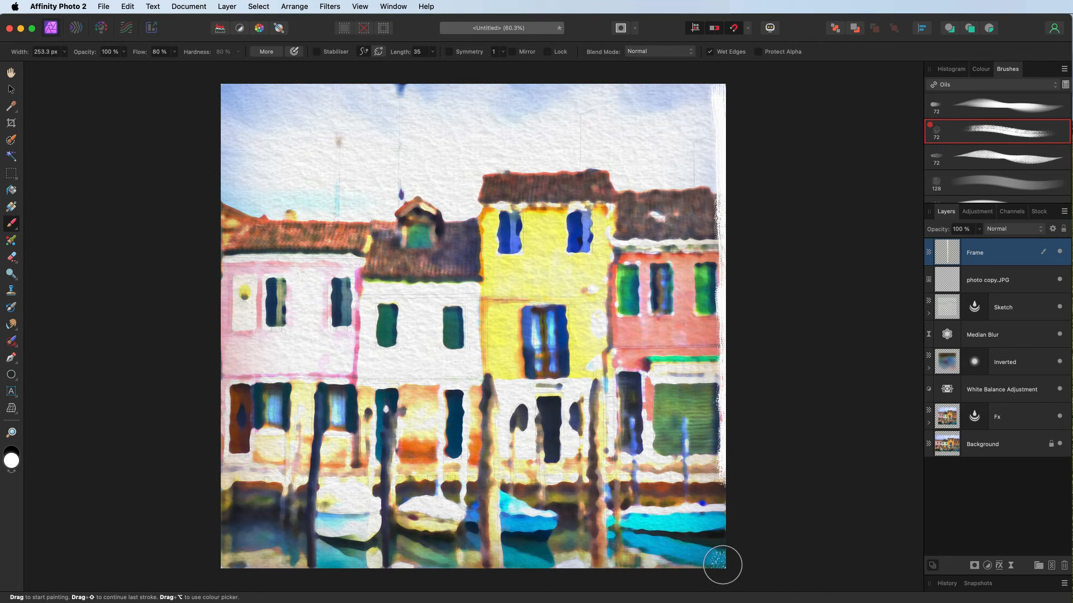
left_click_drag(723, 564, 722, 552)
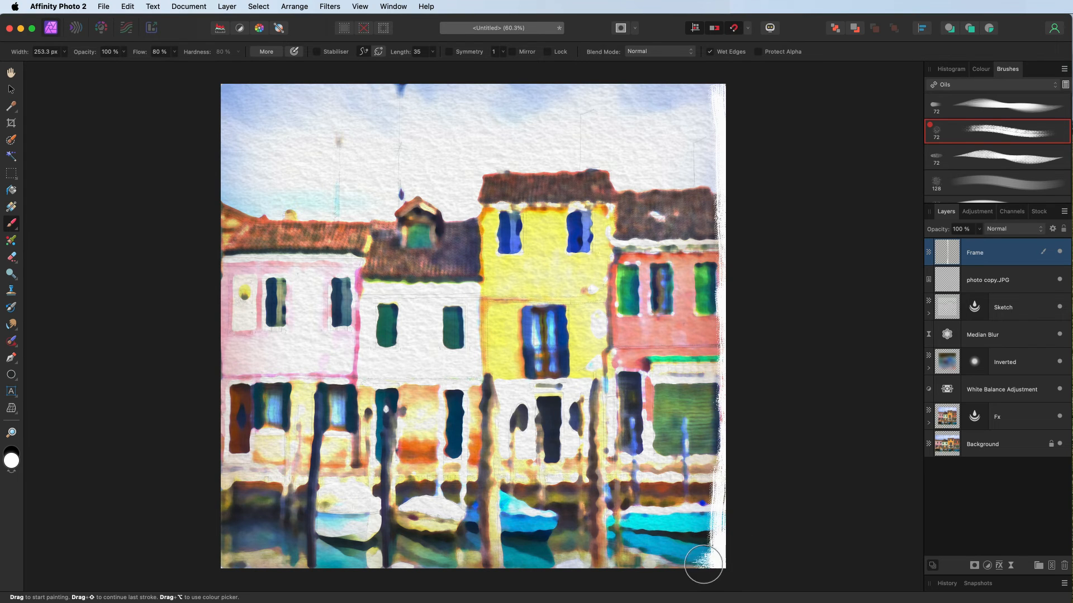
left_click_drag(703, 565, 407, 570)
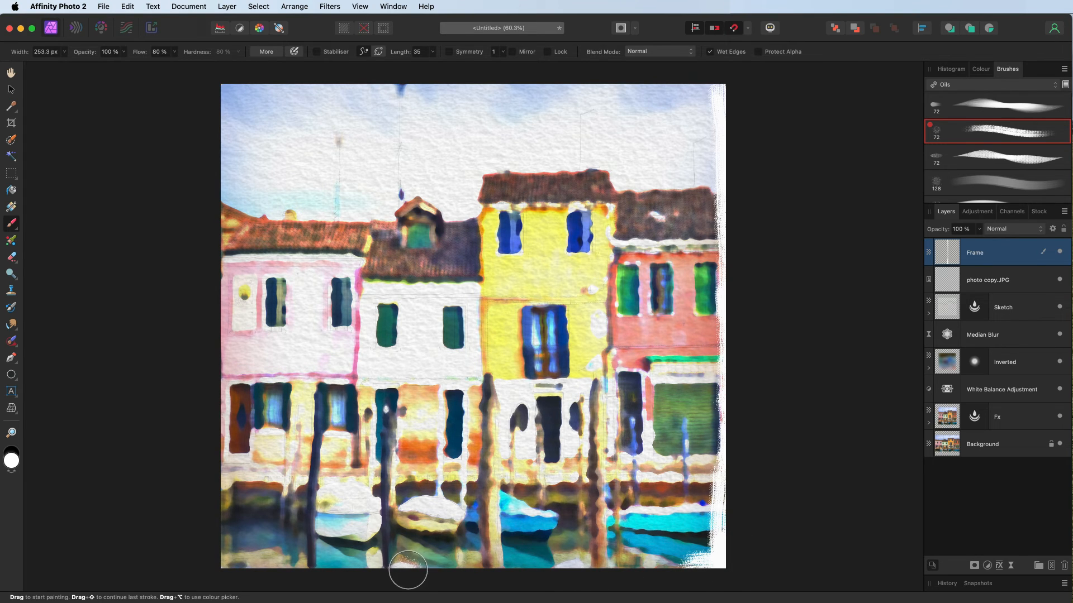
left_click_drag(408, 571, 607, 571)
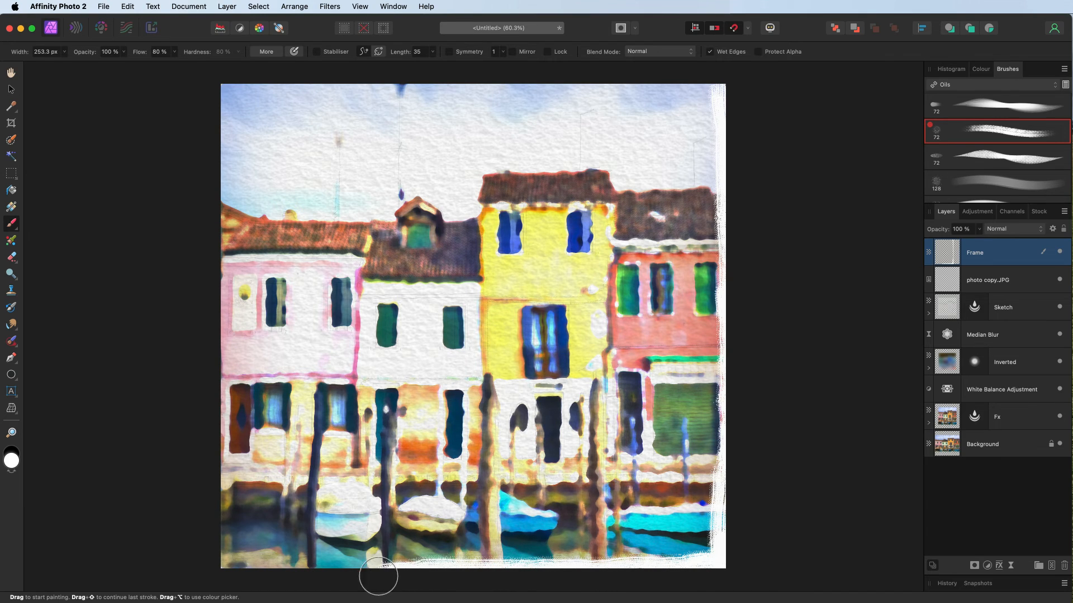
left_click_drag(377, 574, 245, 570)
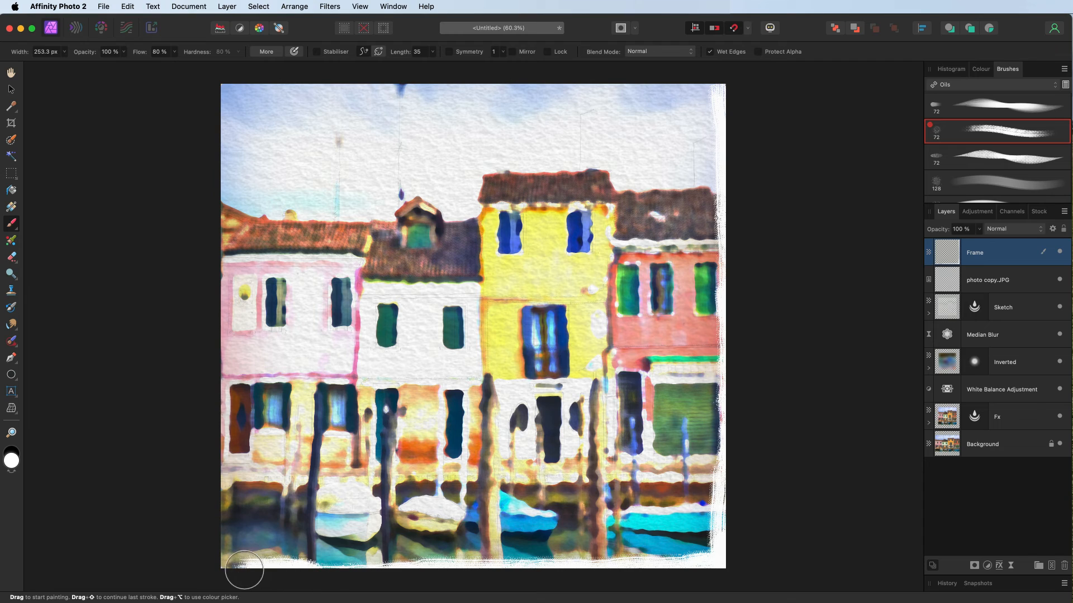
Continue the white border up the left edge and across the top to the top-right corner.
left_click_drag(245, 570, 220, 479)
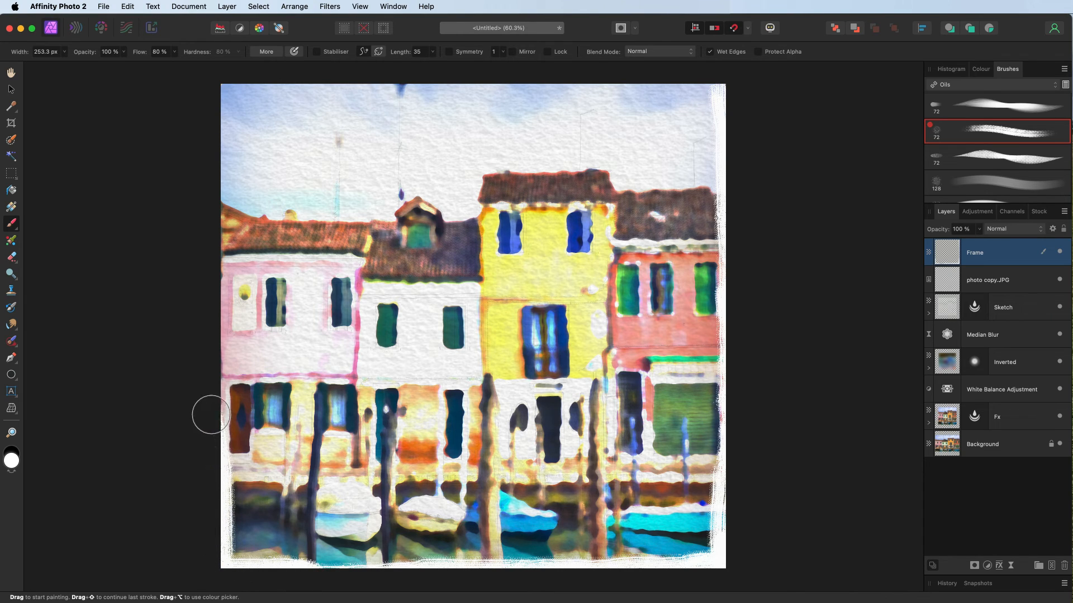
left_click_drag(212, 410, 218, 335)
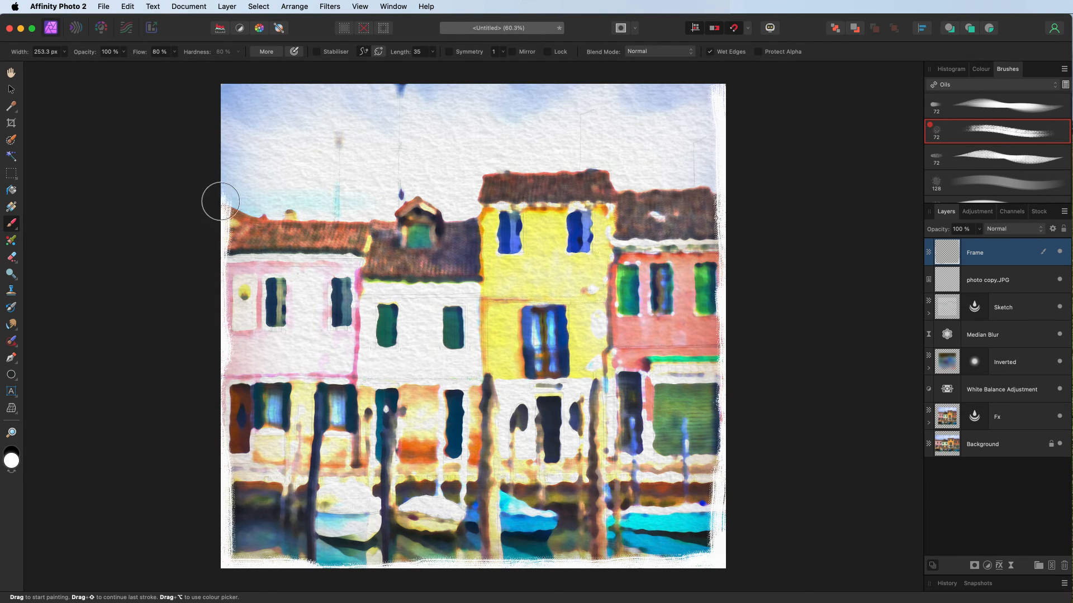
left_click_drag(220, 201, 210, 94)
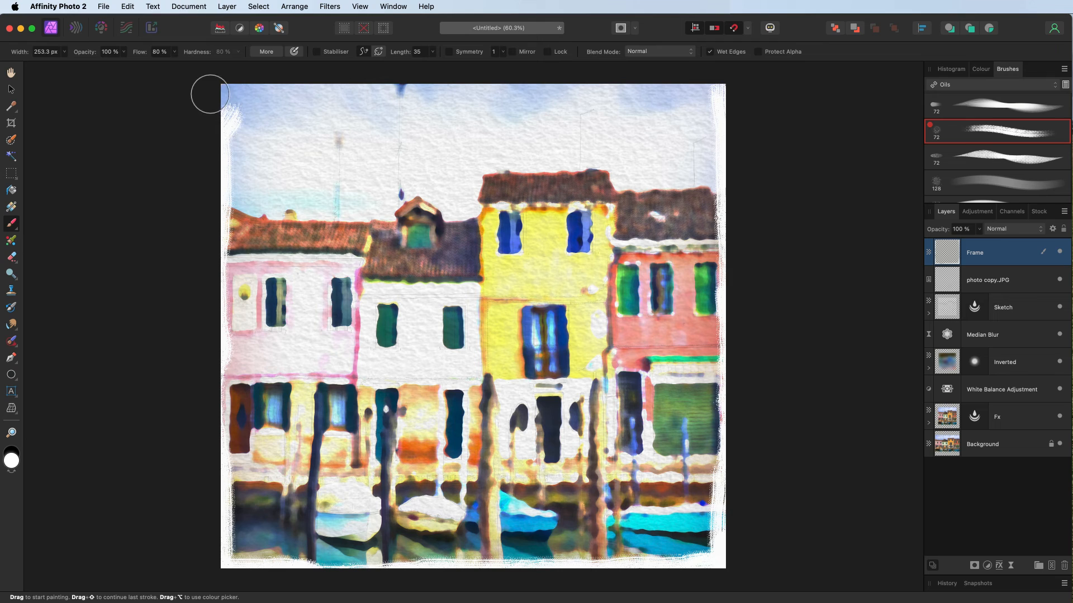
left_click_drag(209, 94, 306, 81)
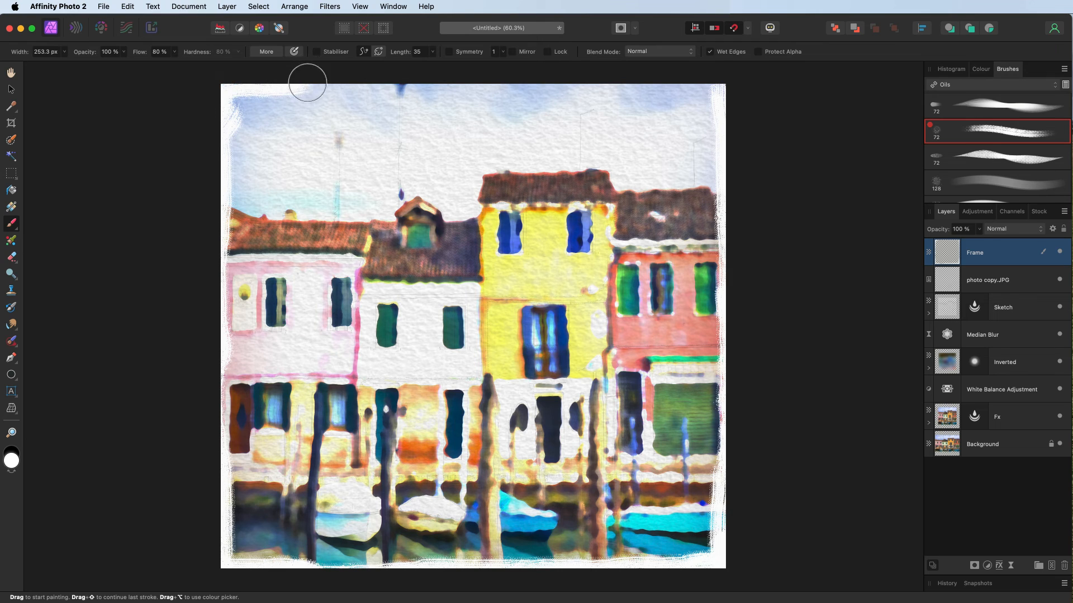
left_click_drag(307, 80, 394, 88)
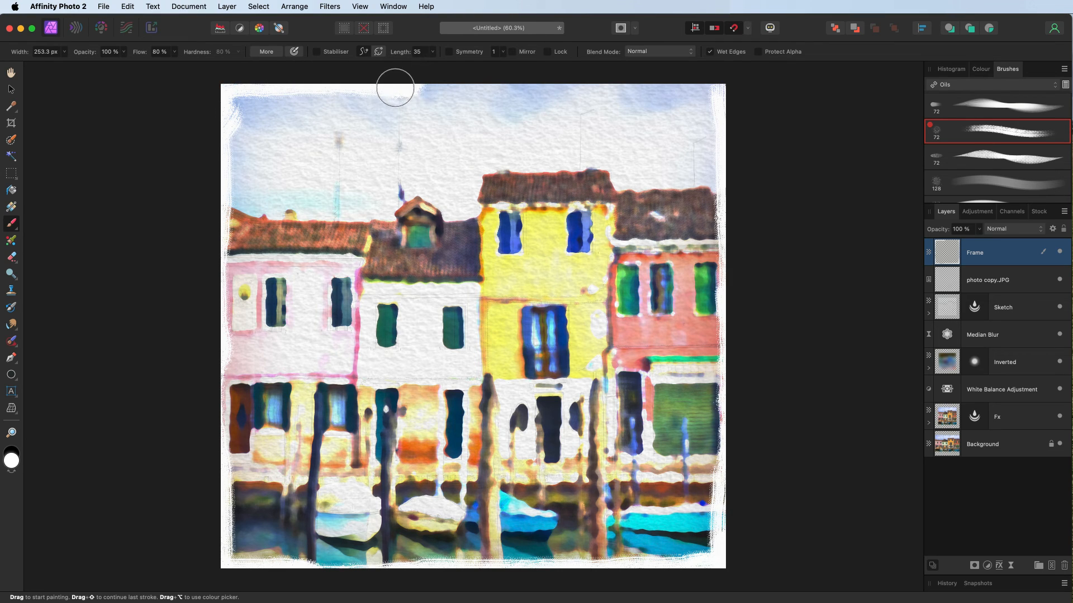
left_click_drag(395, 87, 702, 80)
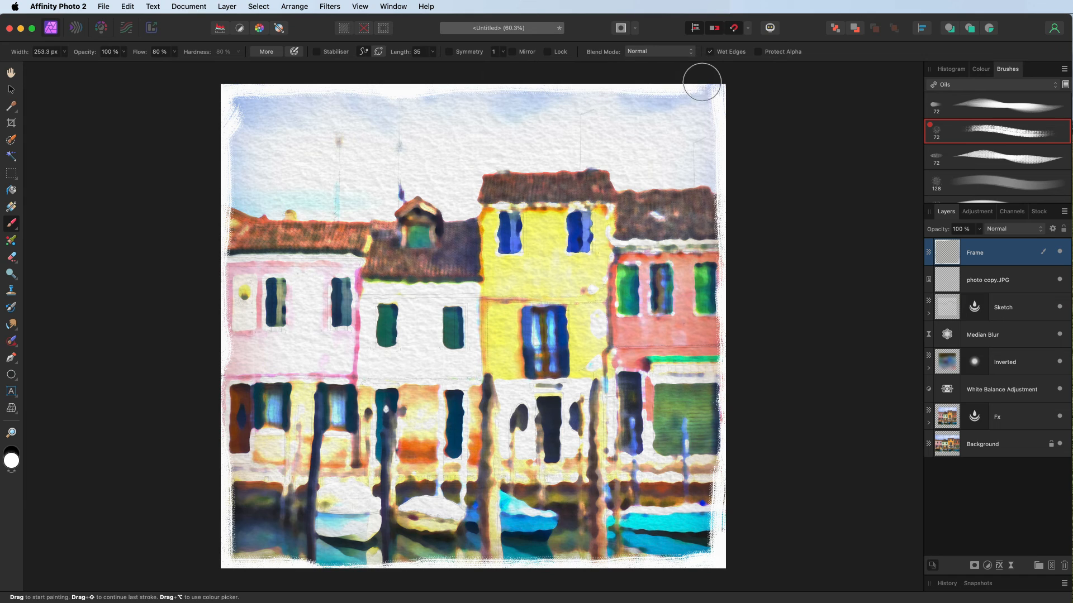